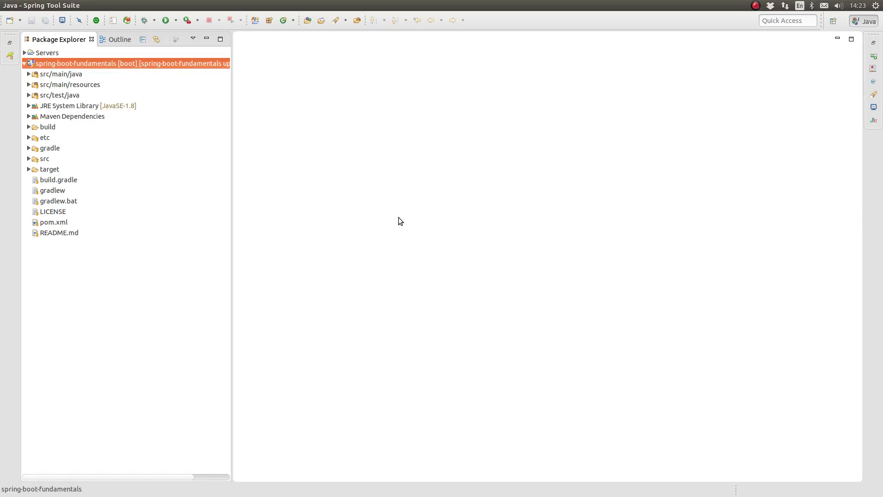
mouse_move(403, 215)
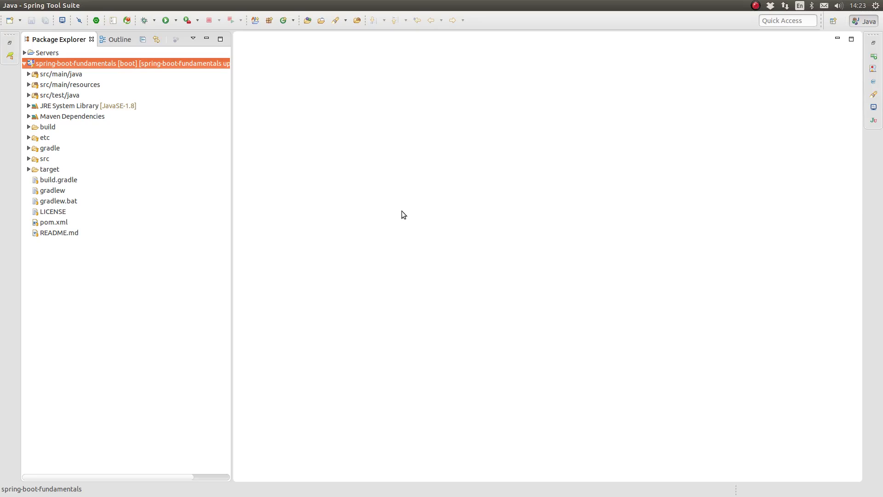
mouse_move(96, 201)
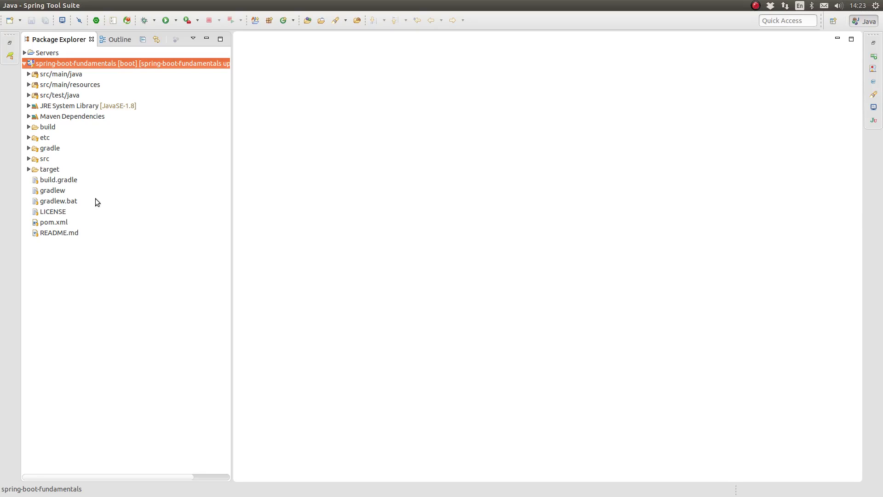
Change the pom.xml parent Spring Boot version from 1.3.5.RELEASE to 1.4.0.RELEASE and save.
click(53, 222)
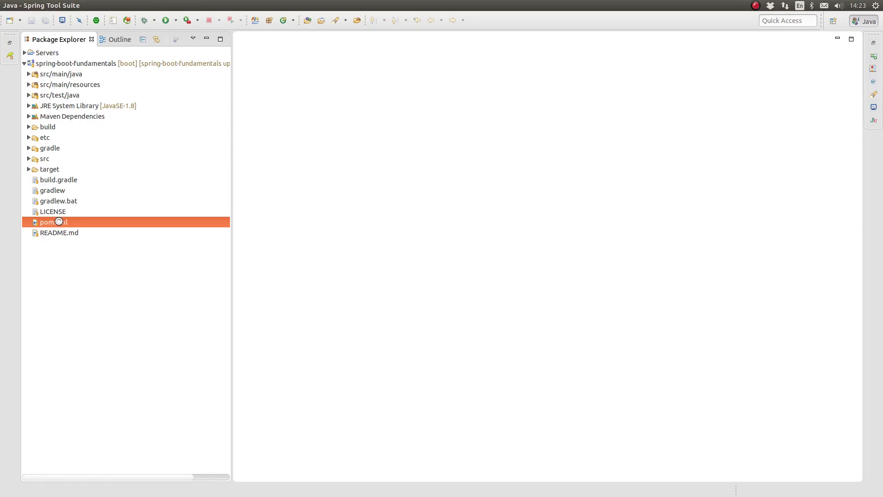
double_click(52, 222)
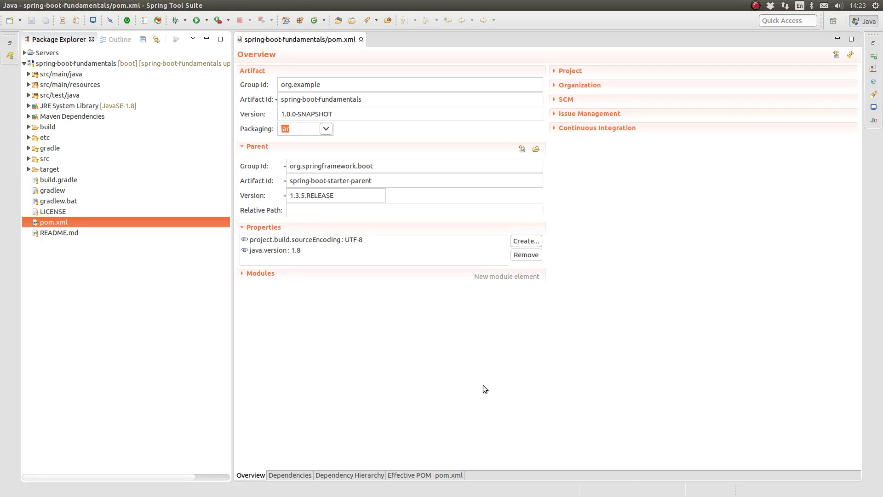
click(448, 474)
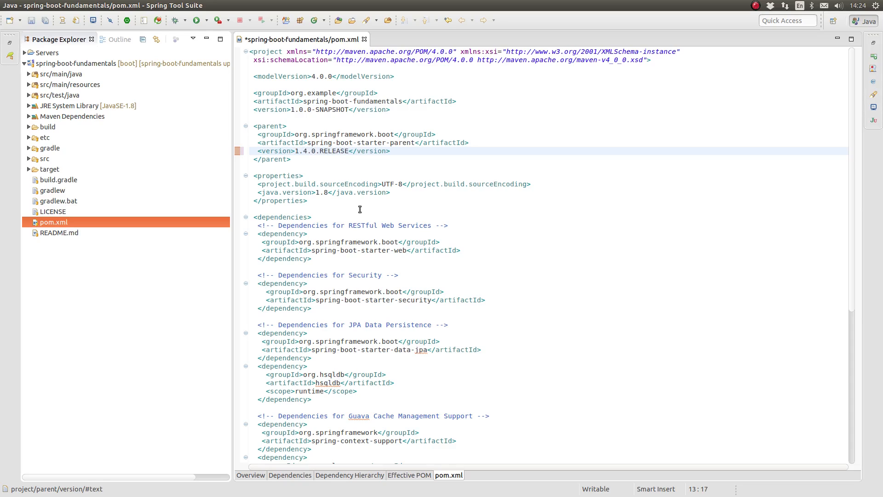
key(ctrl+s)
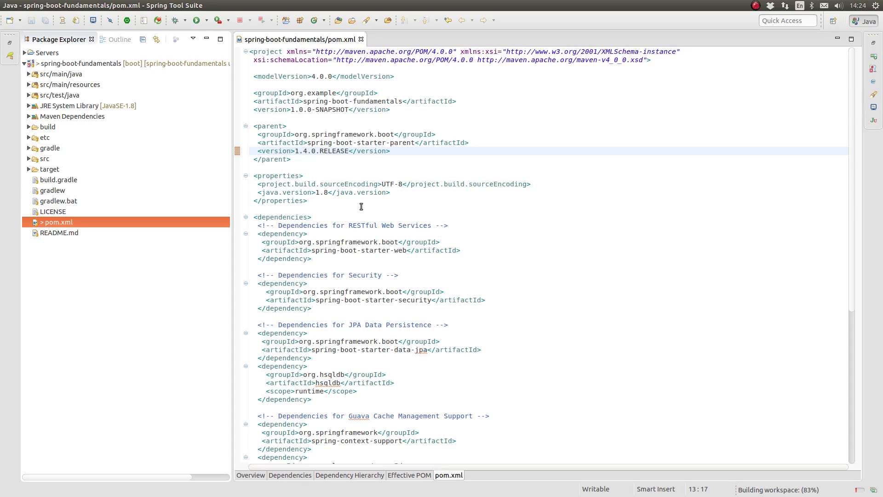
click(324, 151)
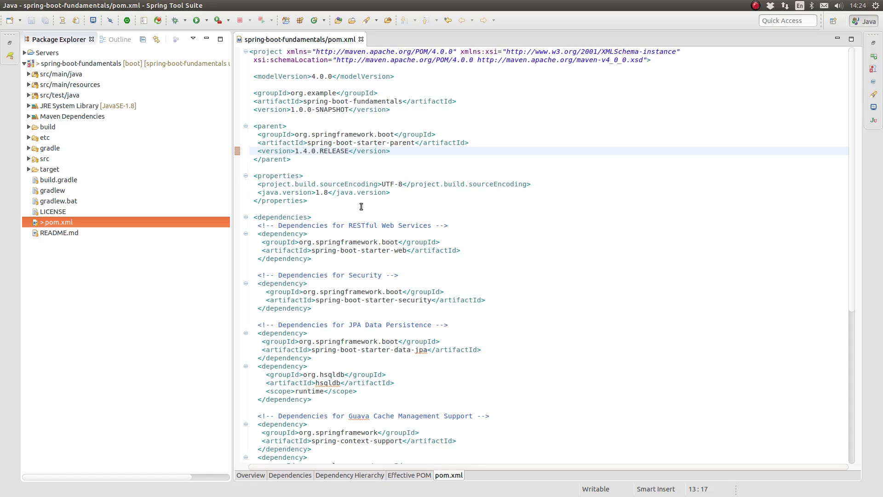
mouse_move(370, 174)
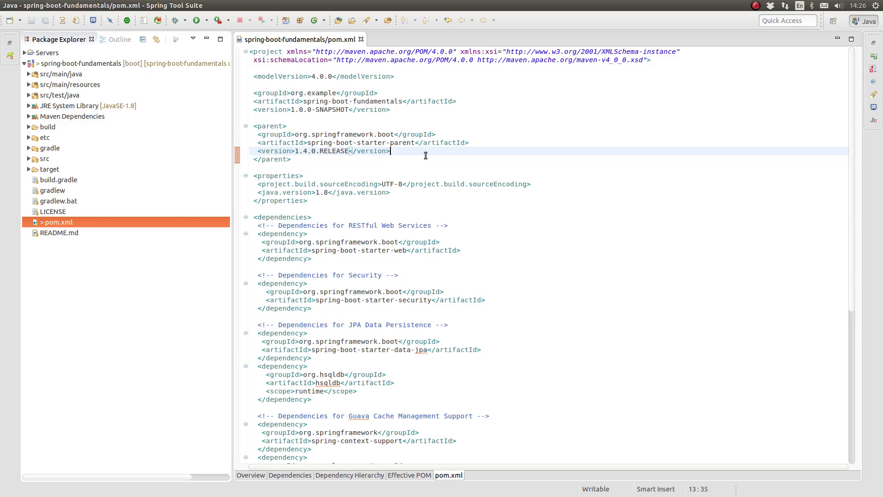
mouse_move(54, 203)
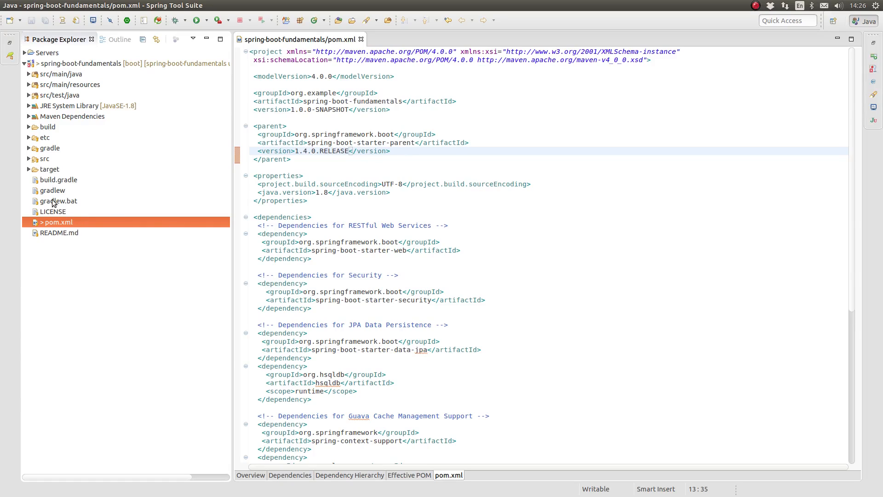
Raise jadiraVersion in build.gradle from 4.0.0.GA to 5.0.0.GA and save.
double_click(58, 179)
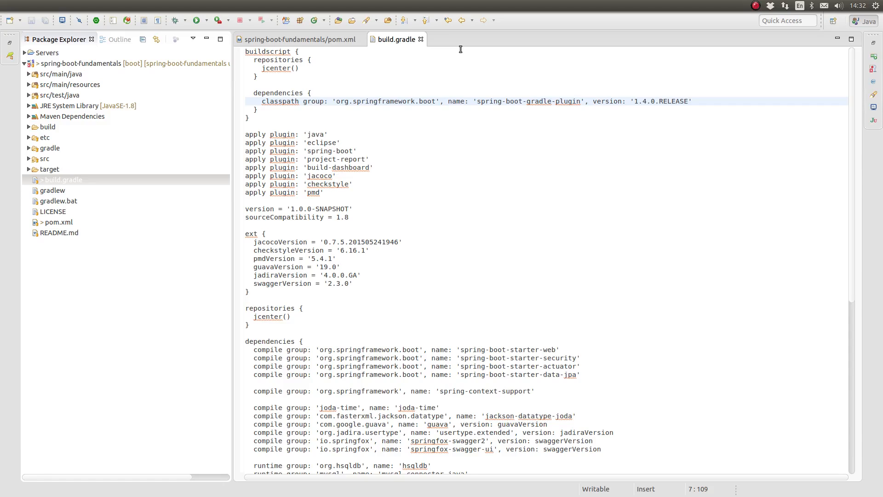
mouse_move(574, 150)
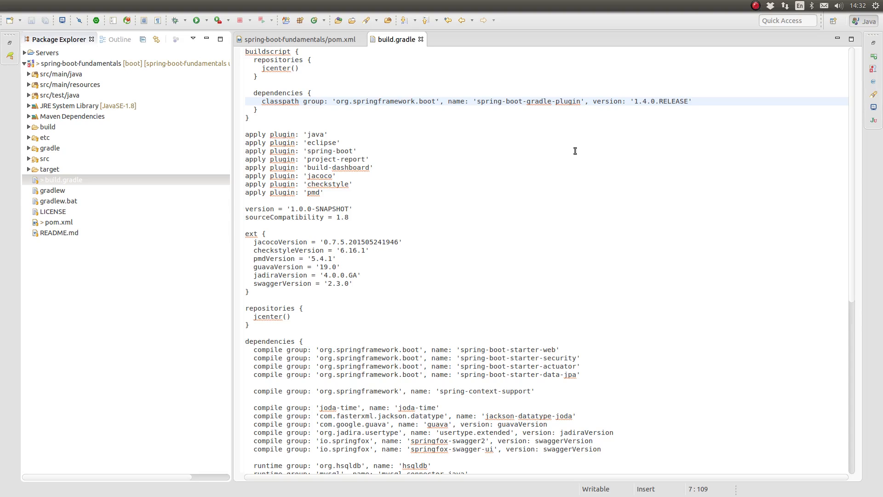
mouse_move(542, 107)
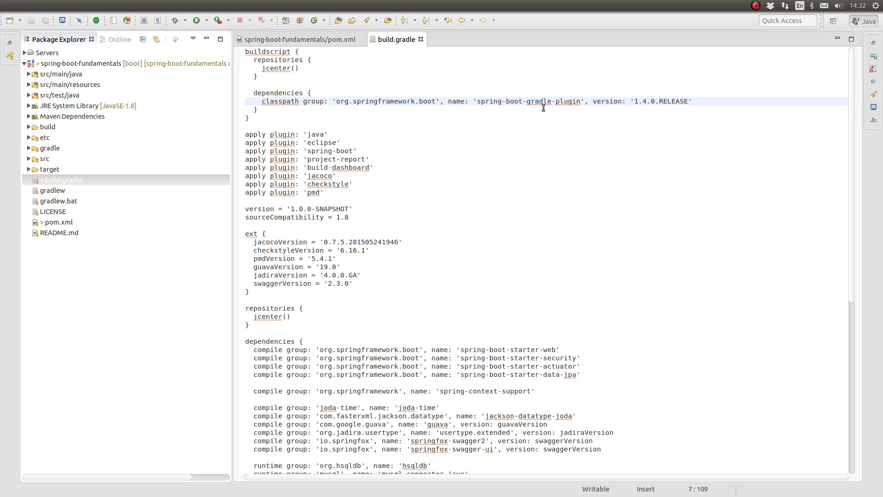
mouse_move(318, 189)
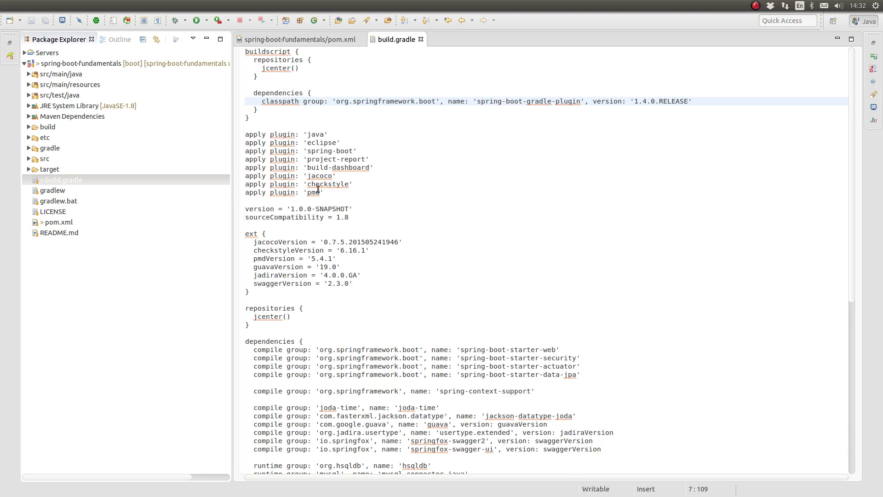
mouse_move(312, 213)
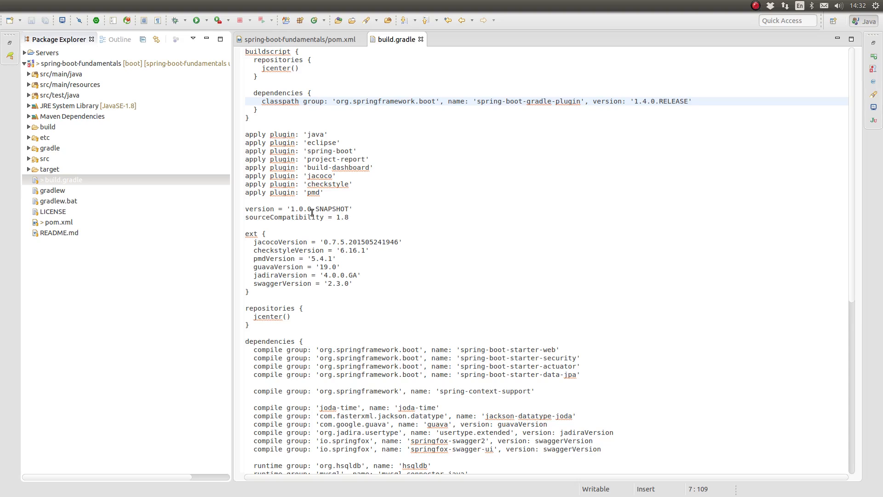
mouse_move(348, 267)
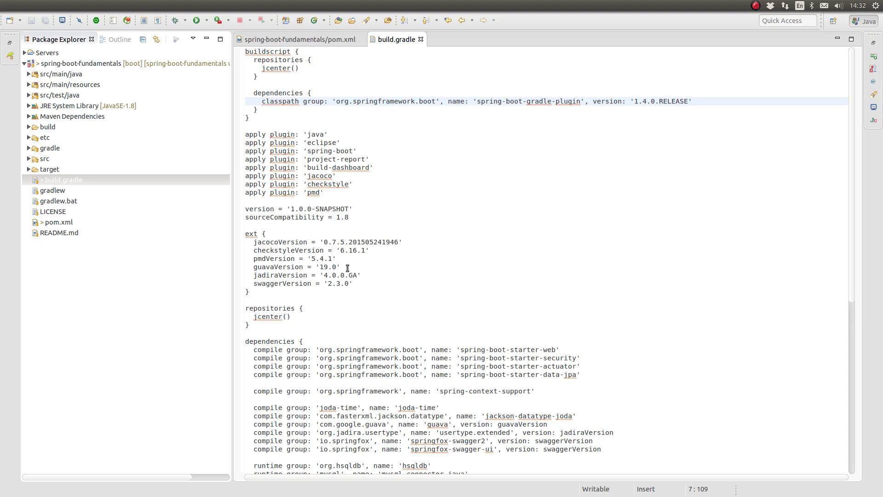
click(326, 275)
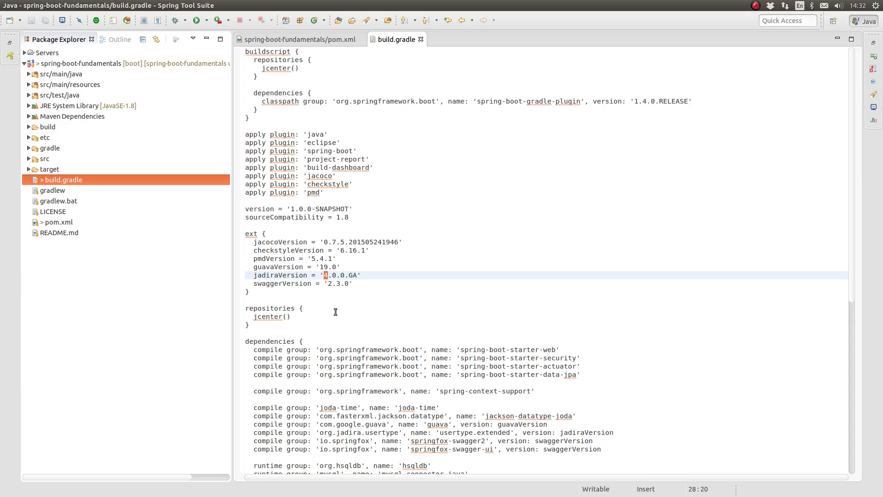
text(5)
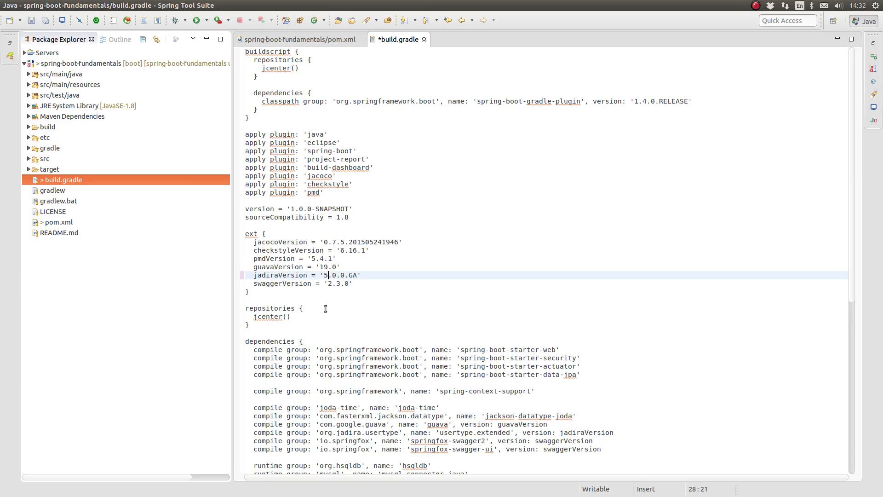
mouse_move(270, 283)
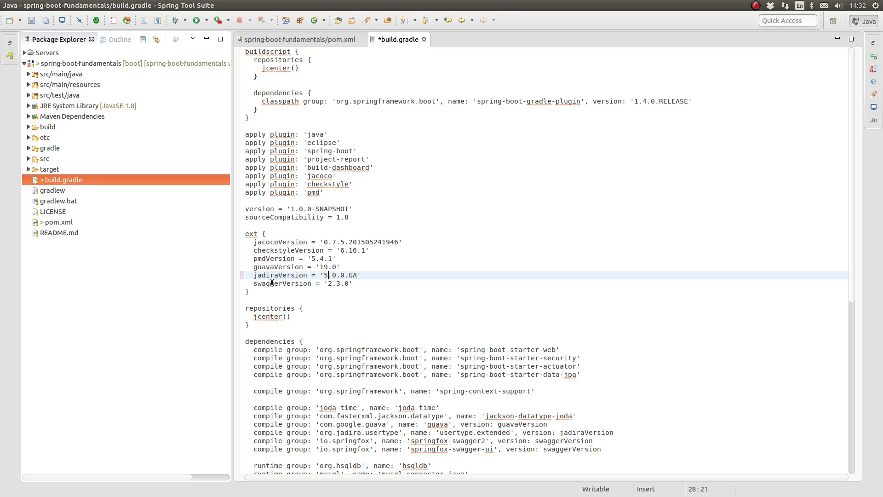
triple_click(301, 275)
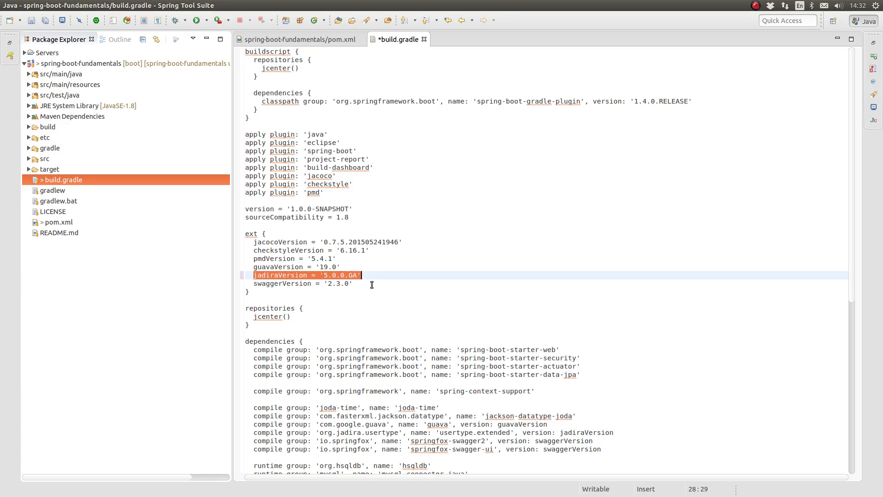
key(ctrl+s)
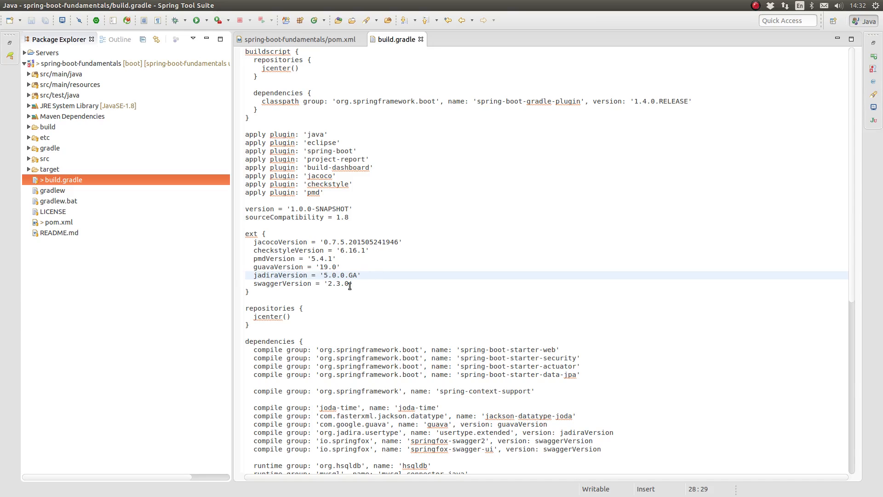
click(361, 275)
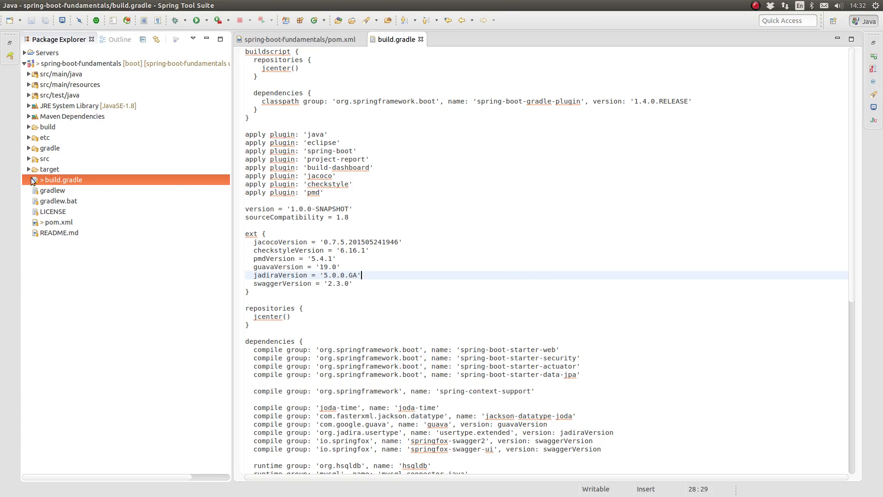
click(27, 85)
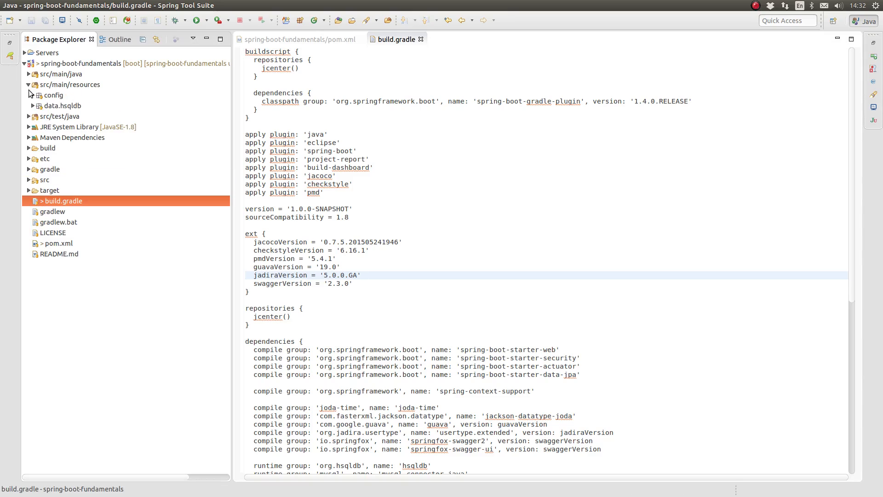
Add spring.jpa.hibernate physical-strategy=org.hibernate.boot.model.naming.PhysicalNamingStrategyStandardImpl below the Hibernate comment.
click(29, 95)
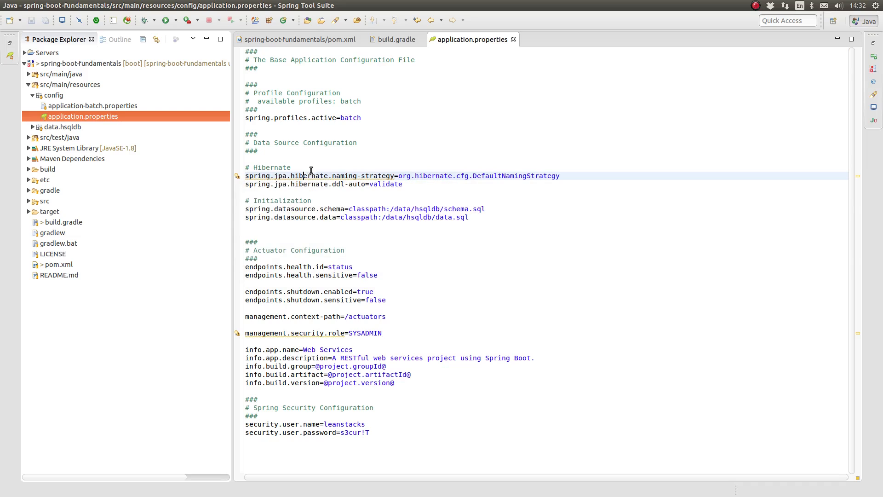
click(292, 168)
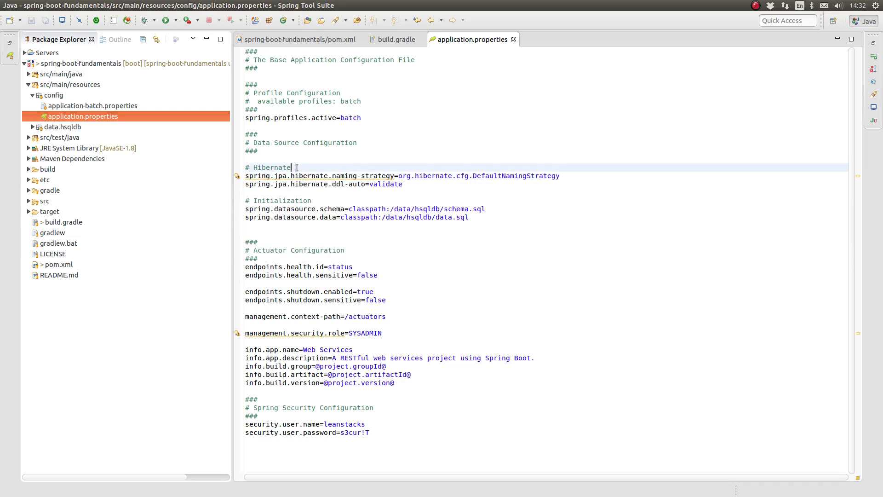
key(Return)
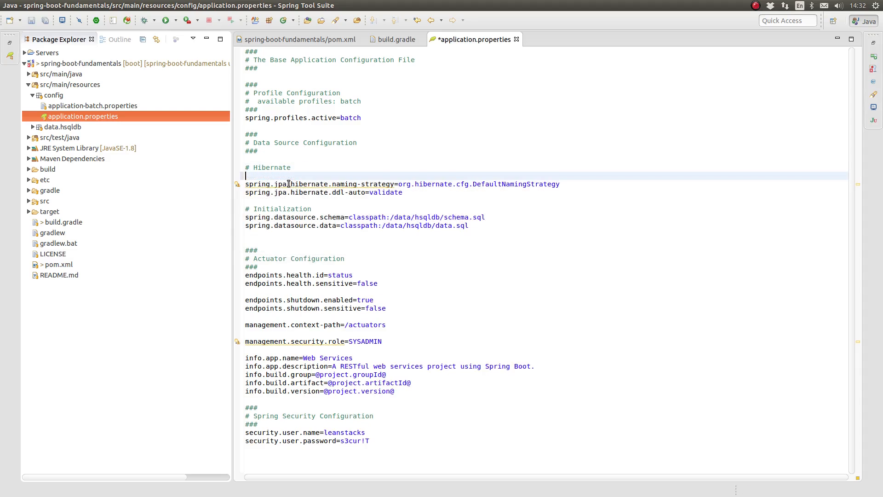
text(spring.jpa.)
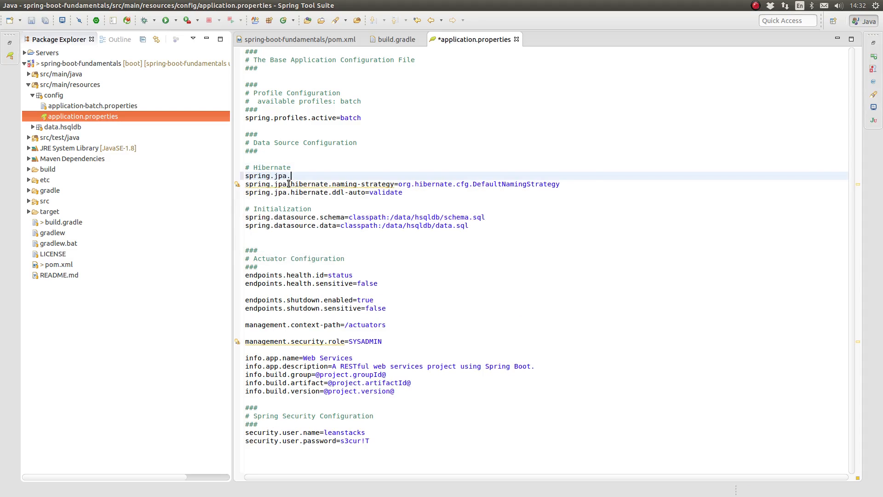
text(hibernate.naming.physical-strategy=)
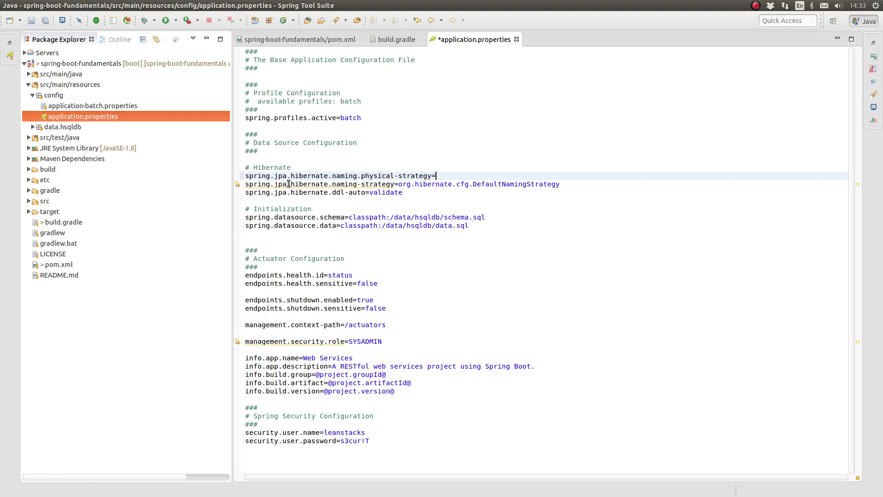
text(org.hib)
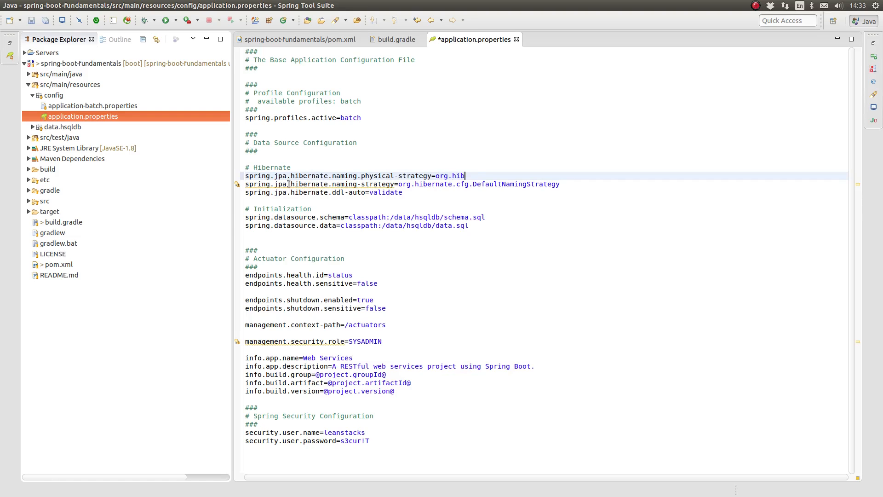
text(ern)
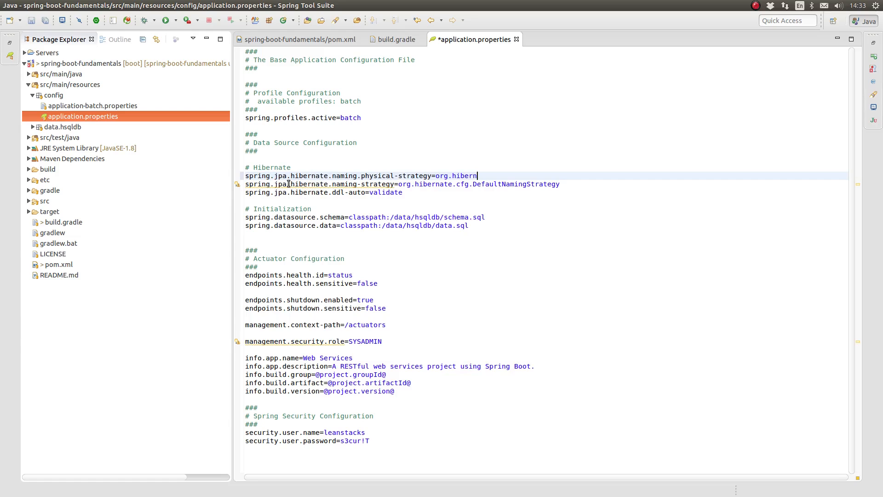
text(a)
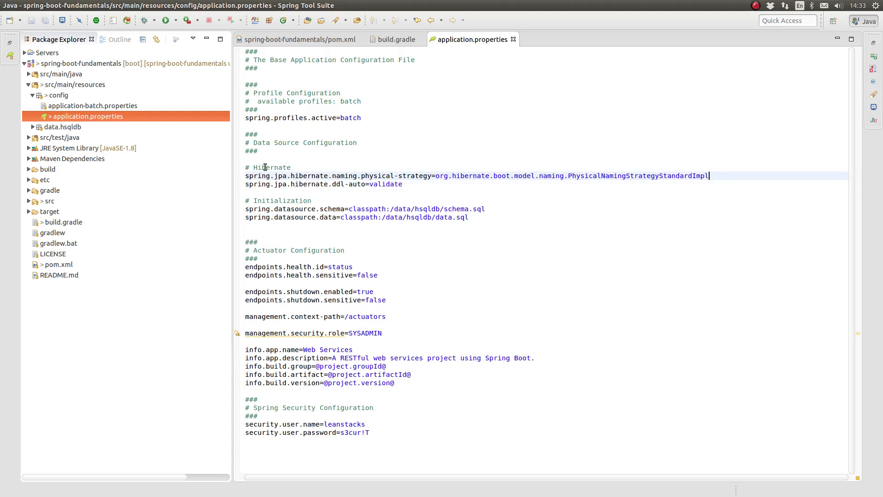
mouse_move(264, 184)
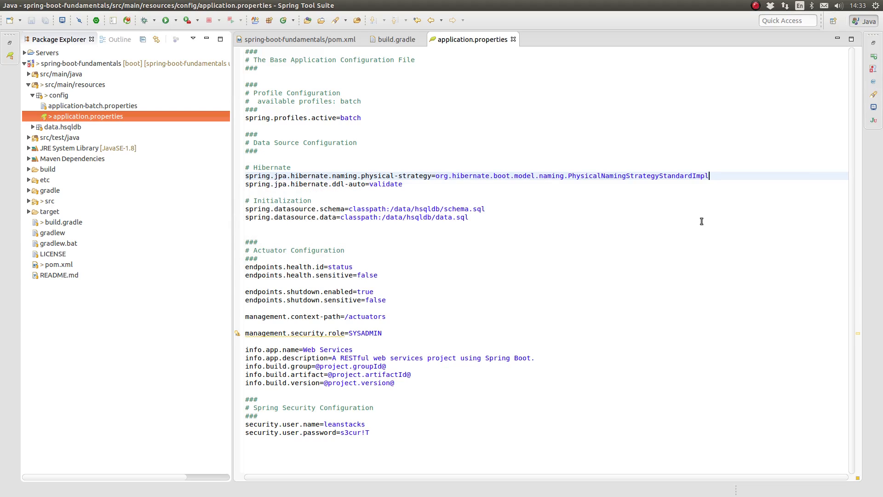
mouse_move(719, 187)
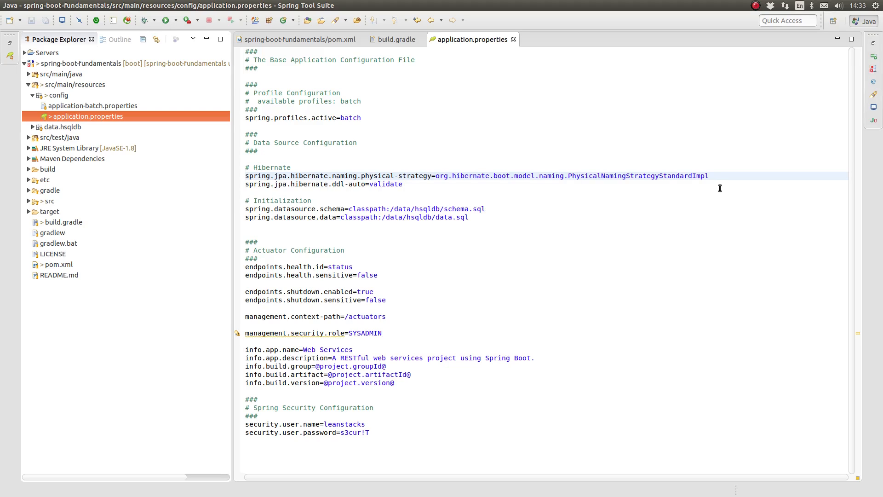
click(710, 175)
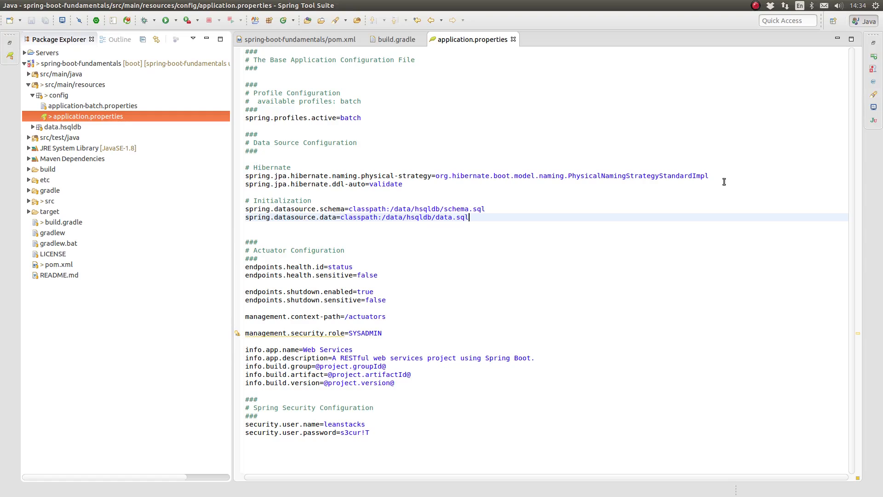
mouse_move(444, 274)
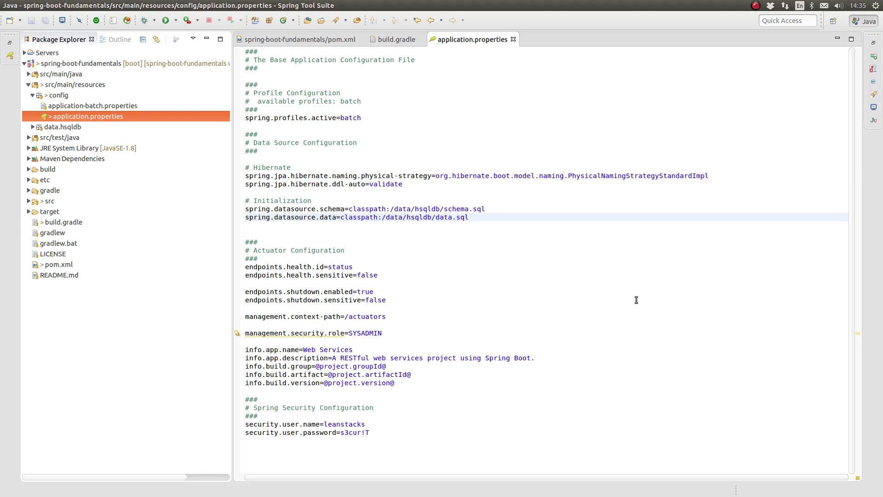
Begin a spring.datasource.tomcat line after ddl-auto=validate to list the tomcat datasource properties.
click(468, 217)
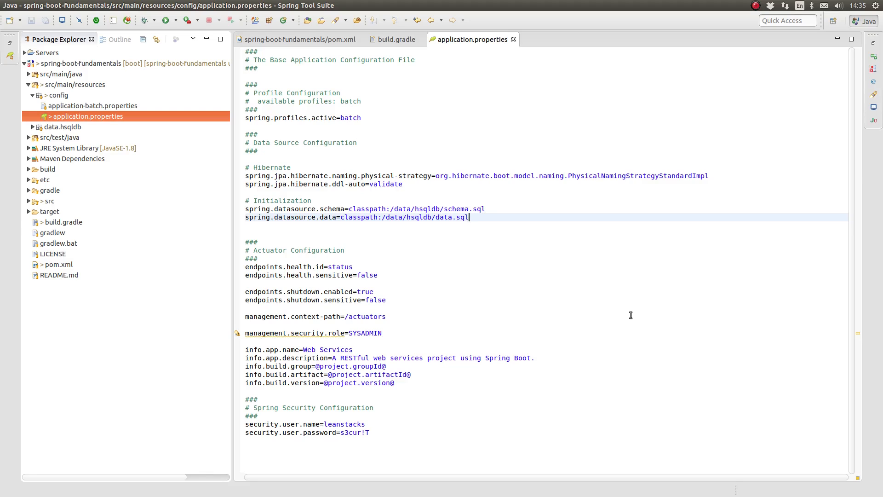
mouse_move(632, 308)
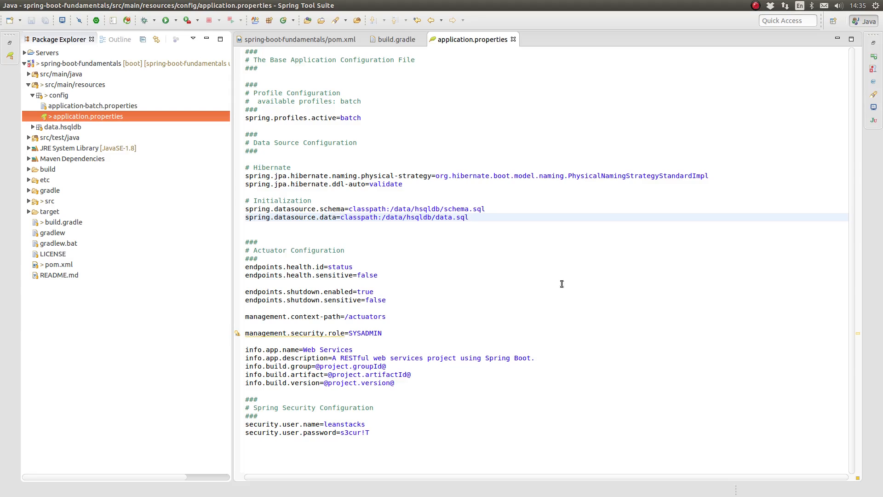
click(404, 183)
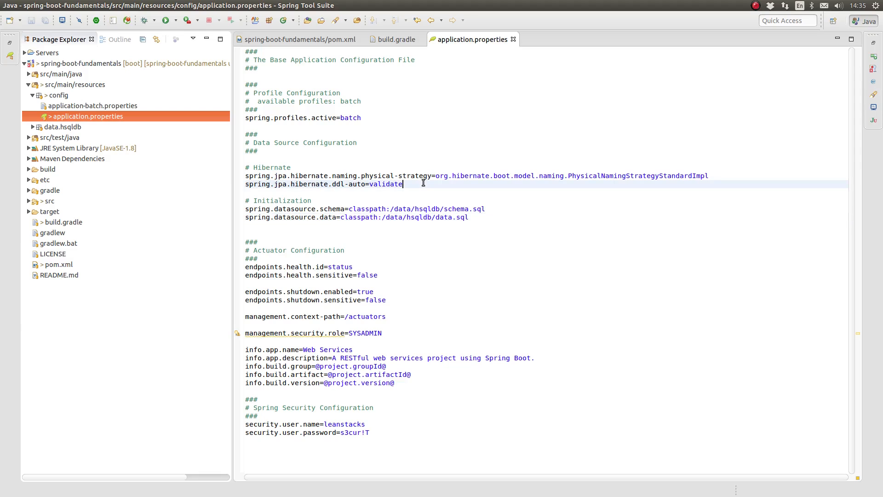
key(Return)
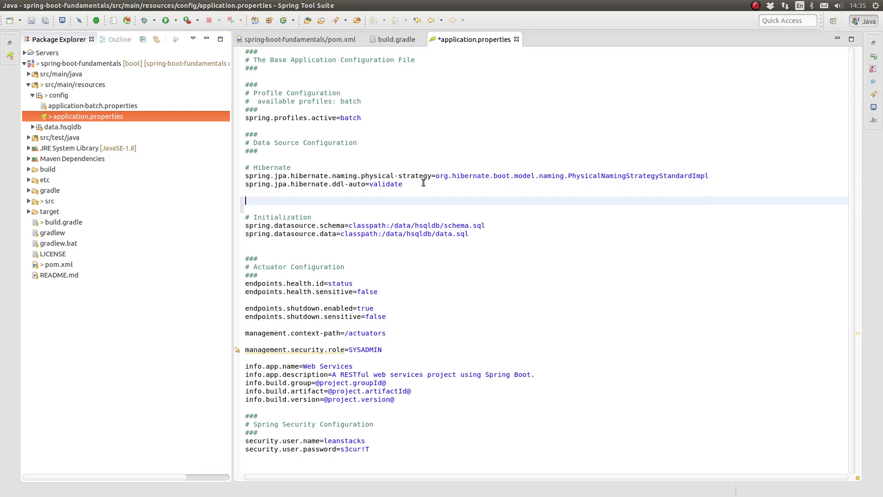
text(spring.d)
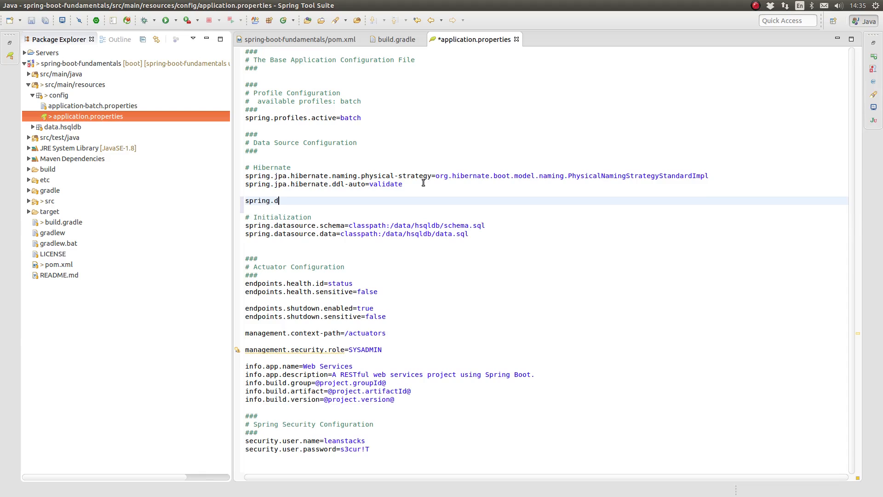
text(atasource.)
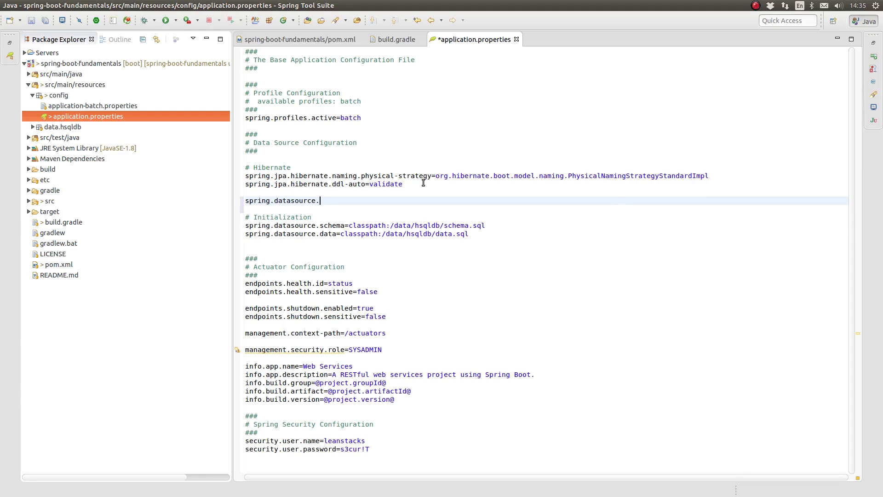
text(tomcat)
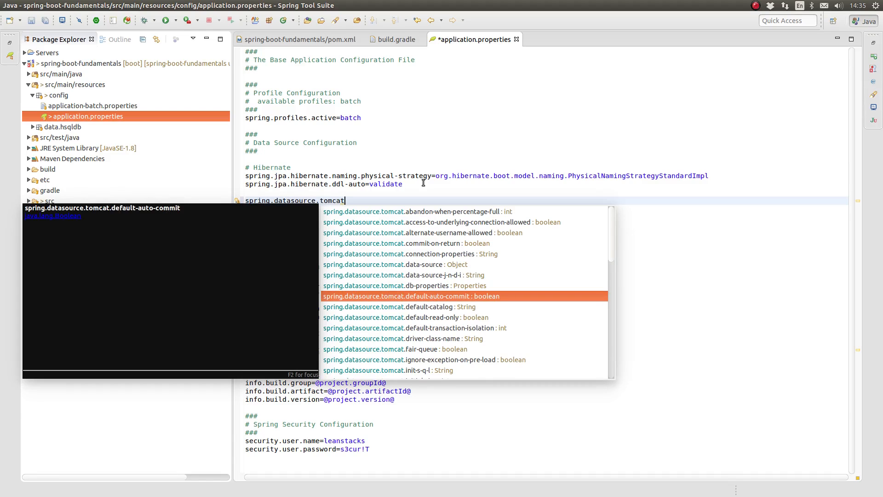
key(Up)
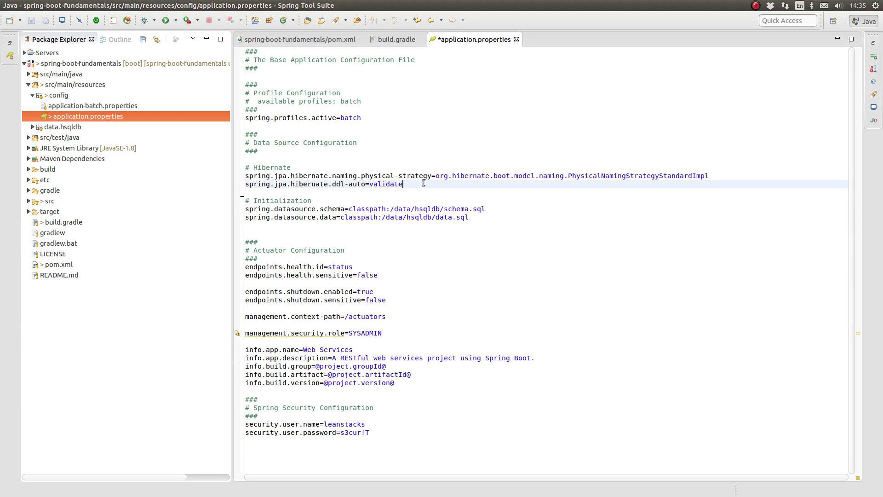
Save application.properties with the tomcat line dropped and only the Hibernate settings kept.
key(ctrl+s)
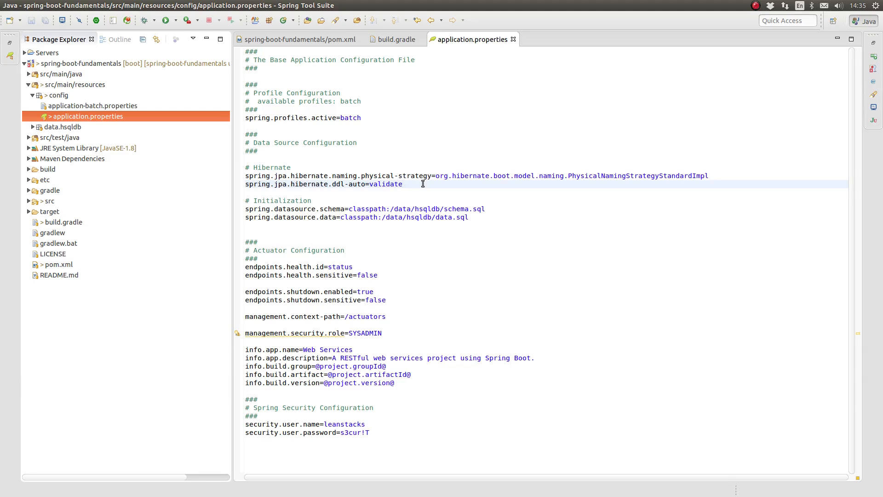
mouse_move(435, 250)
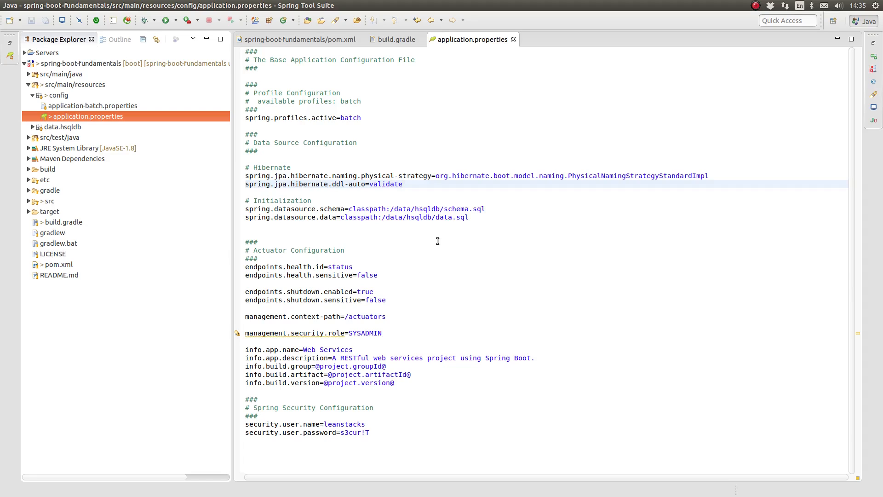
click(403, 183)
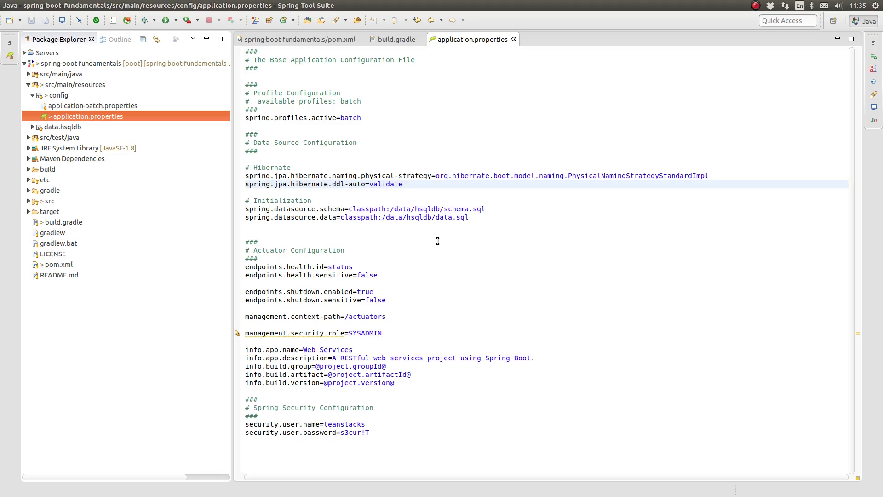
click(402, 184)
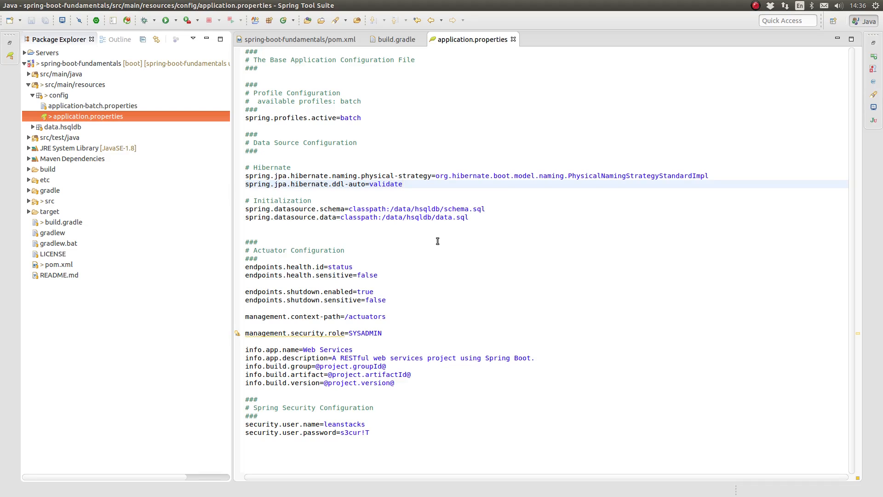
click(401, 184)
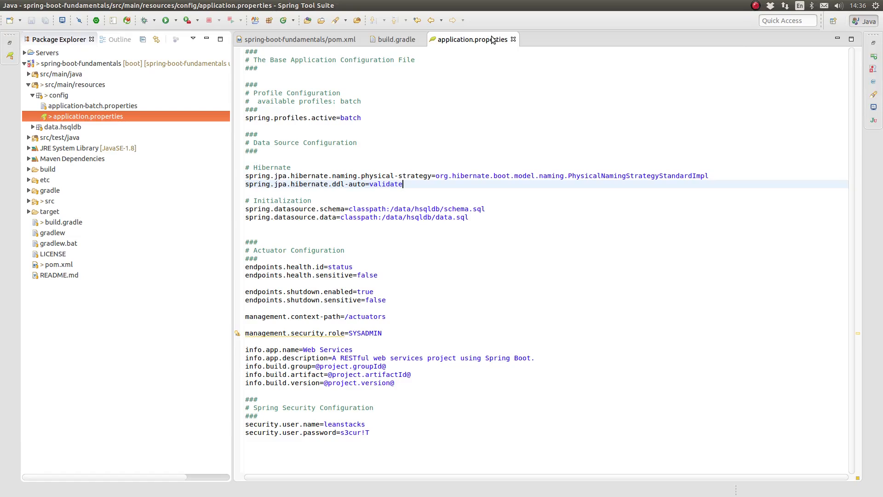
mouse_move(493, 38)
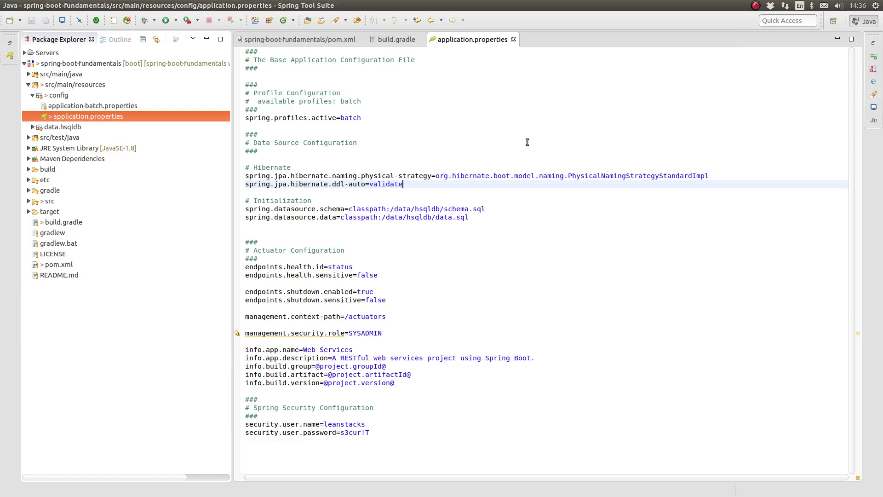
mouse_move(500, 153)
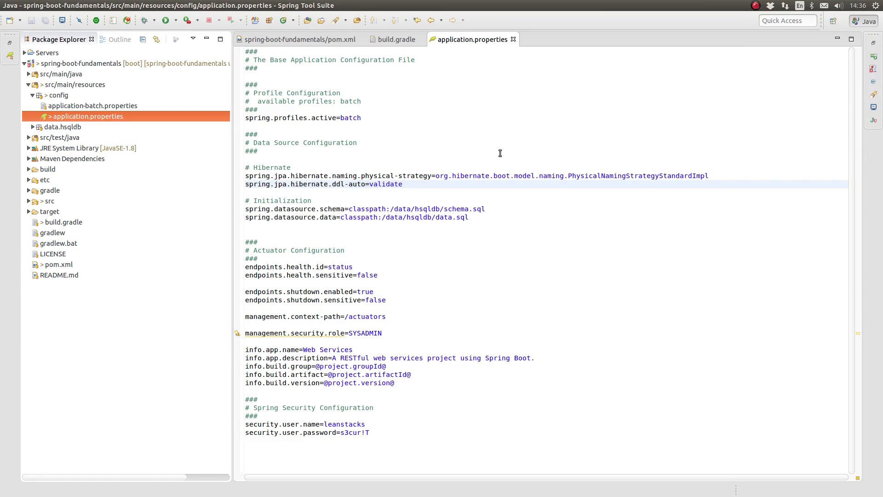
mouse_move(490, 162)
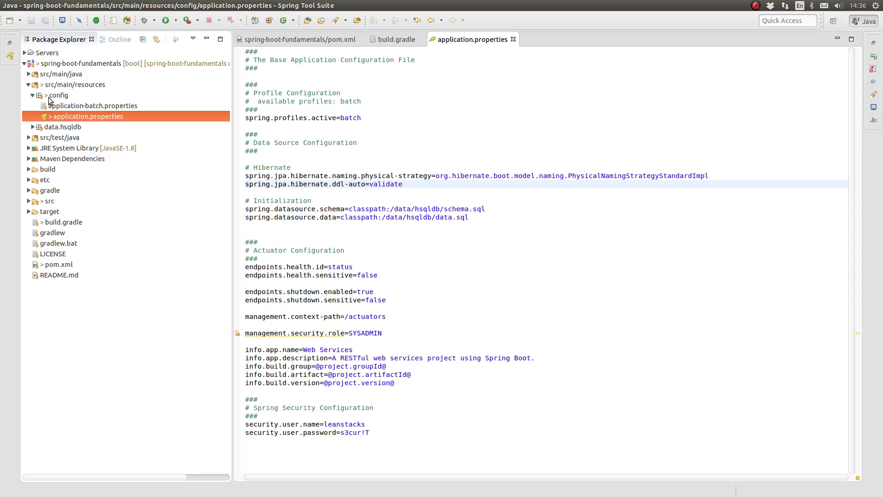
mouse_move(428, 95)
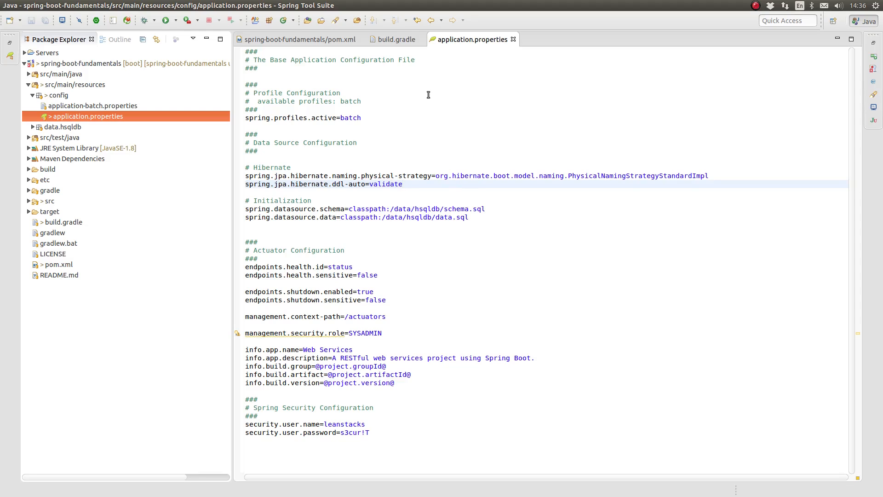
mouse_move(297, 38)
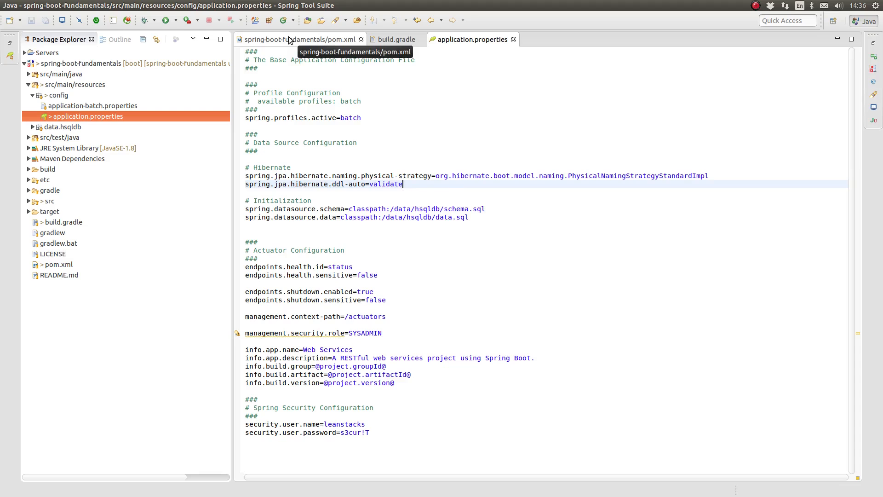
Add a com.github.ben-manes.caffeine caffeine dependency after spring-context-support in pom.xml.
click(298, 39)
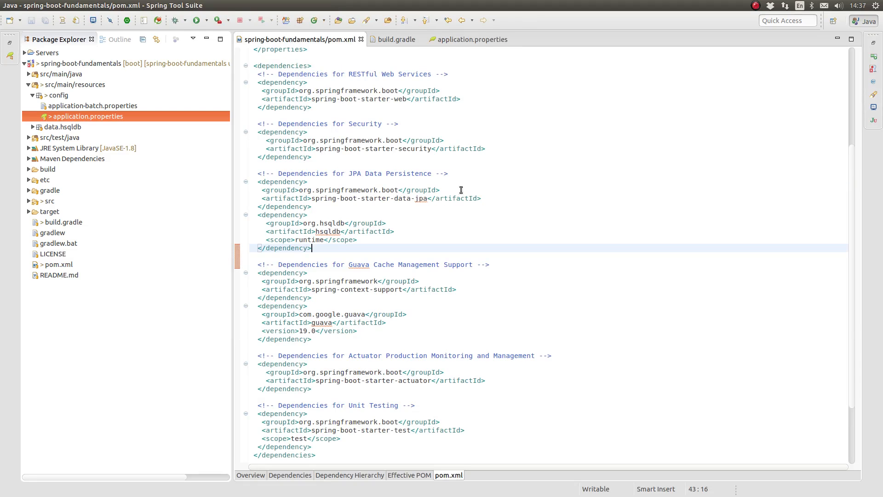
mouse_move(474, 256)
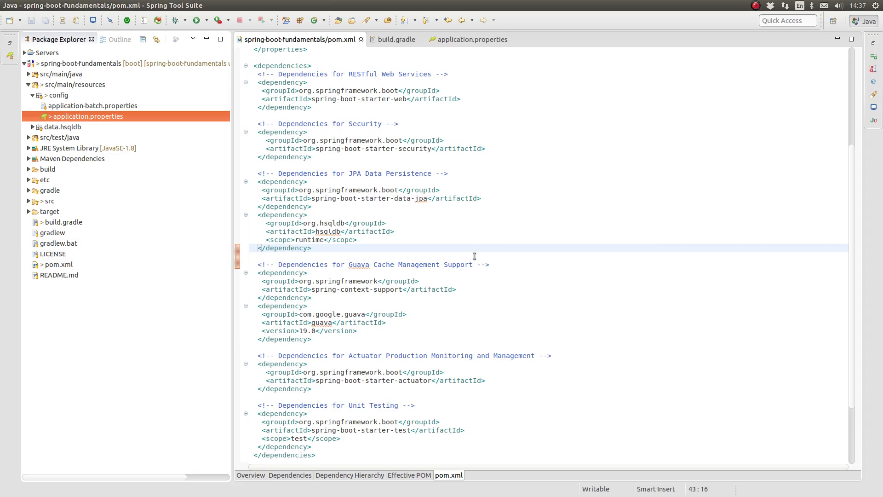
mouse_move(493, 258)
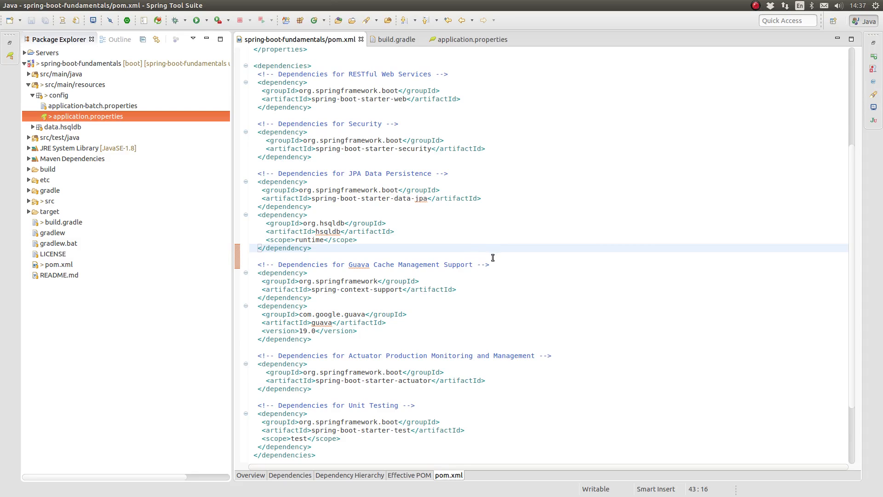
scroll(down, 3)
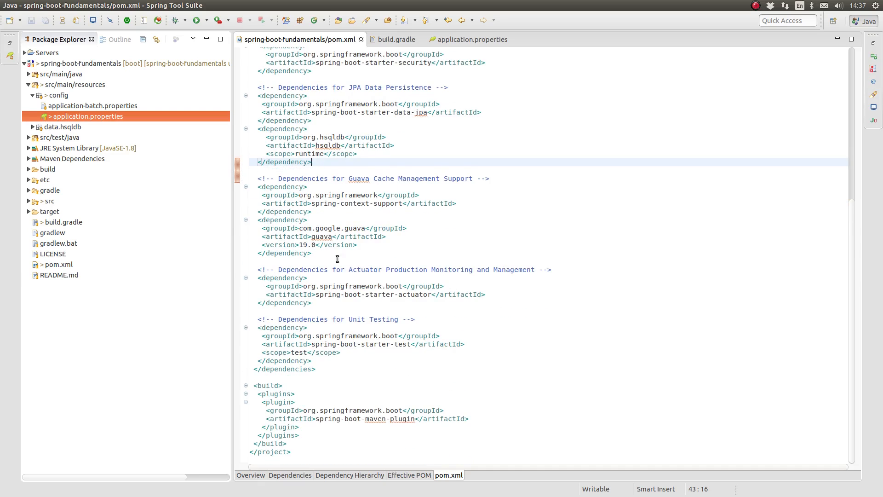
mouse_move(325, 255)
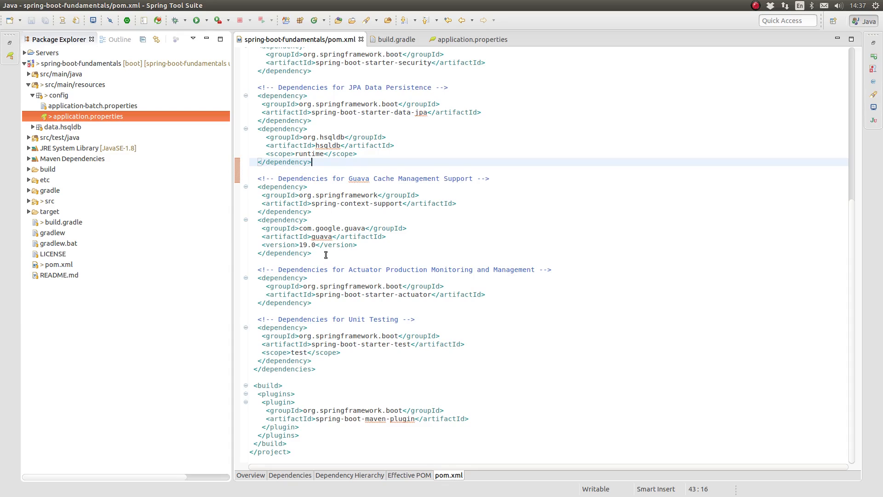
click(314, 211)
text(<dependency>)
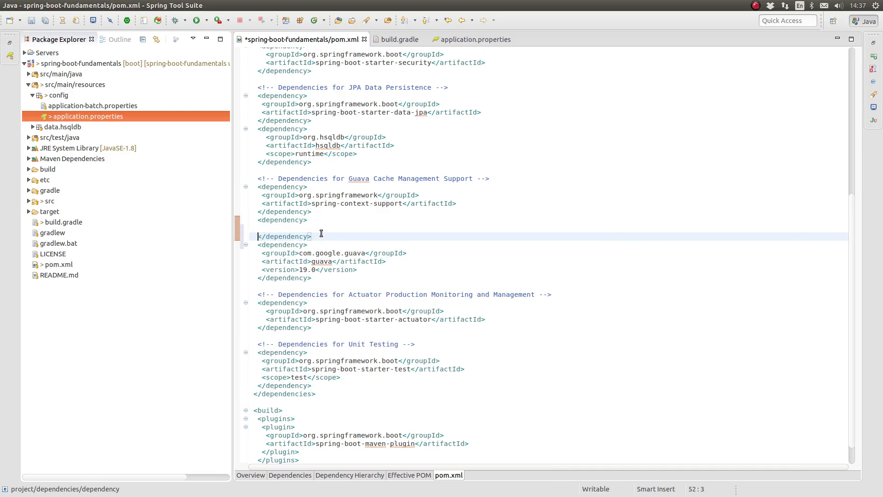
text(<g)
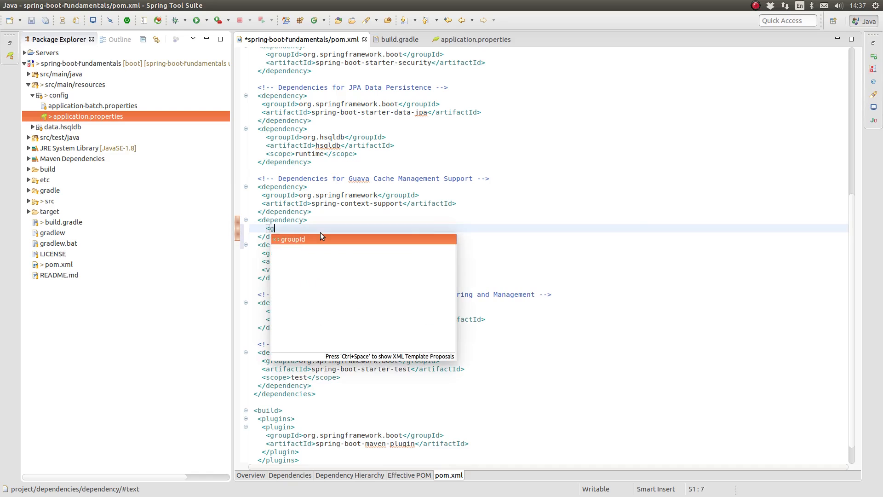
click(292, 239)
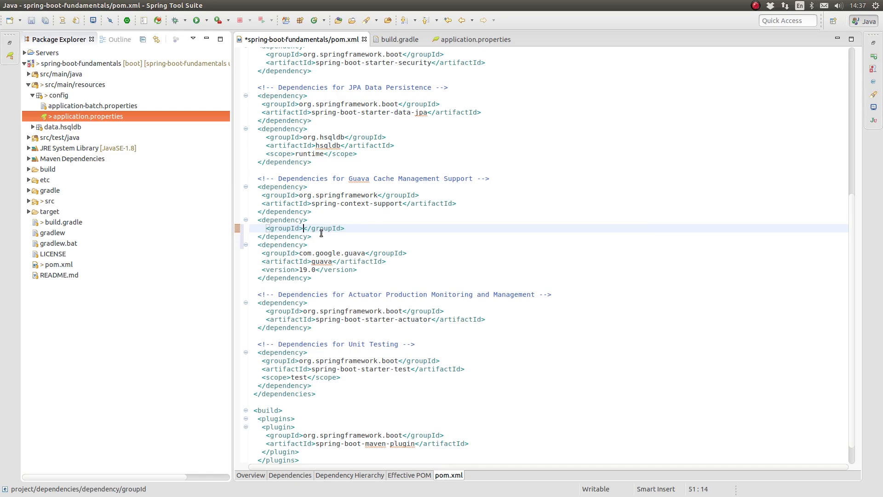
text(com.github.)
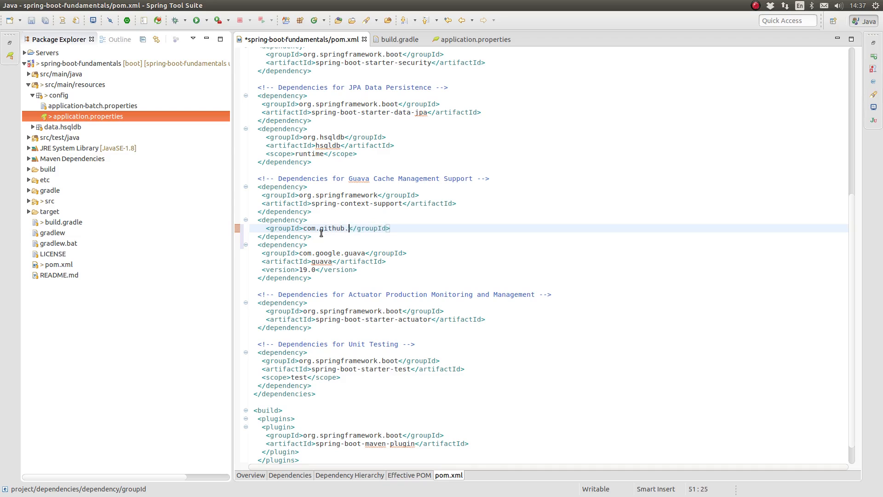
text(ben-manes.caffeine)
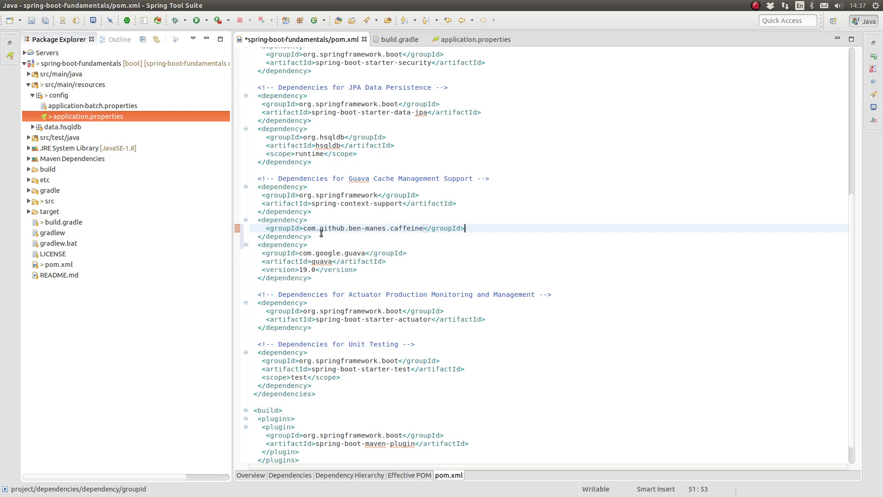
text(<art)
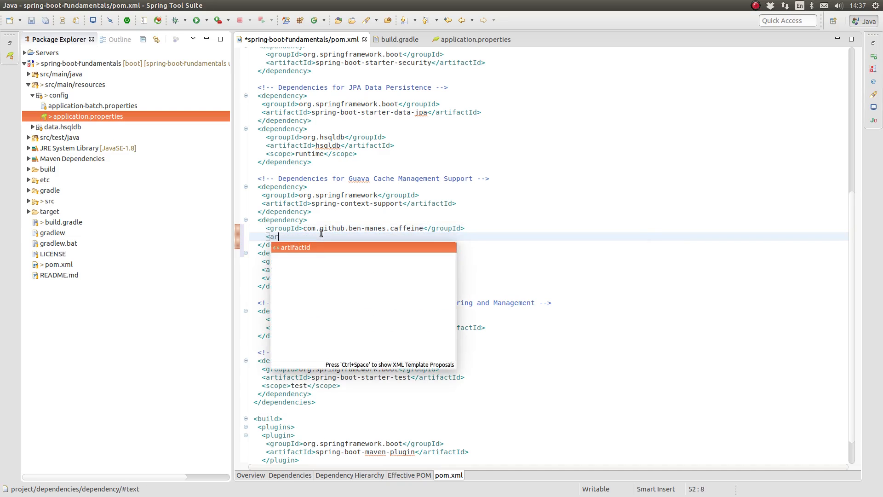
click(294, 247)
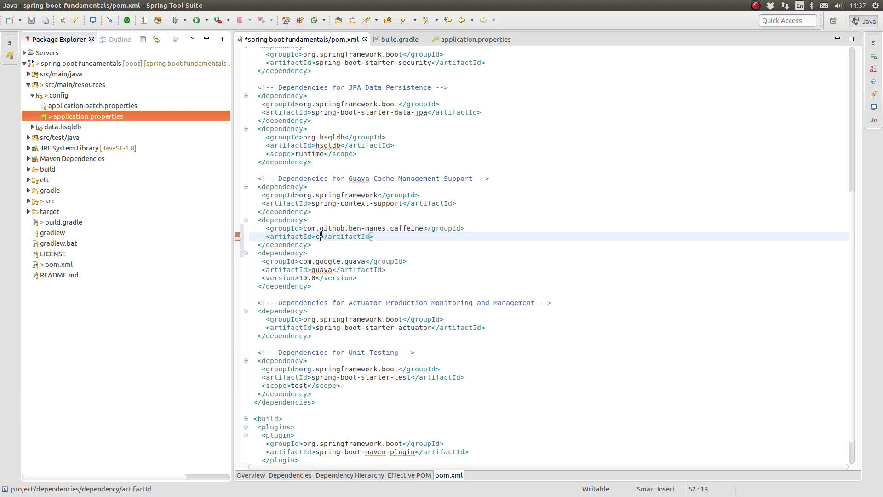
text(affeine)
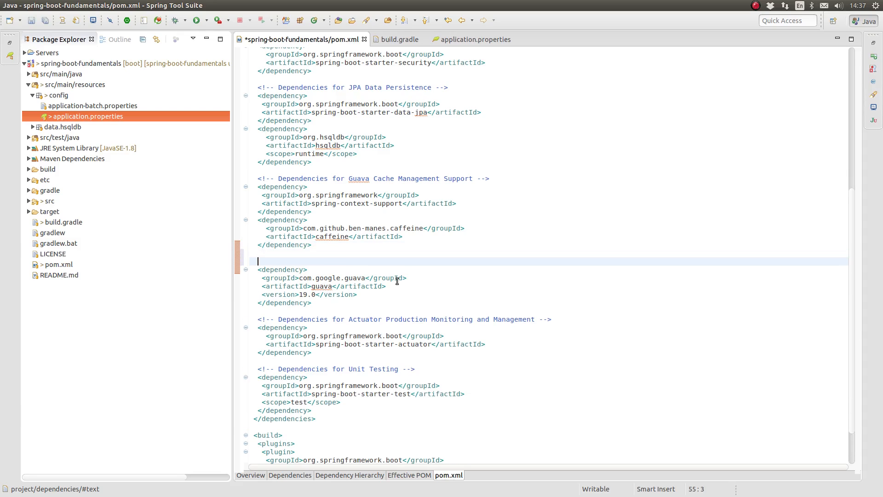
Label the Guava entry with a 'Miscellaneous Dependencies' comment and save pom.xml.
text(<!-- M -->)
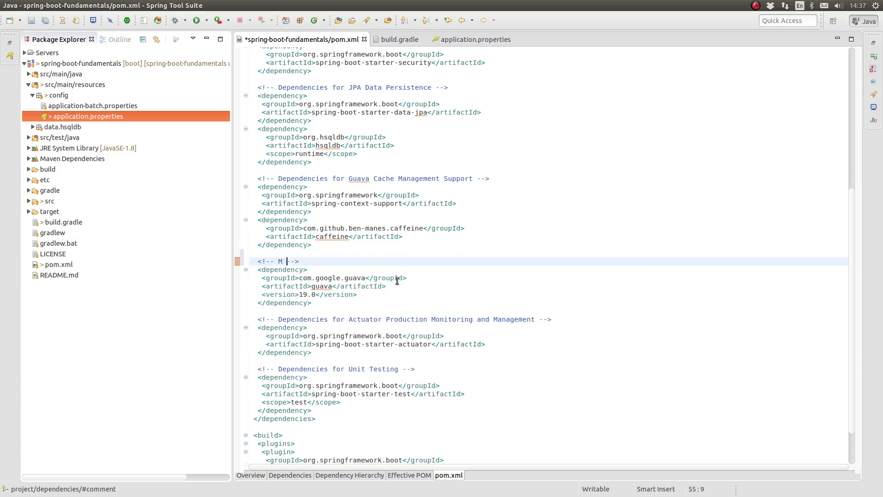
text(iscellaneous)
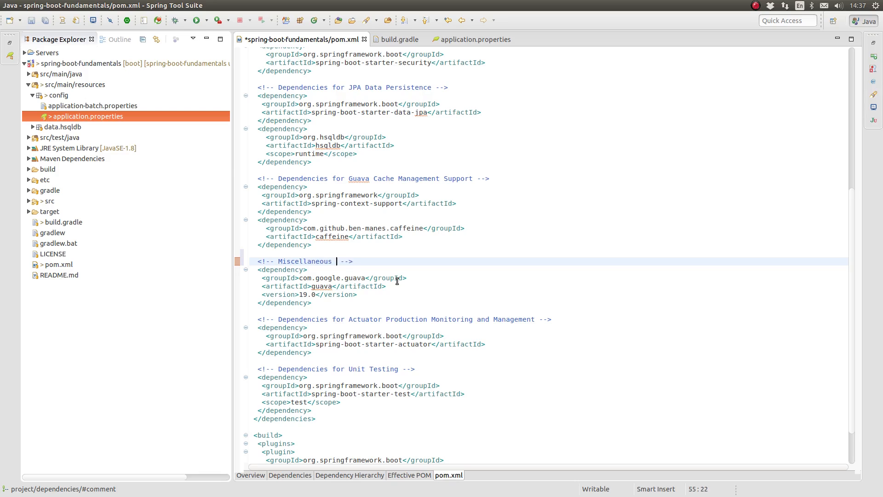
text(Dependencies)
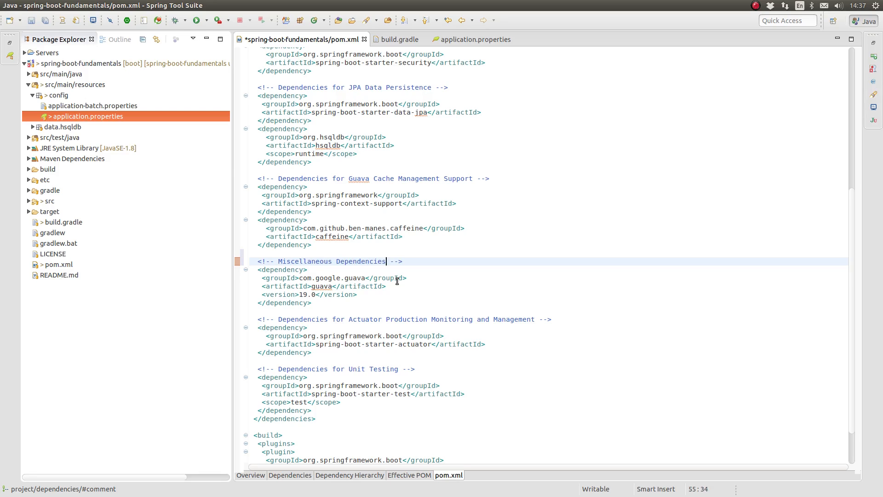
key(ctrl+s)
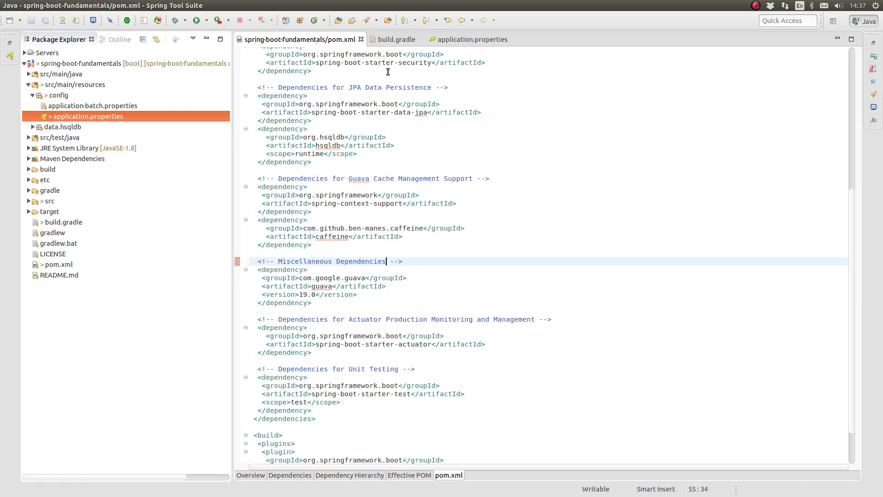
Add compile group: 'com.github.ben-manes.caffeine', name: 'caffeine' after Guava in build.gradle and save.
click(396, 38)
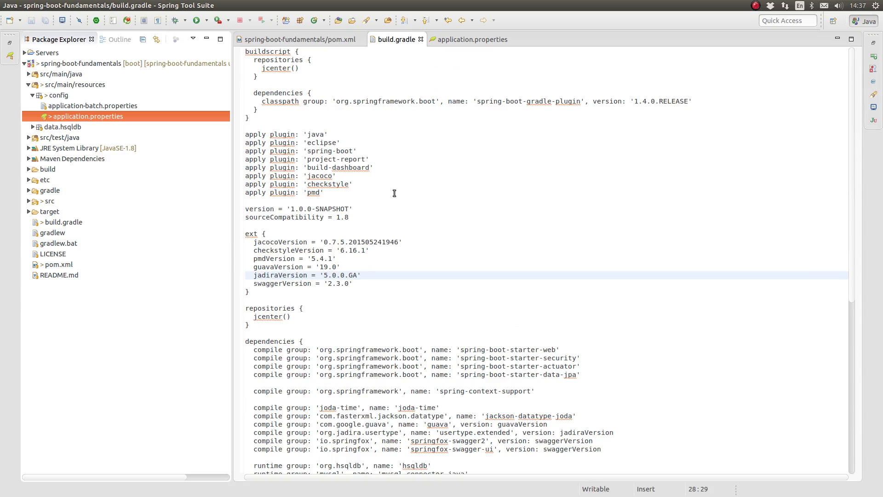
scroll(down, 3)
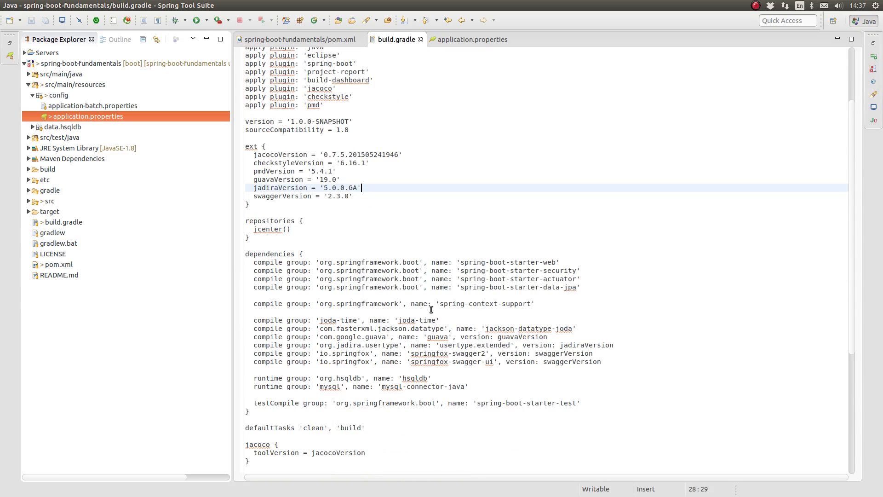
click(561, 337)
text(compile group)
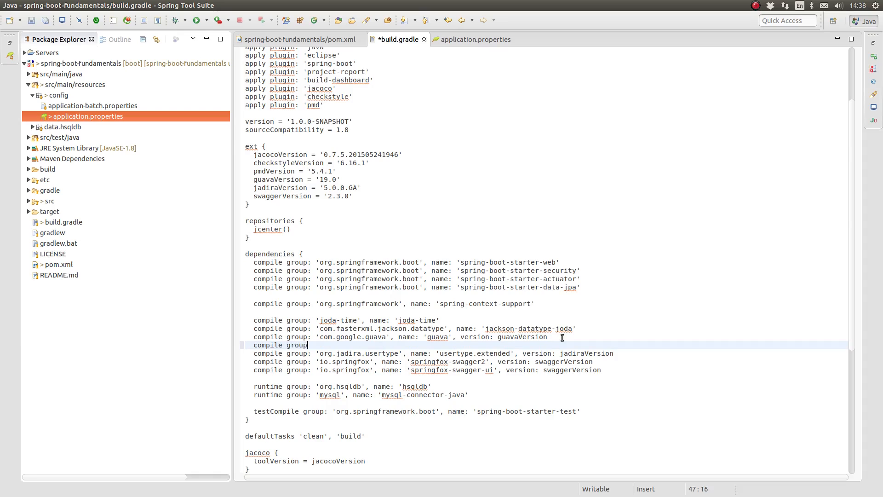
text('com)
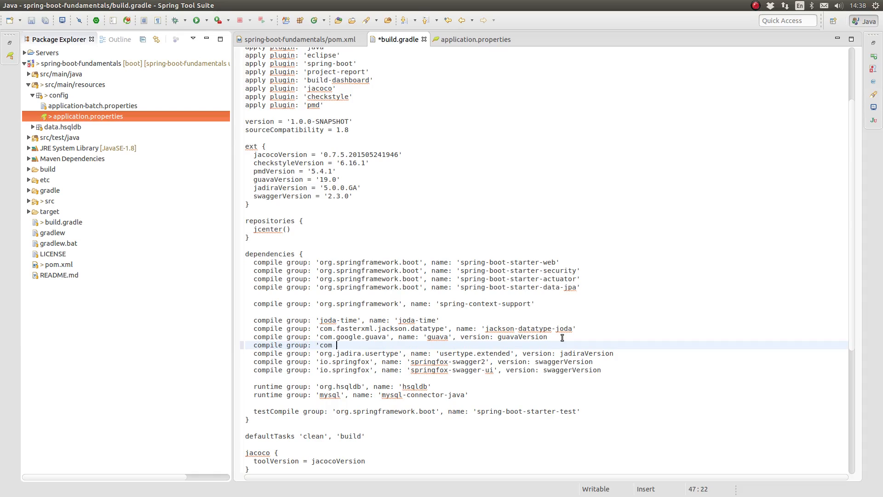
text(.github)
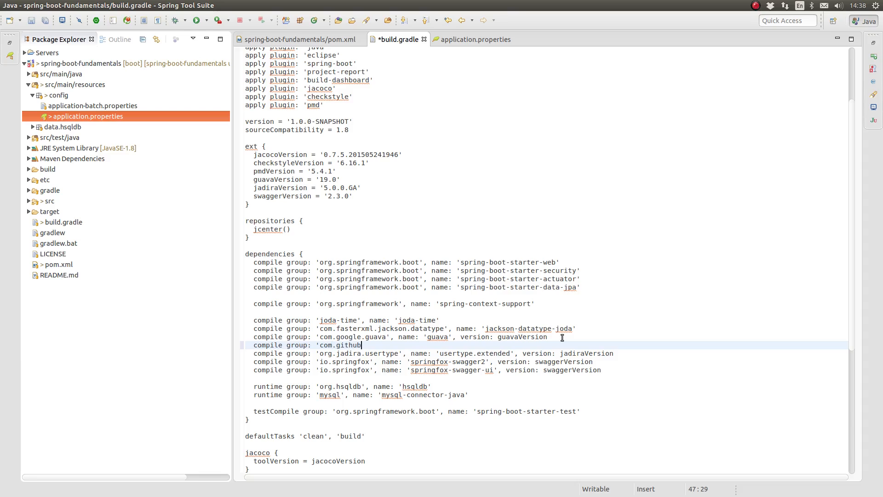
text(.ben-manes)
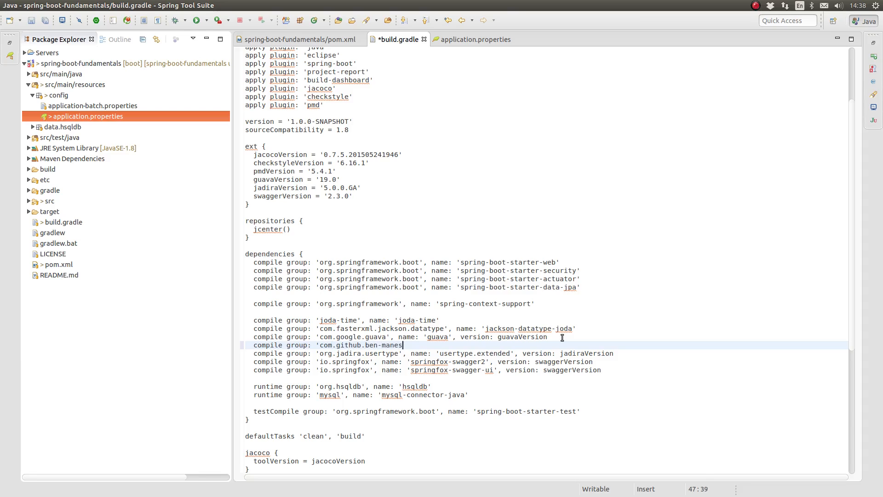
text(.caffeine')
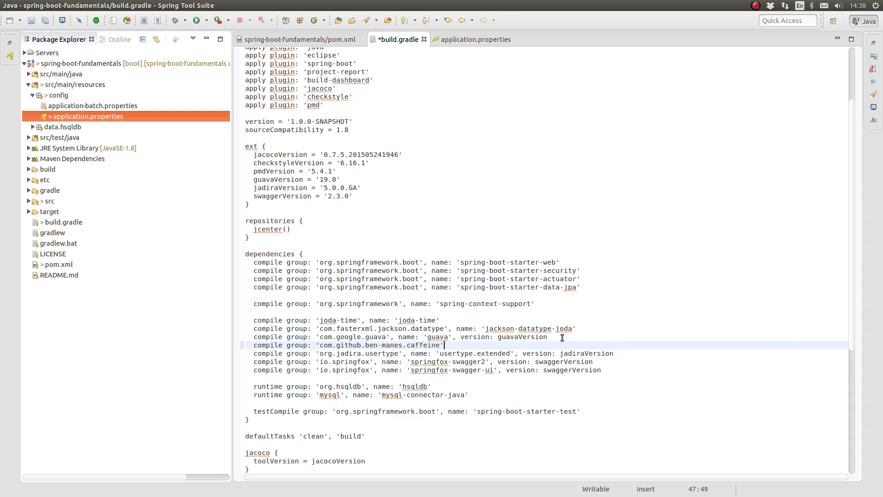
text(, name: ')
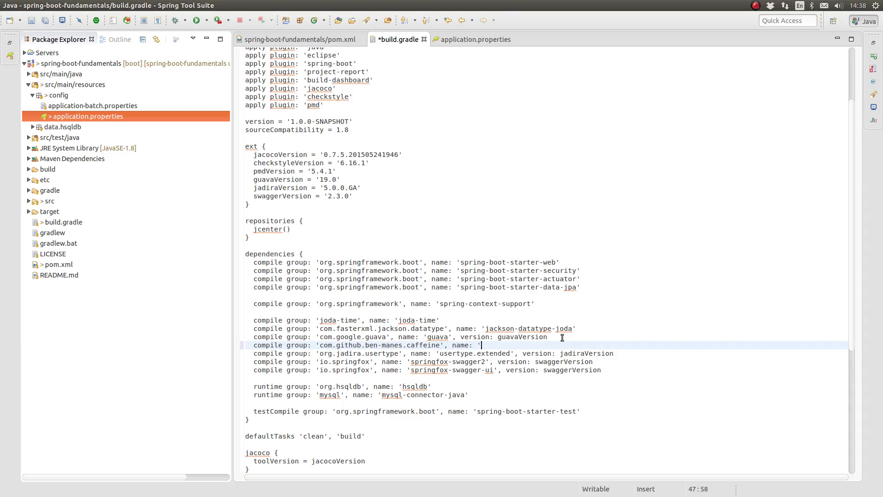
text(caffeine)
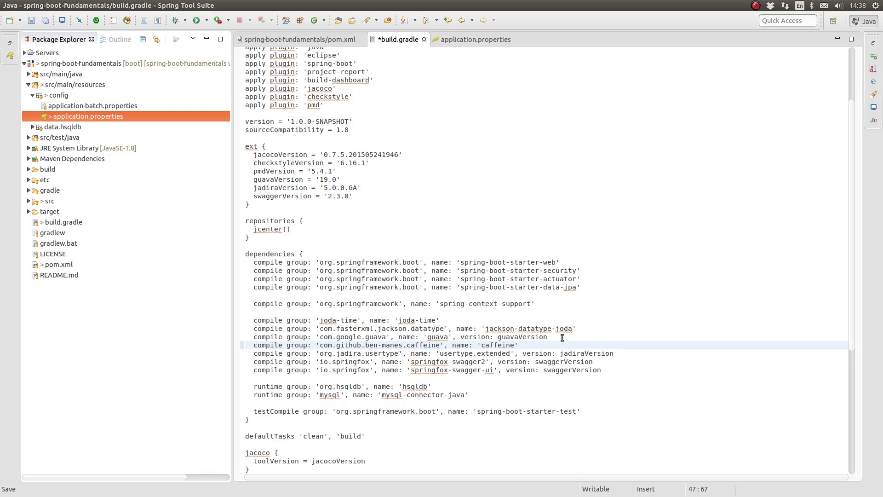
key(ctrl+s)
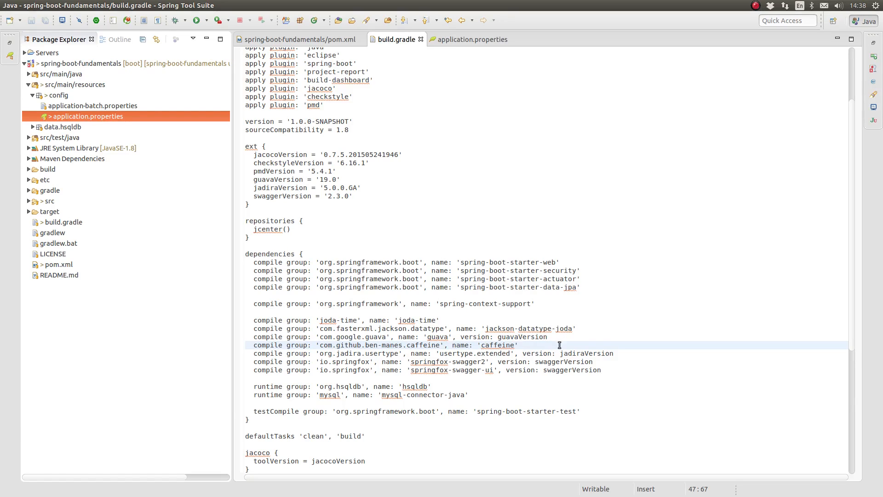
click(27, 73)
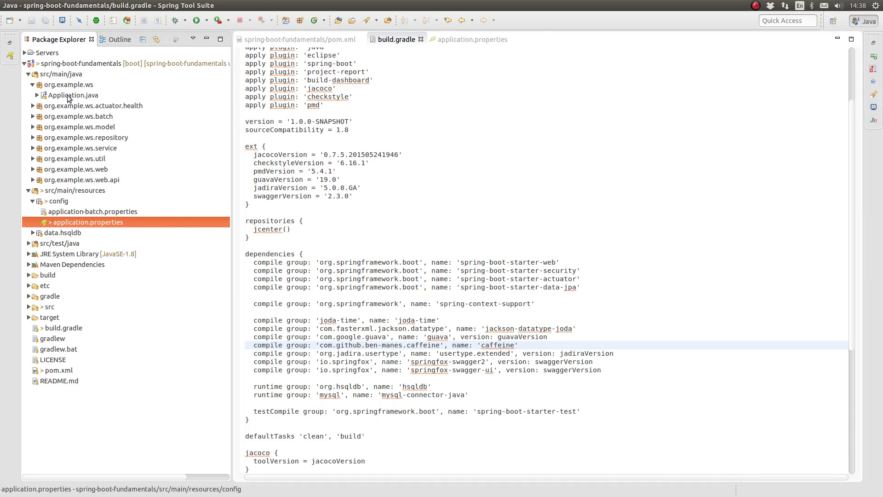
Delete the GuavaCacheManager cacheManager bean method from Application.java.
double_click(74, 95)
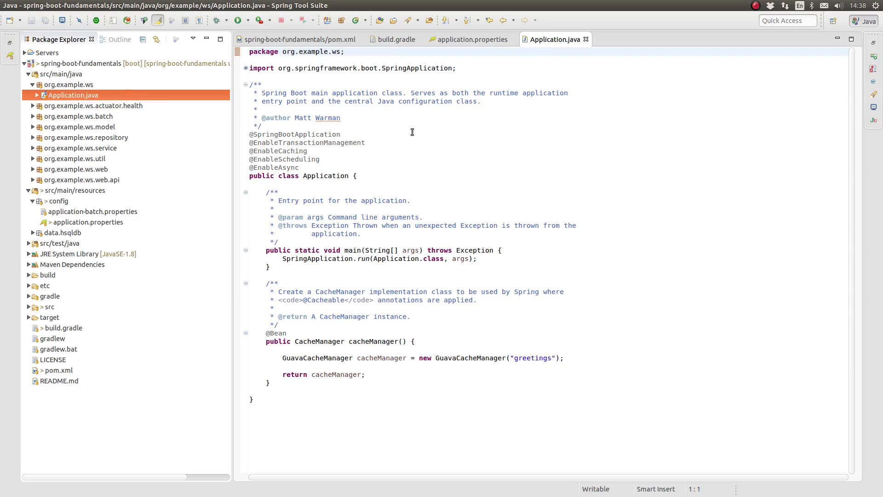
mouse_move(414, 315)
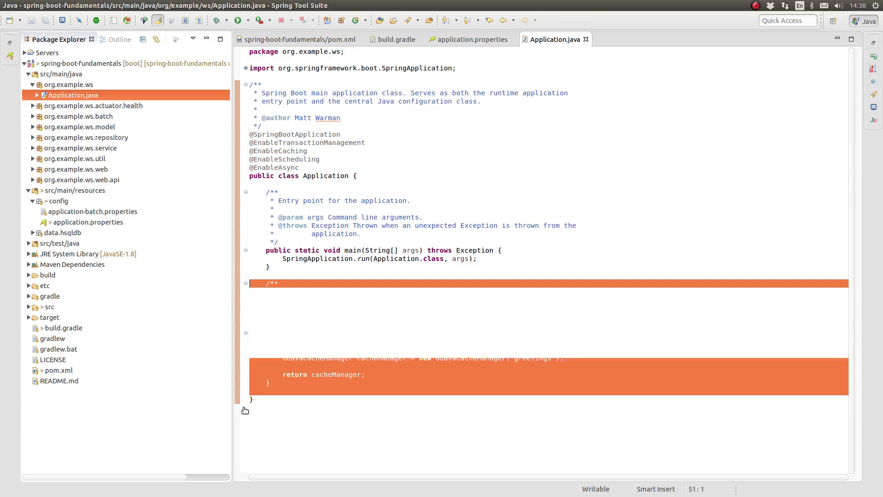
key(Delete)
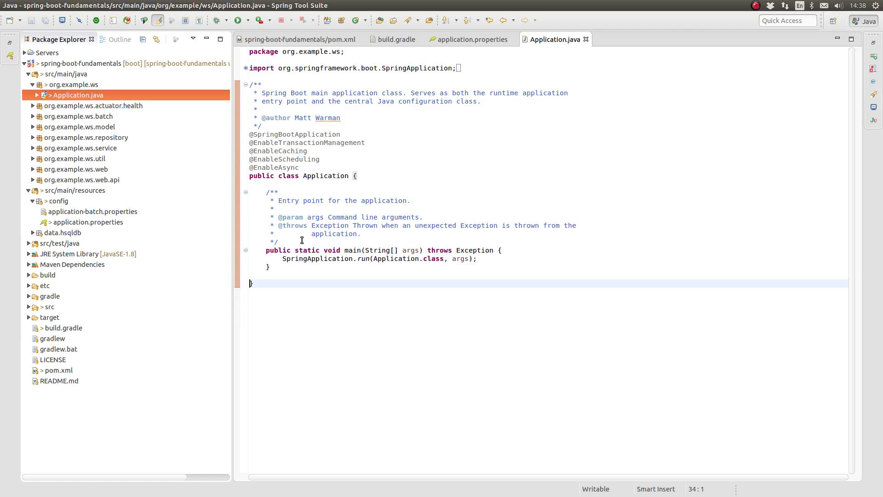
click(472, 38)
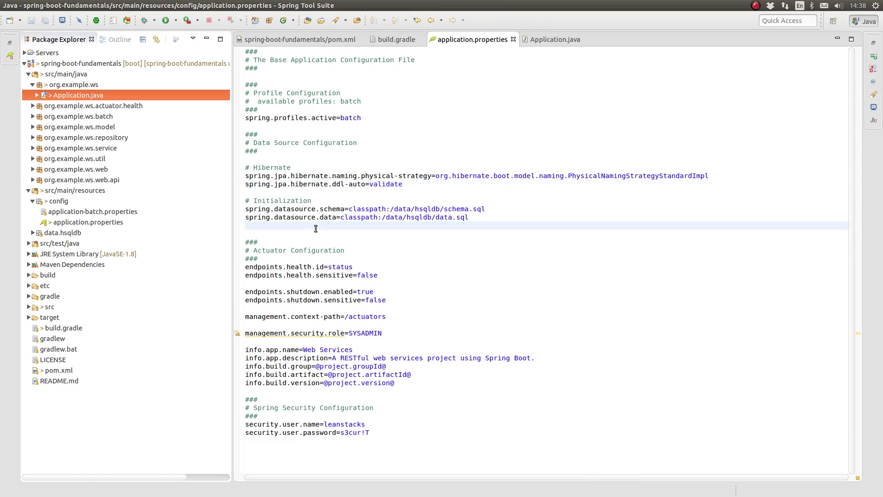
Add '# Cache Configuration' with spring.cache.cache-names=greetings and caffeine.spec maximumSize=250,expireAfterAccess=600s, then save.
key(Return)
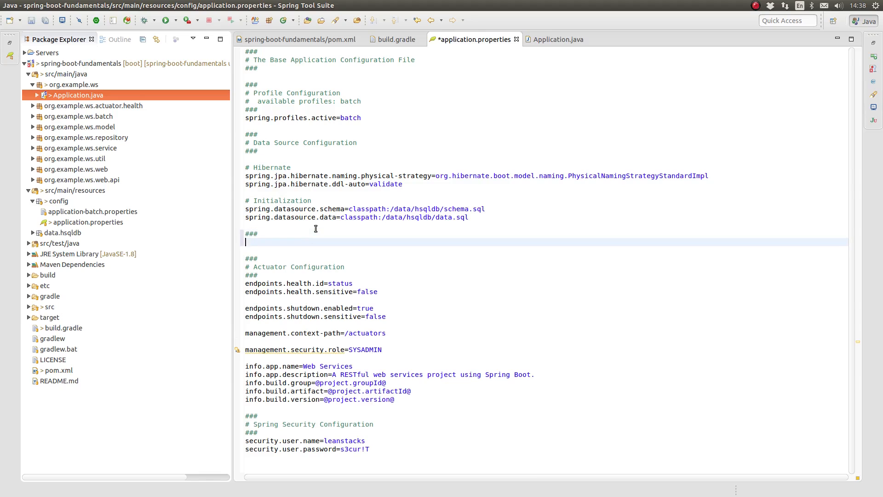
text(# Cache Configuration)
text(###)
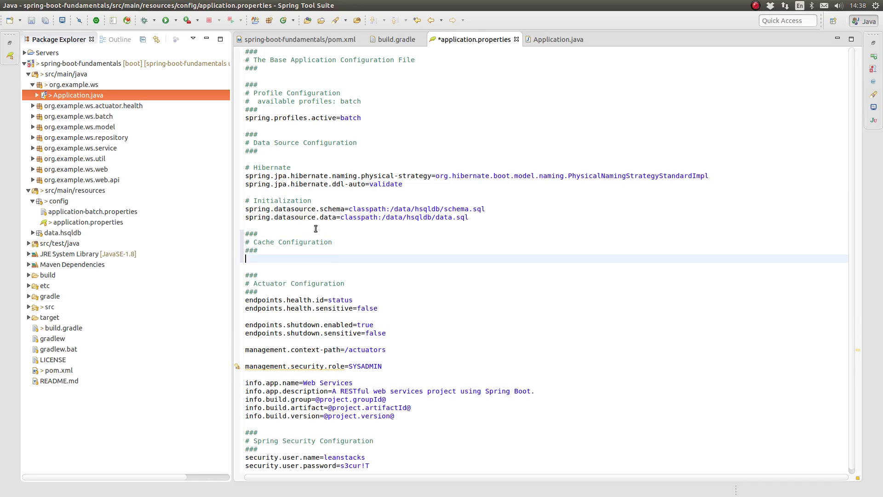
text(spring.)
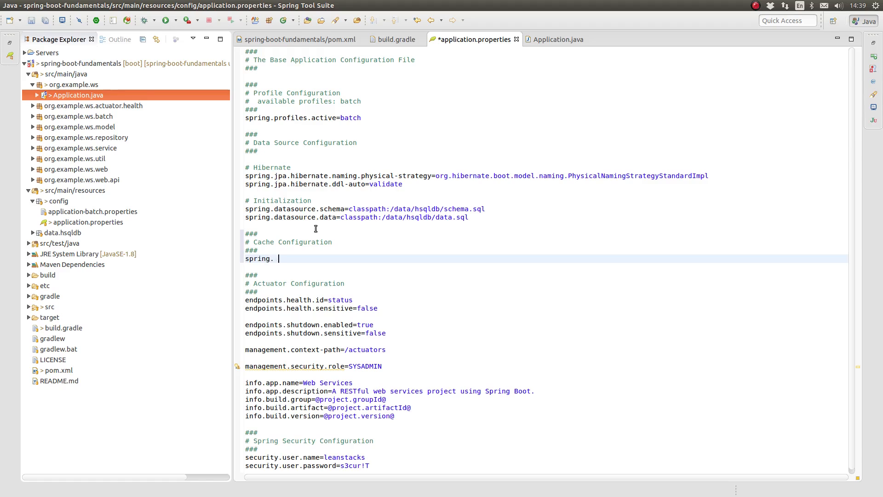
text(cache.cache-names=)
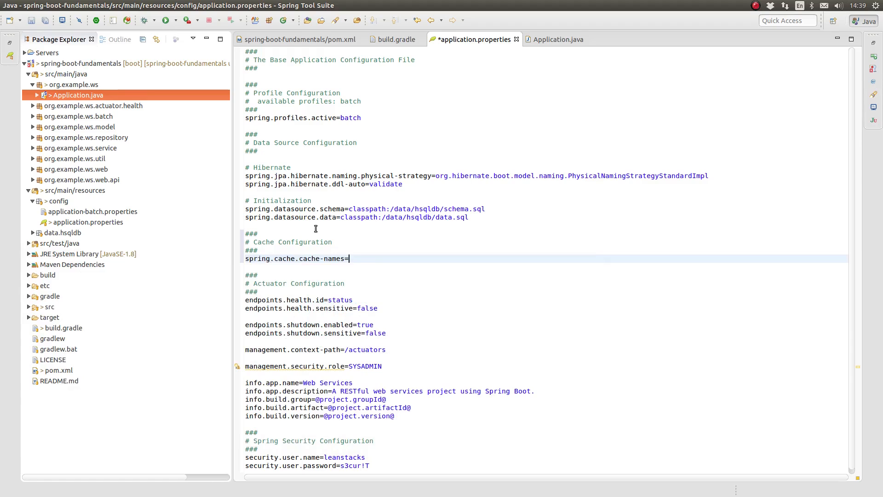
text(greetings)
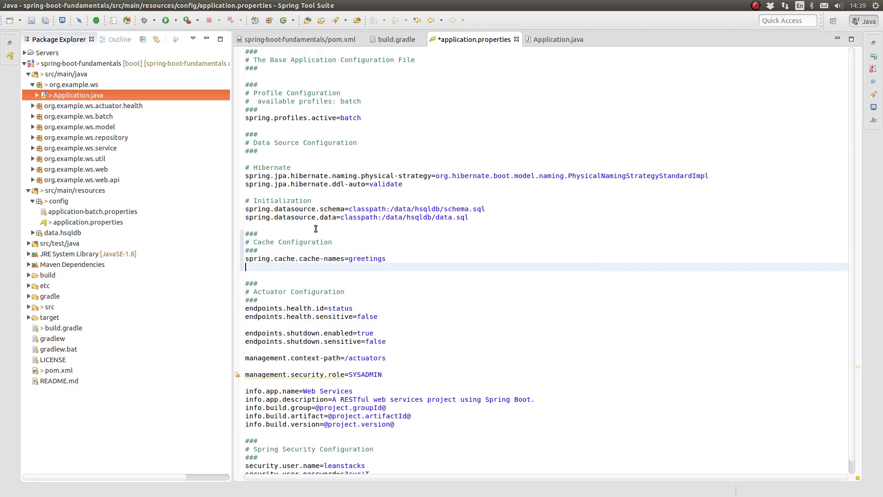
text(spring.cache.caffeine.spec=)
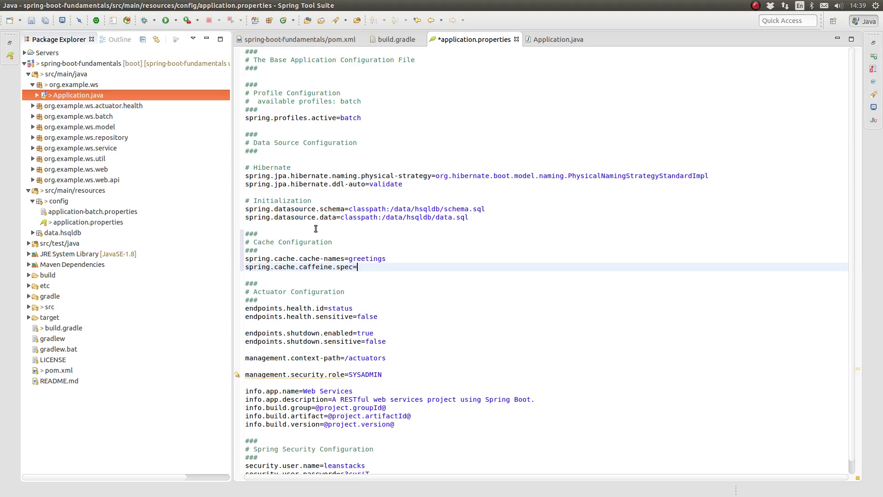
text(maximumSize)
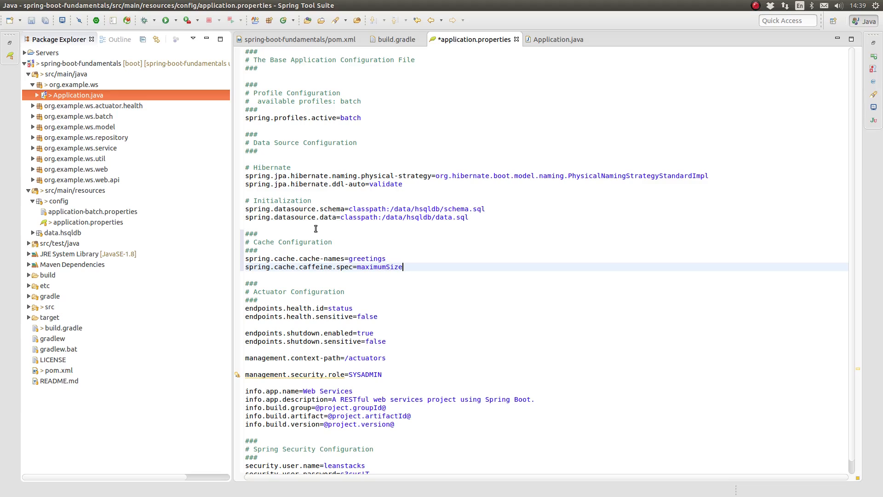
text(250,)
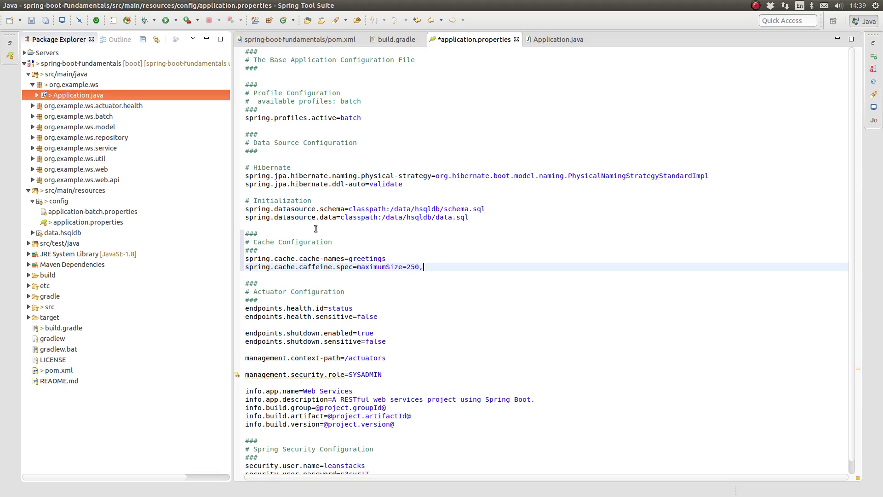
text(expireAfterAccess)
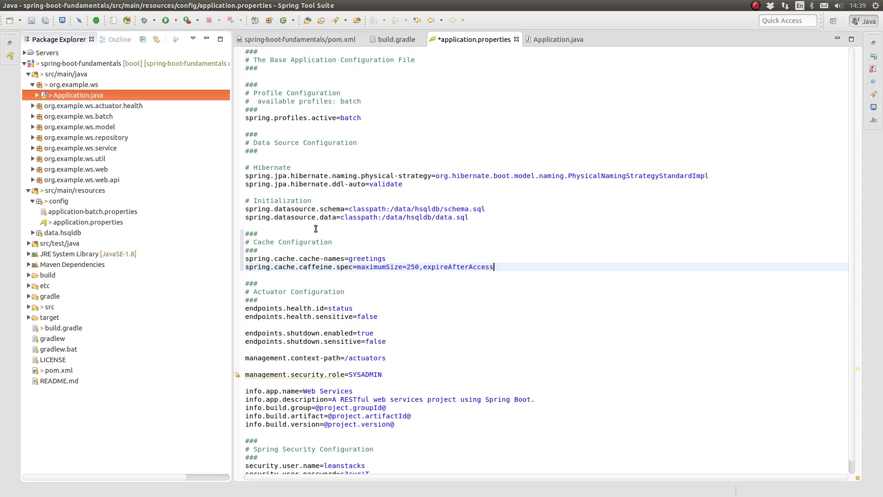
text(600s)
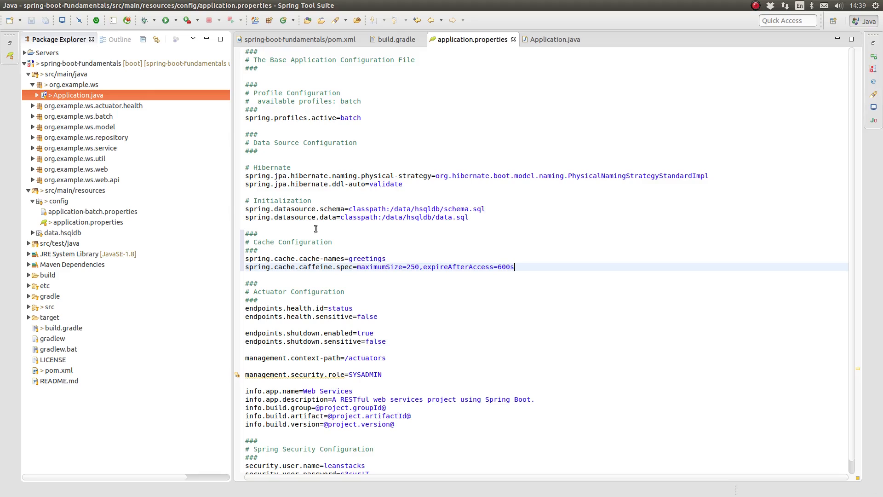
mouse_move(242, 210)
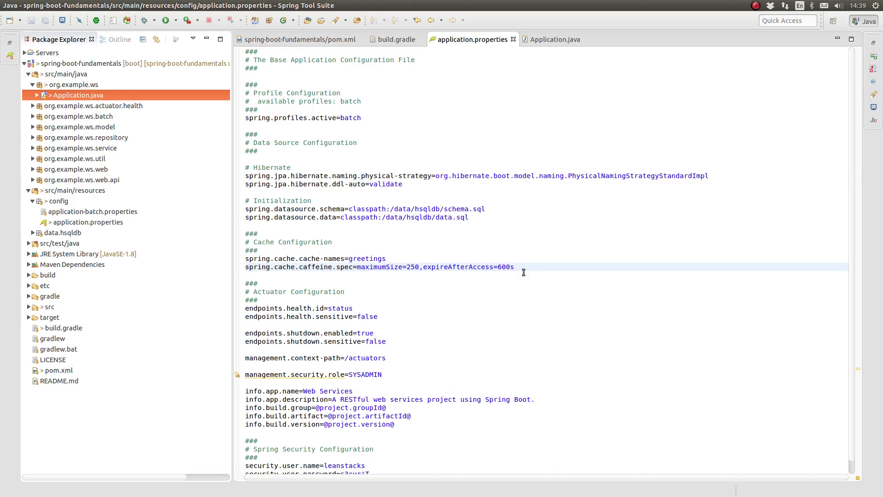
click(514, 267)
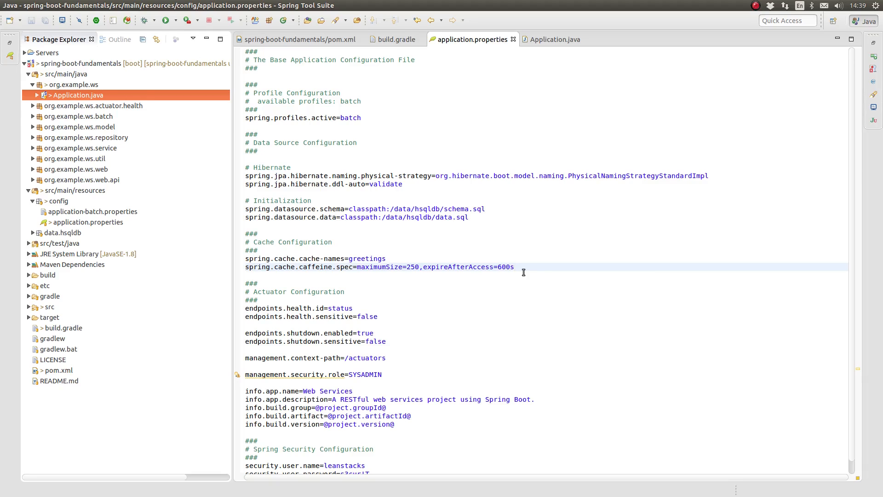
Delete the info.app.* and info.build.* lines from application.properties and save.
click(513, 267)
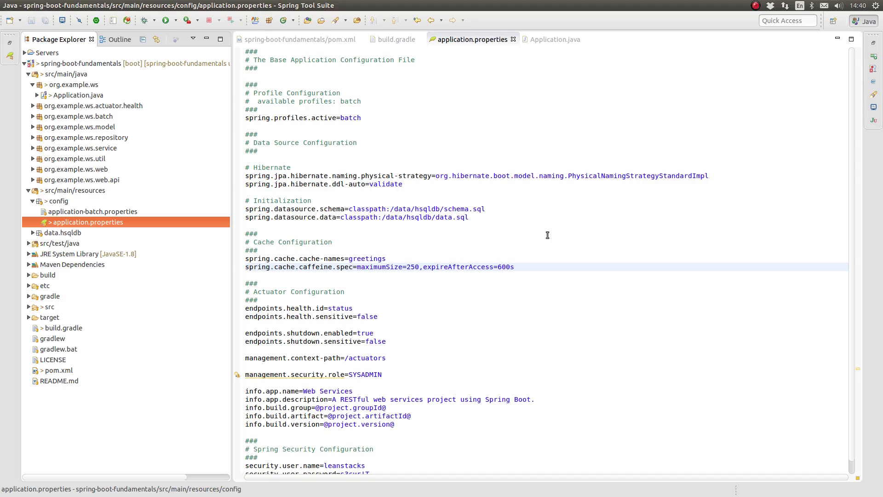
mouse_move(544, 239)
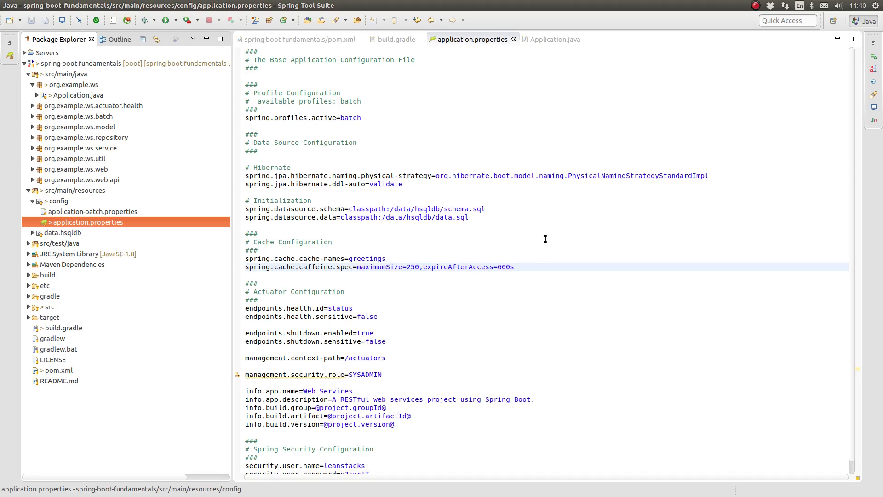
mouse_move(545, 263)
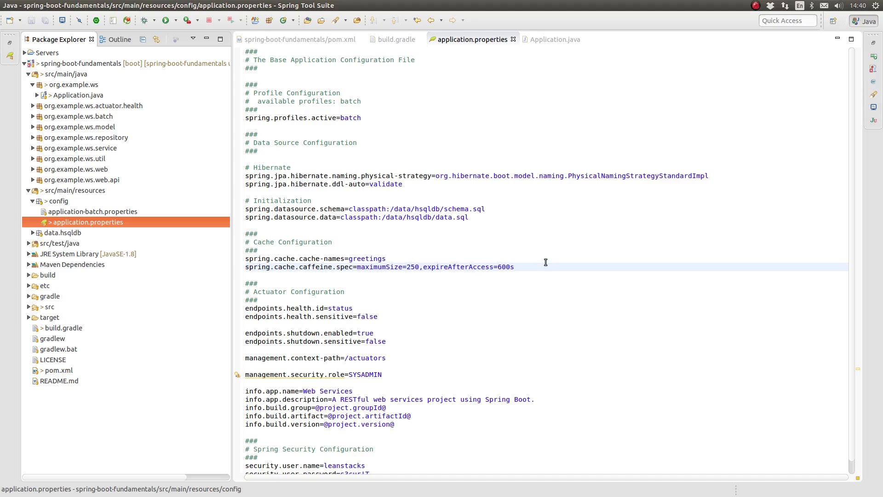
mouse_move(538, 283)
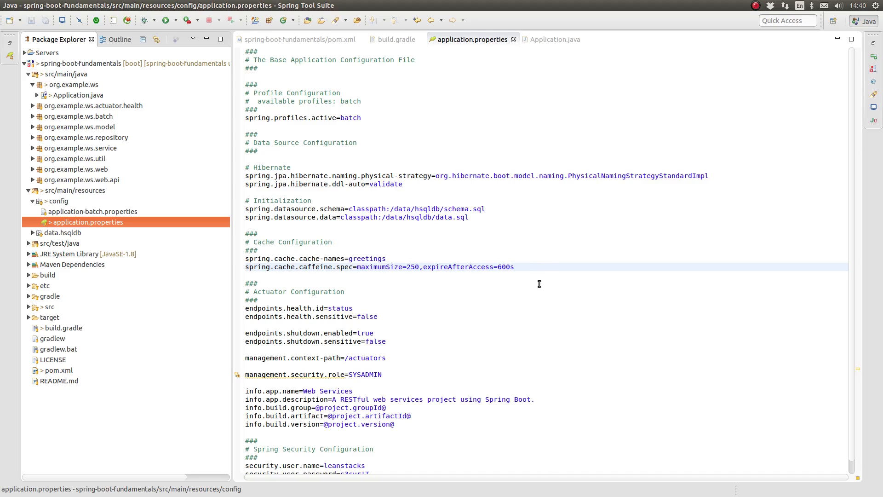
mouse_move(543, 286)
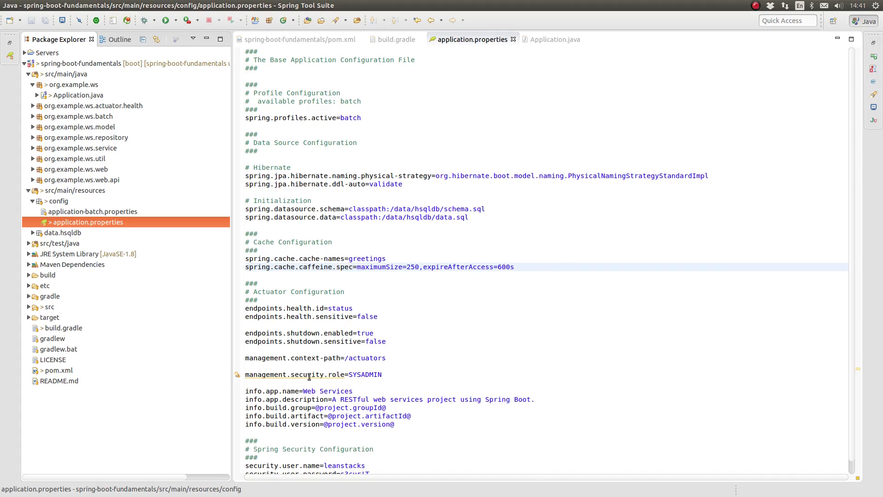
scroll(down, 3)
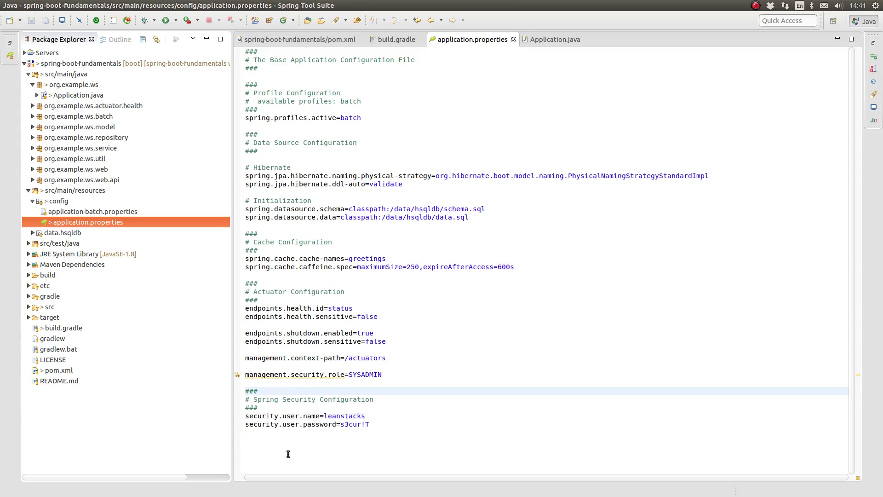
mouse_move(373, 453)
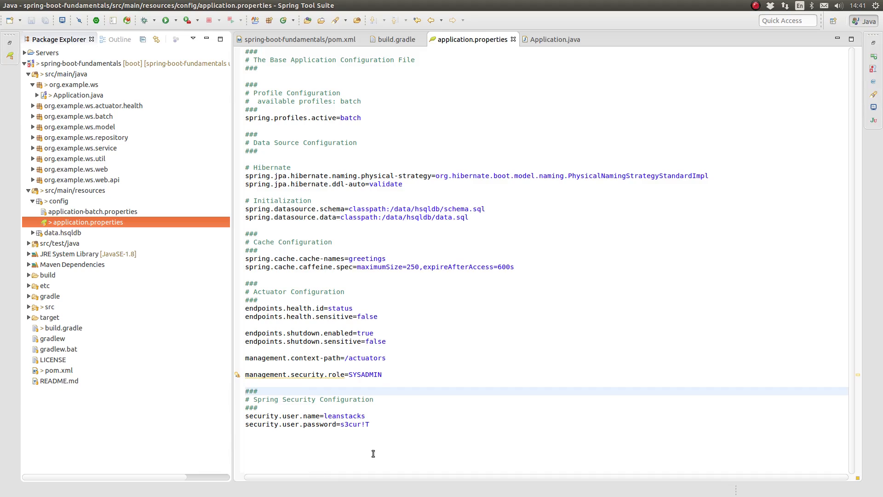
click(245, 391)
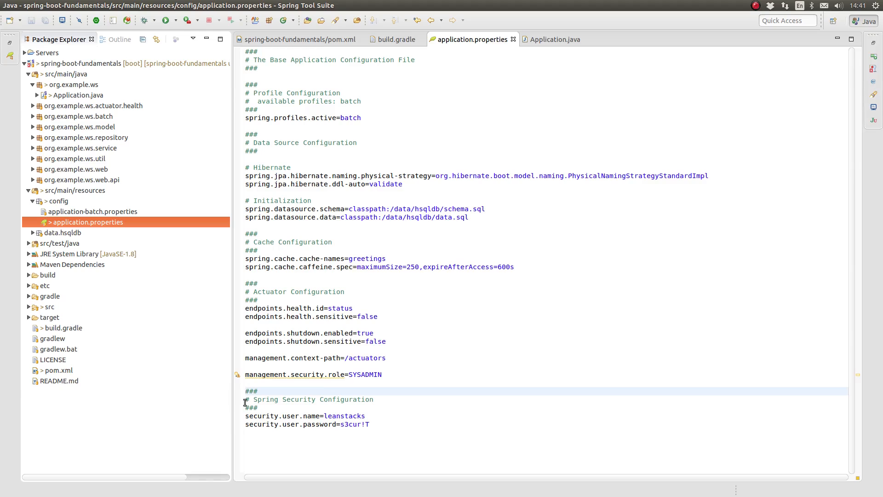
mouse_move(353, 411)
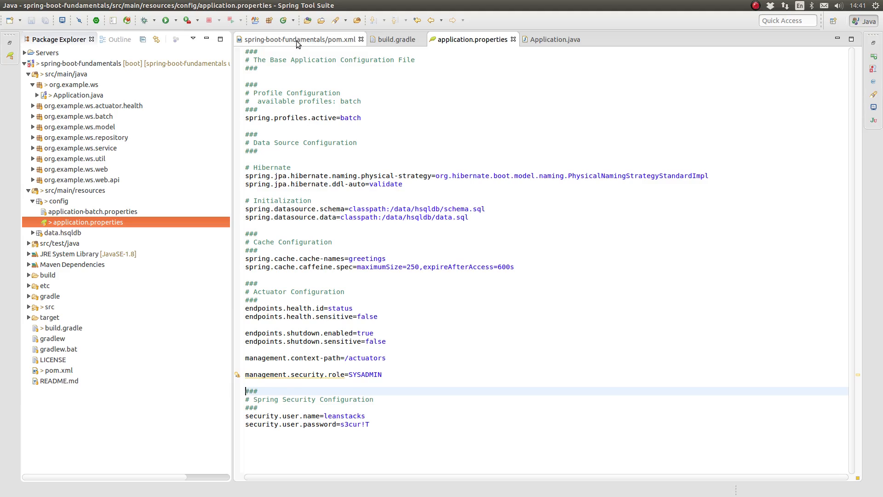
Add an executions block with a build-info goal to the spring-boot-maven-plugin in pom.xml.
click(298, 39)
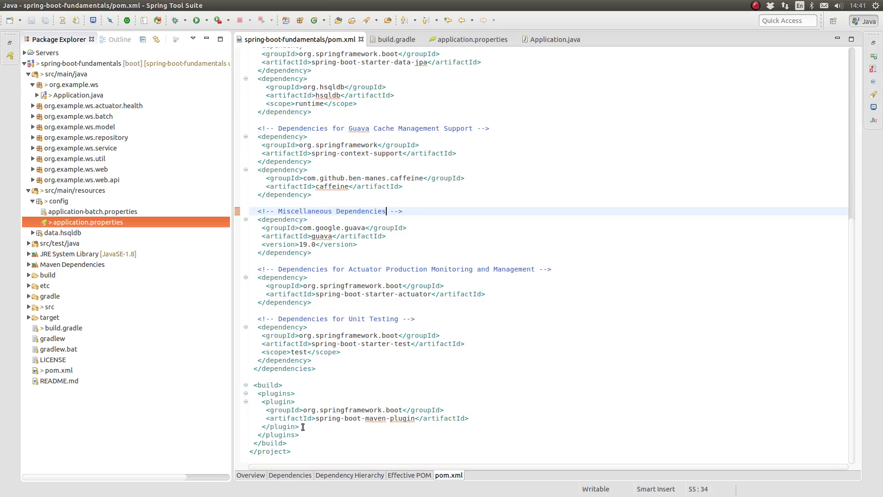
mouse_move(488, 415)
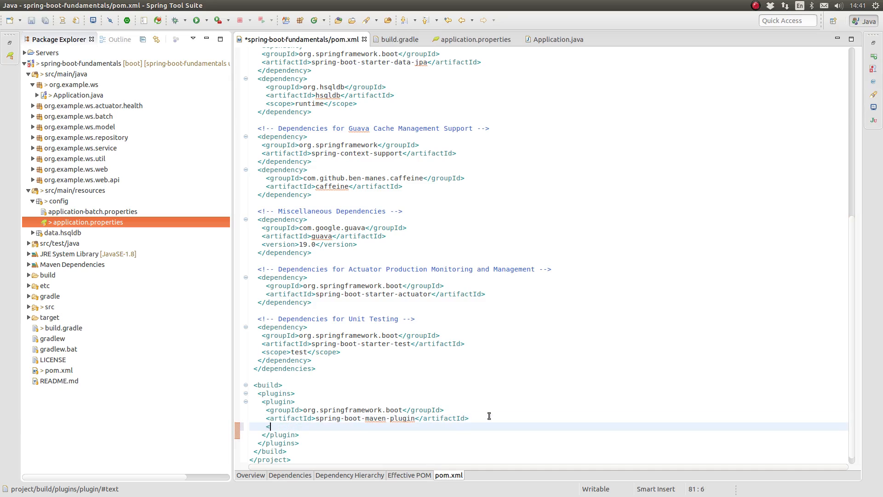
text(<executions>)
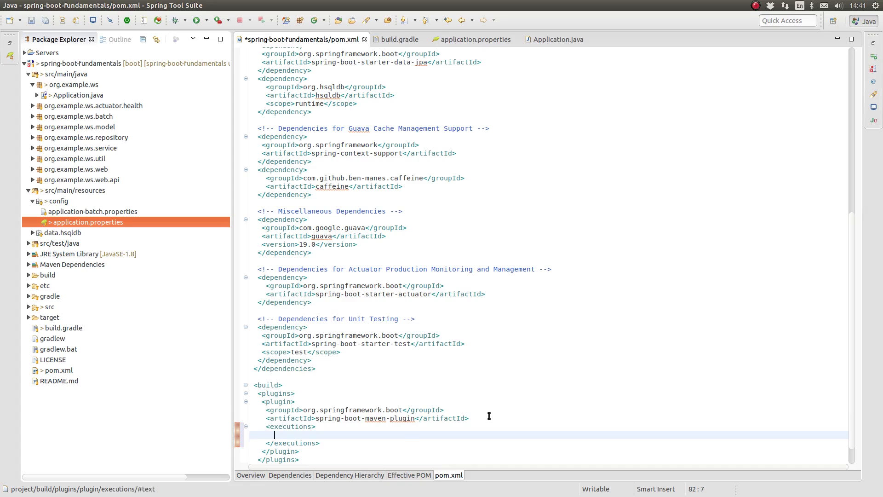
text(<execution></execution>)
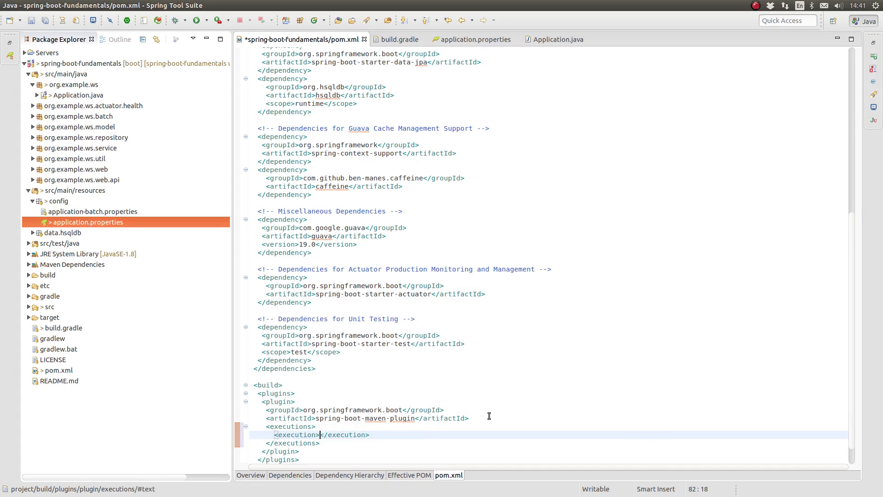
key(Return)
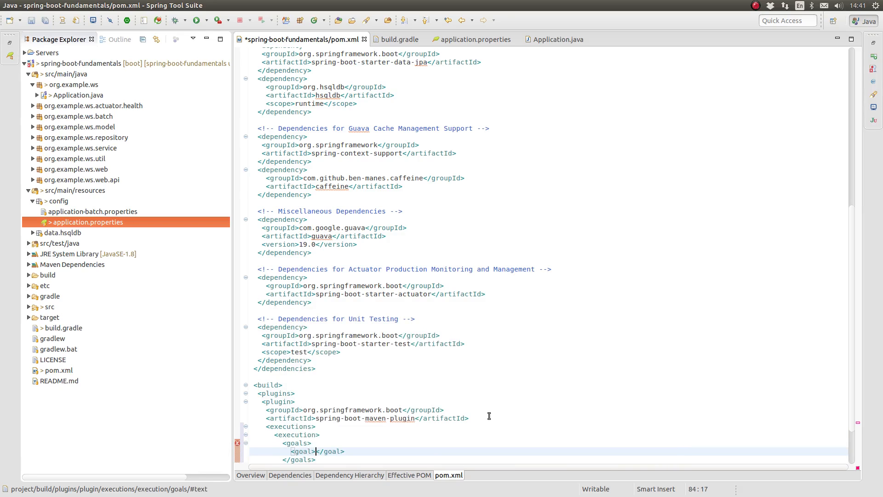
text(build-info)
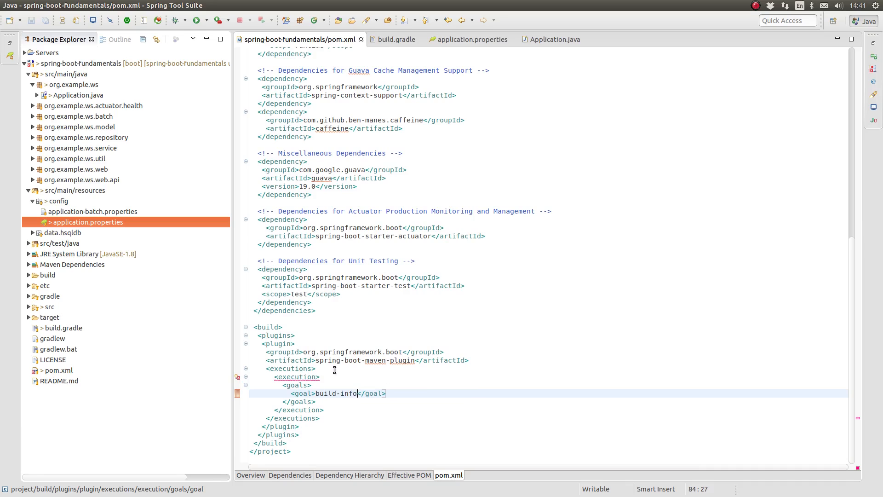
mouse_move(238, 378)
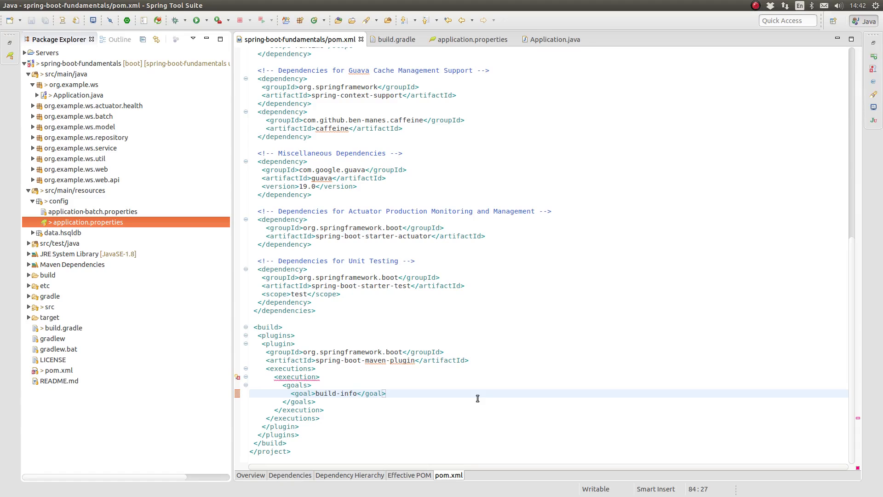
Add 'springBoot { buildInfo() }' after defaultTasks in build.gradle and save it.
click(397, 40)
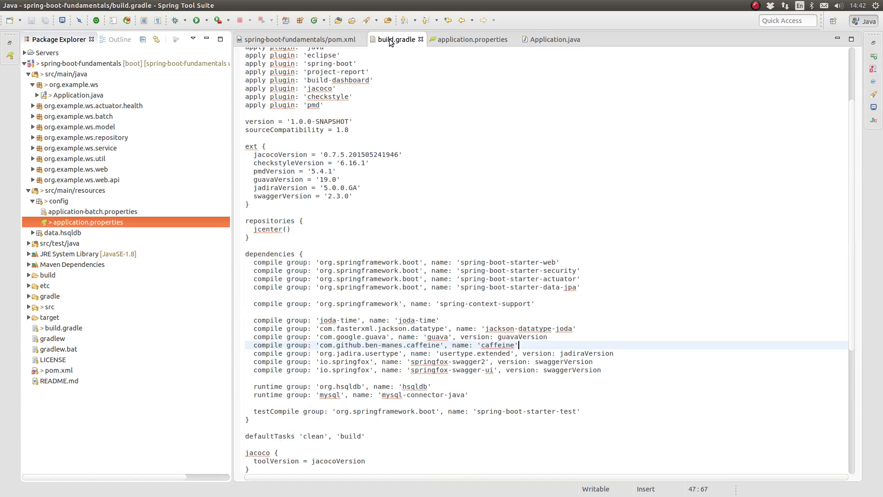
scroll(down, 3)
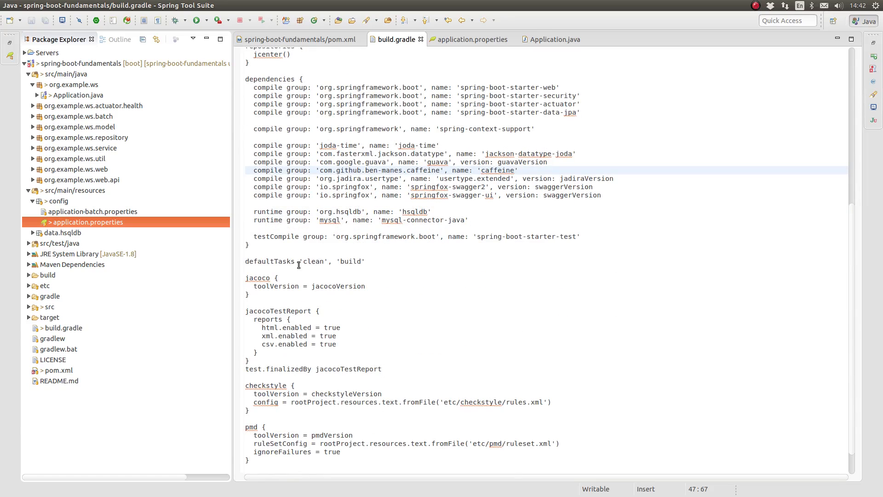
click(388, 303)
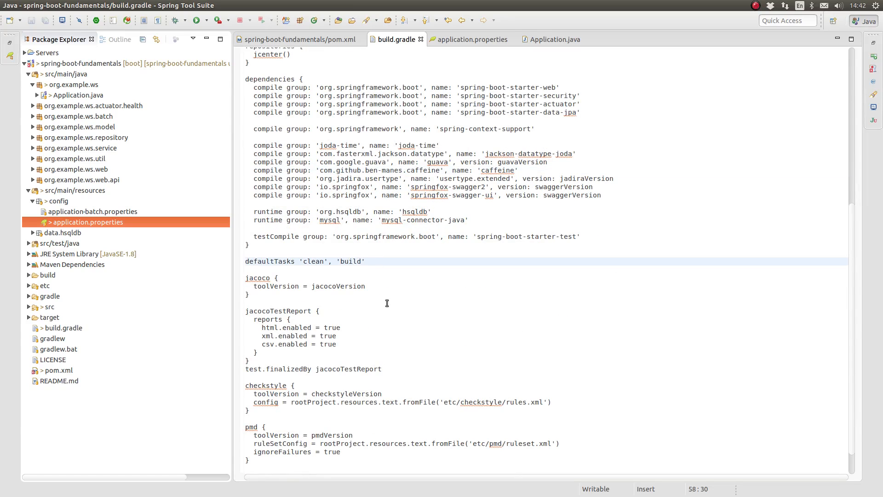
text(springB)
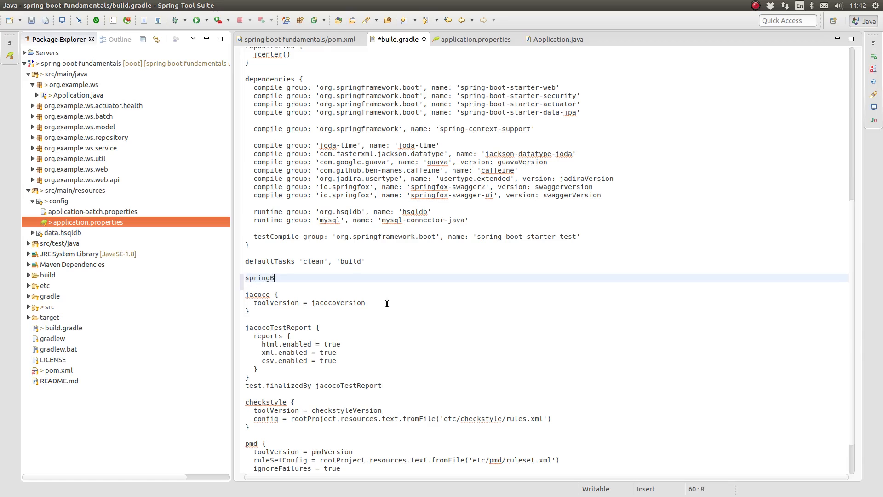
text(oot {)
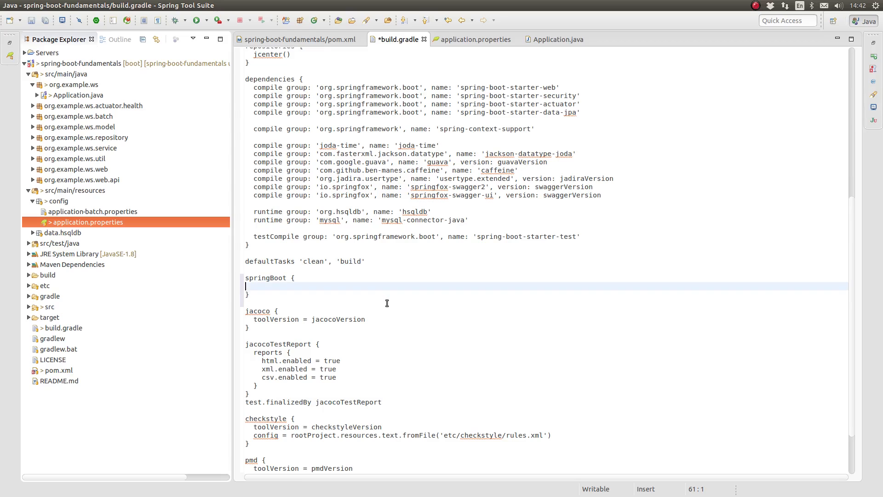
text(buildInfo()
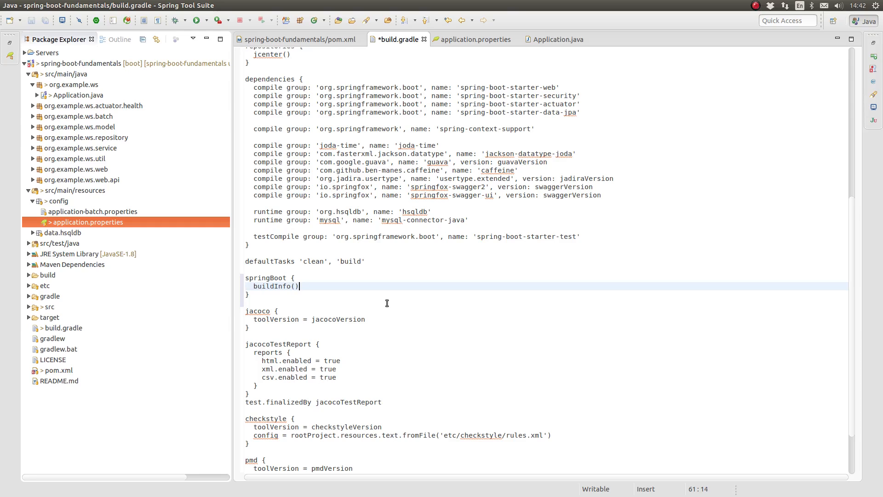
key(ctrl+s)
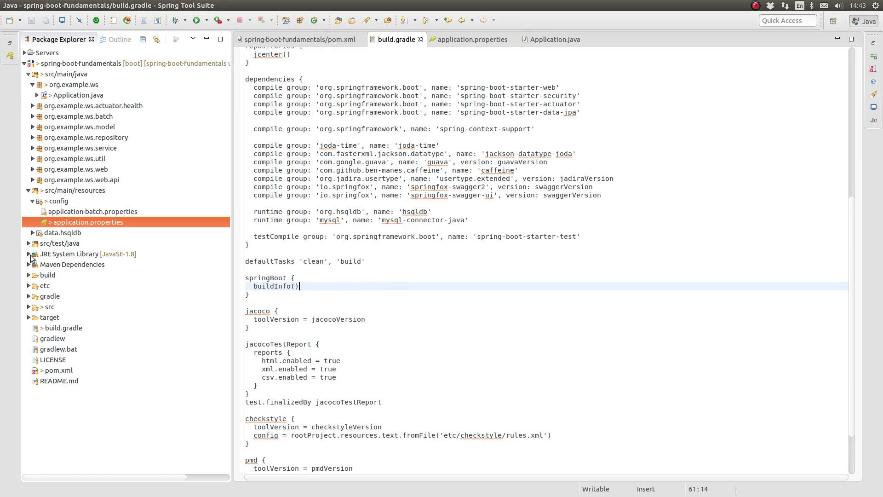
click(28, 243)
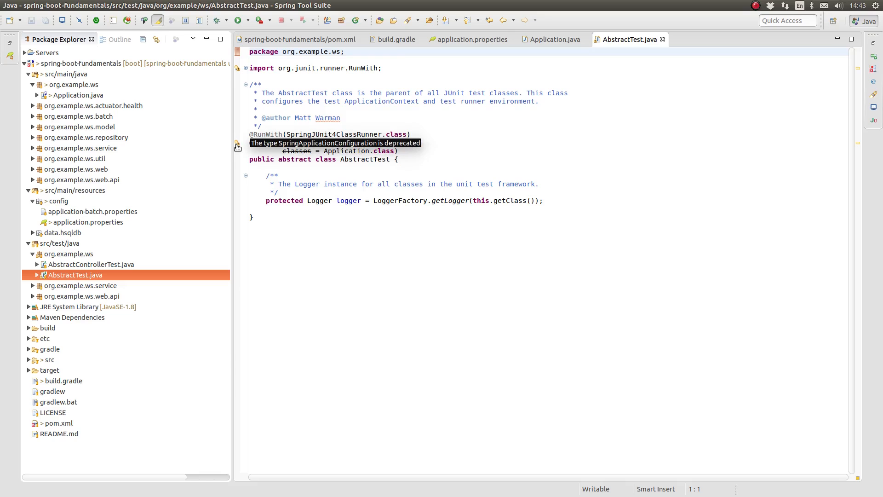
mouse_move(245, 148)
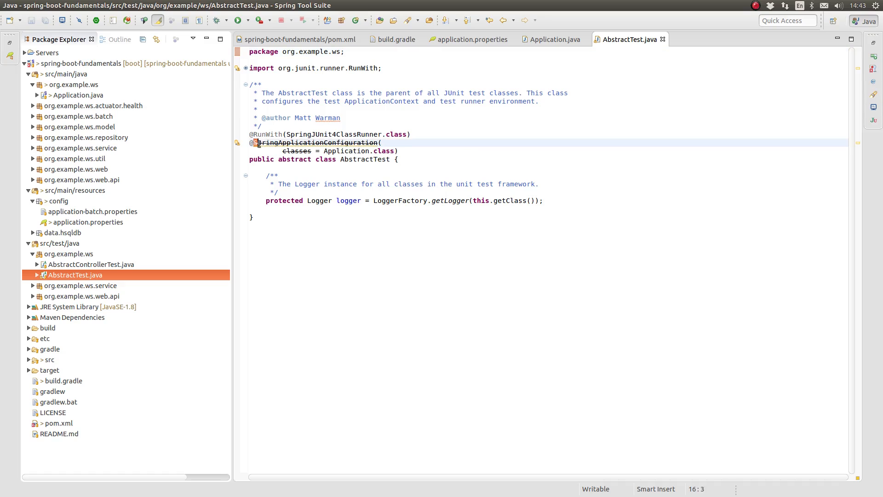
double_click(317, 143)
text(@SpringBootTest()
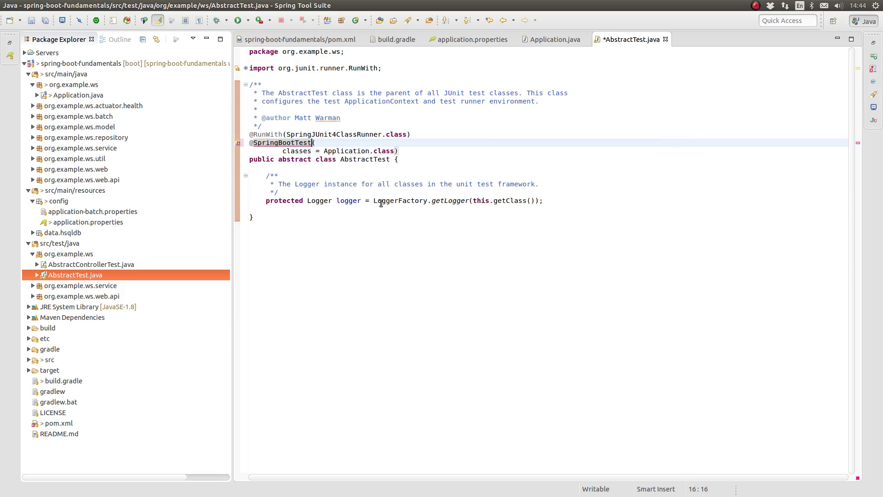
key(ctrl+s)
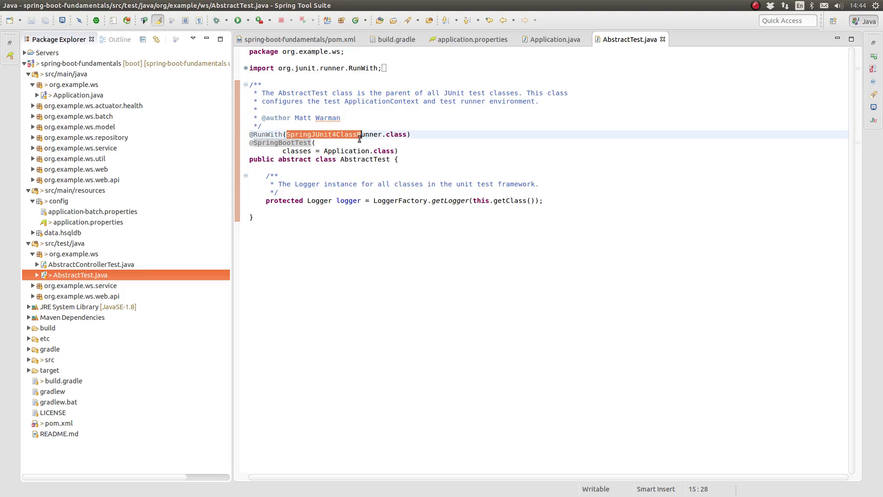
Replace SpringJUnit4ClassRunner with SpringRunner in AbstractTest.java, save, and bring up a terminal at the project folder.
text(S)
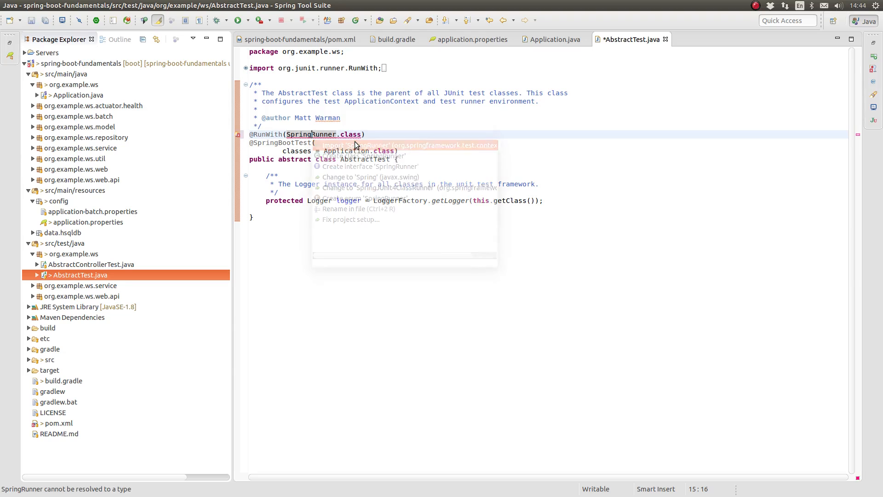
key(Escape)
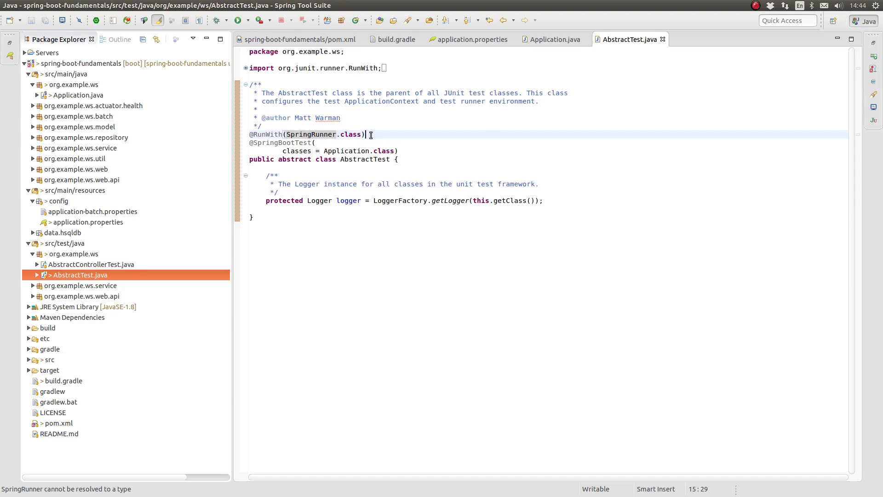
click(455, 148)
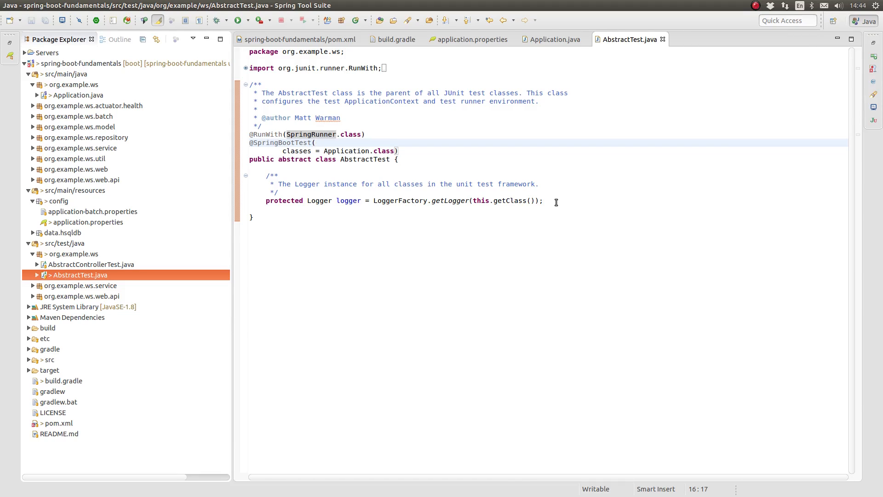
click(88, 222)
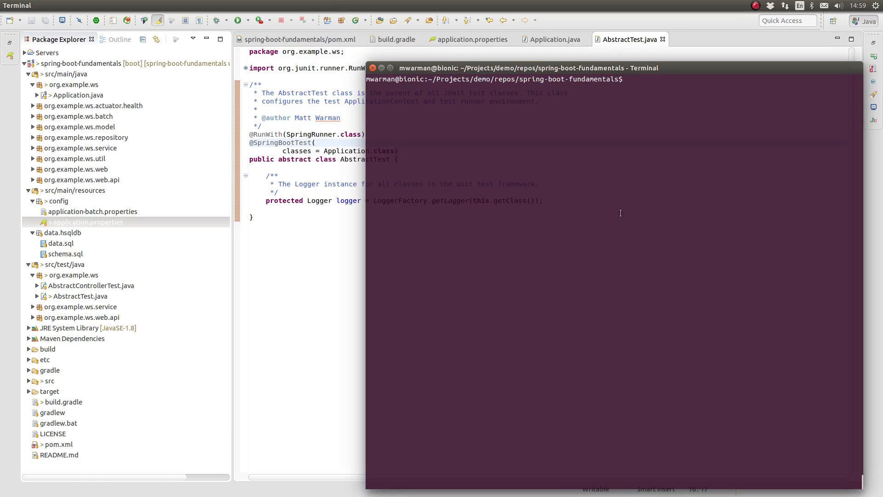
mouse_move(614, 213)
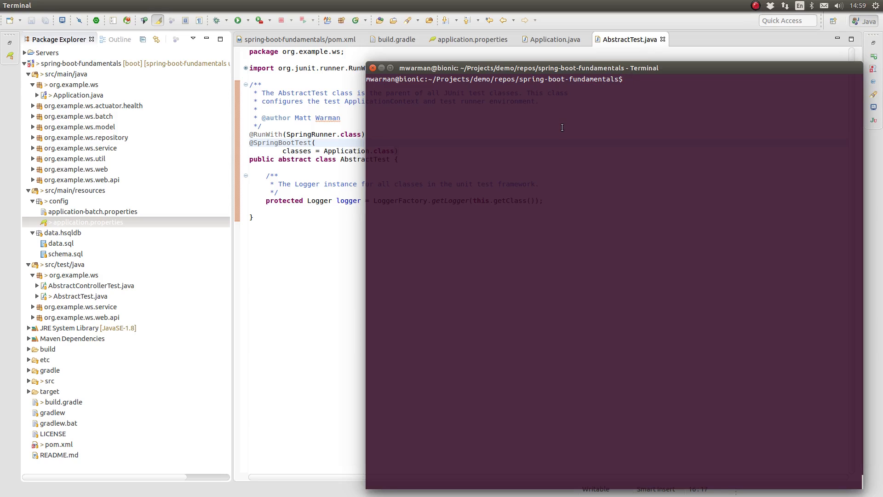
Run ./gradlew in the project directory and reach BUILD SUCCESSFUL.
text(./gradlew)
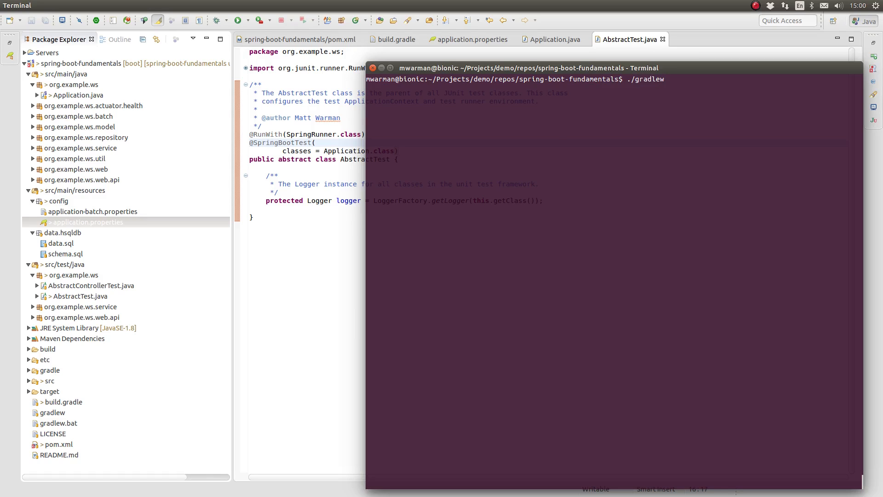
key(Return)
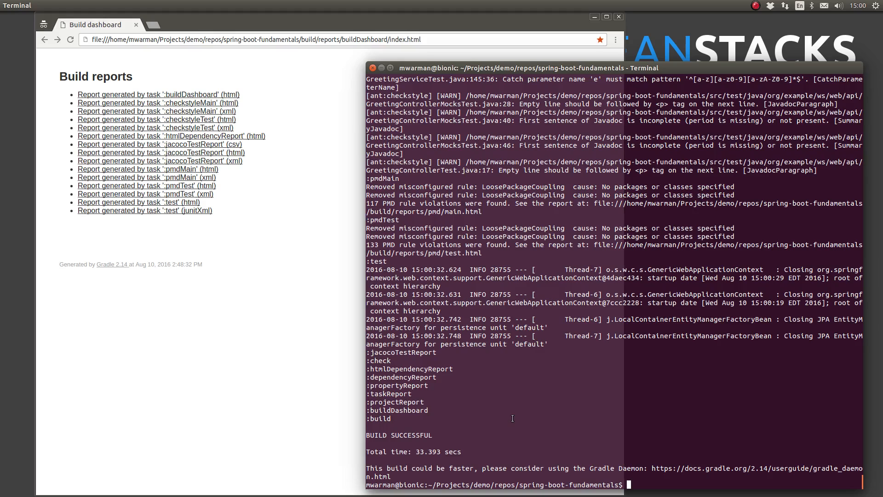
mouse_move(273, 236)
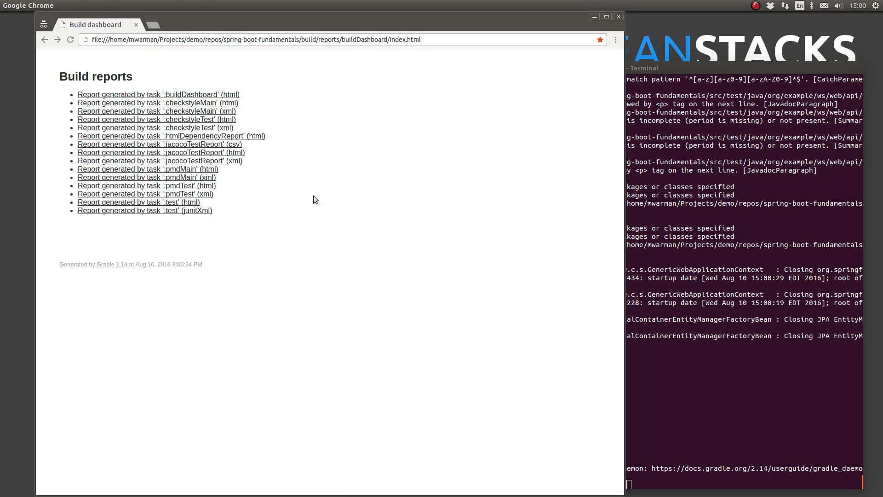
mouse_move(130, 231)
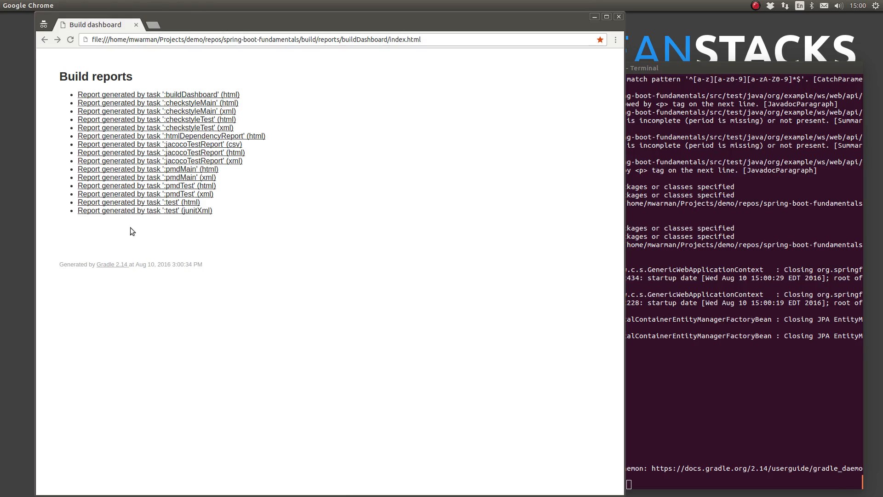
View the ':test' HTML report showing 20 tests, 0 failures, 100% successful.
click(138, 202)
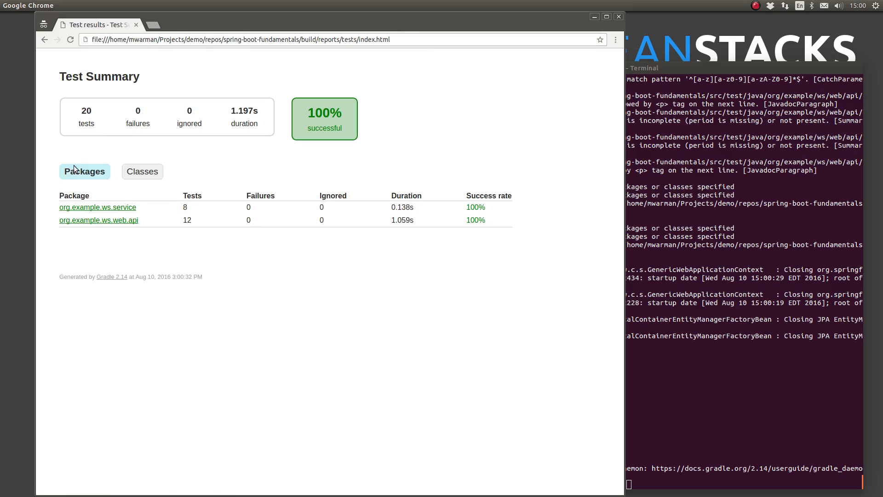
mouse_move(246, 277)
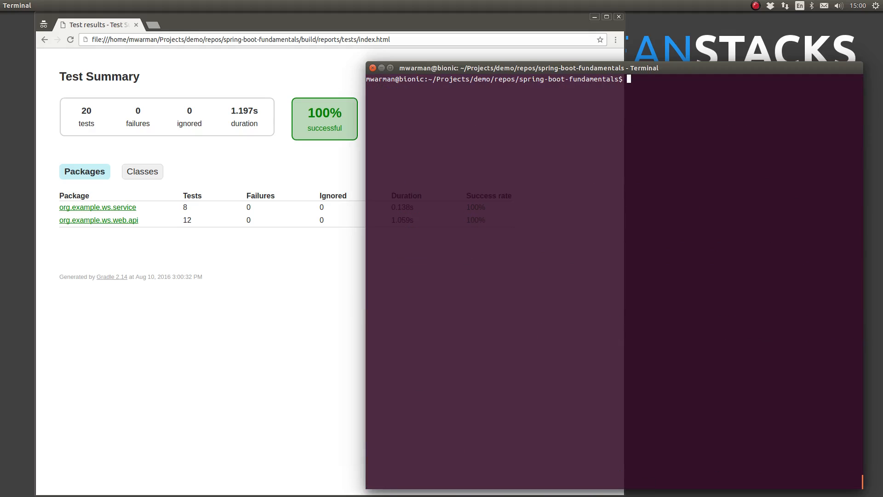
Run 'mvn clean package' and confirm Tests run: 20, Failures: 0 with BUILD SUCCESS.
text(mvn clean)
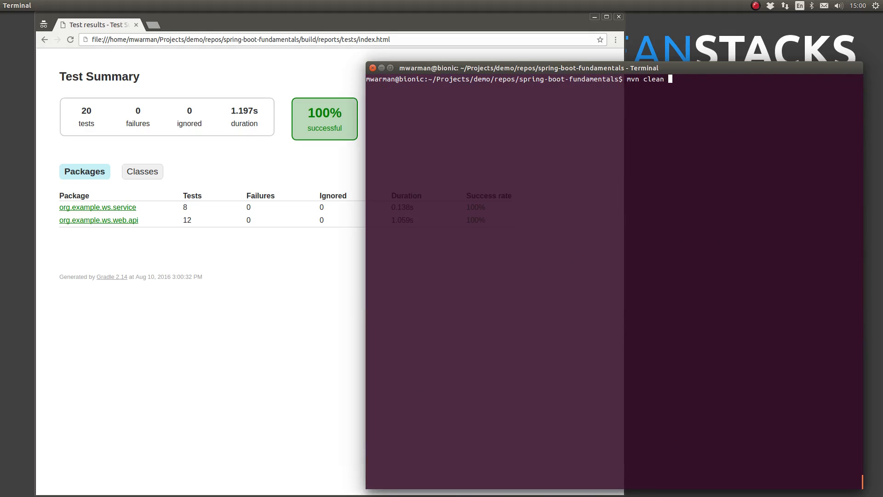
text(package)
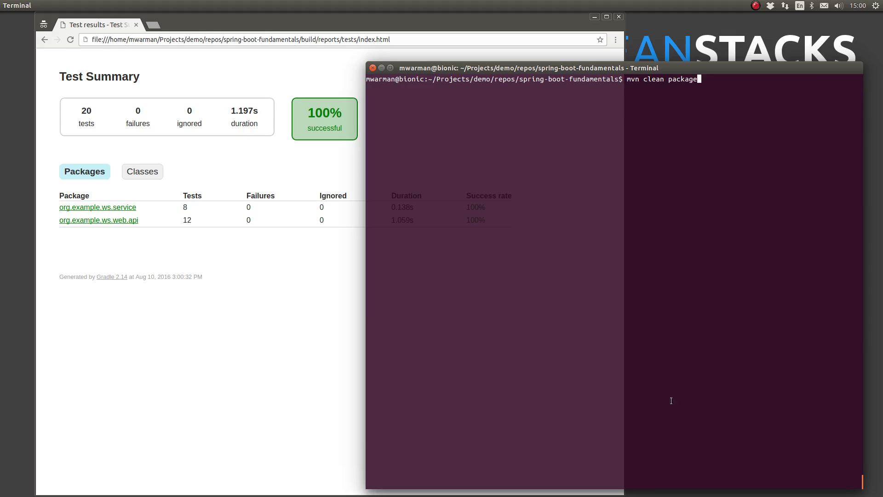
key(Return)
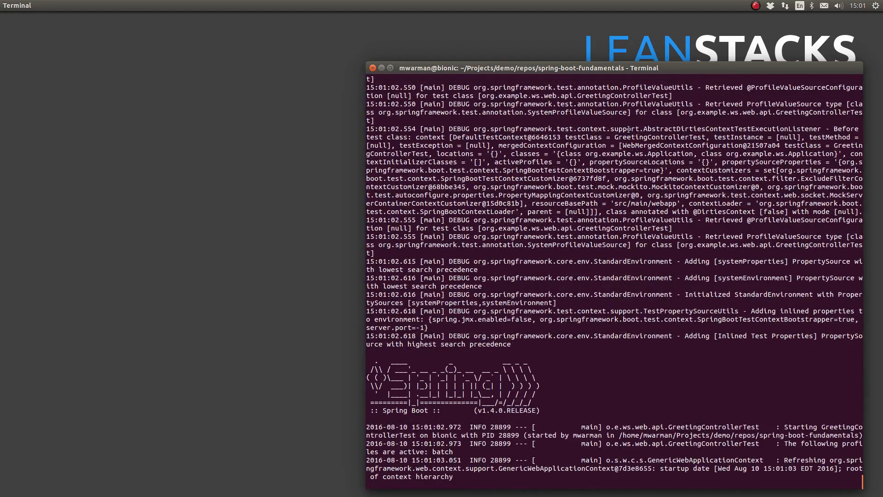
scroll(down, 3)
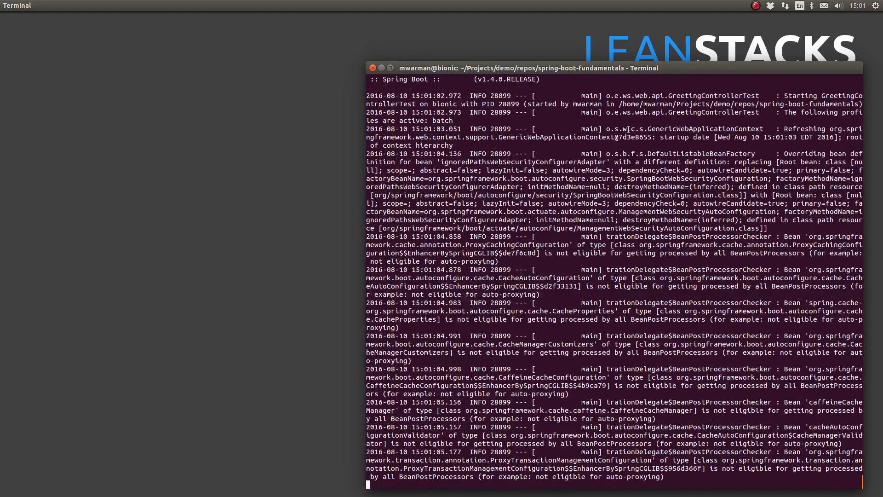
scroll(down, 3)
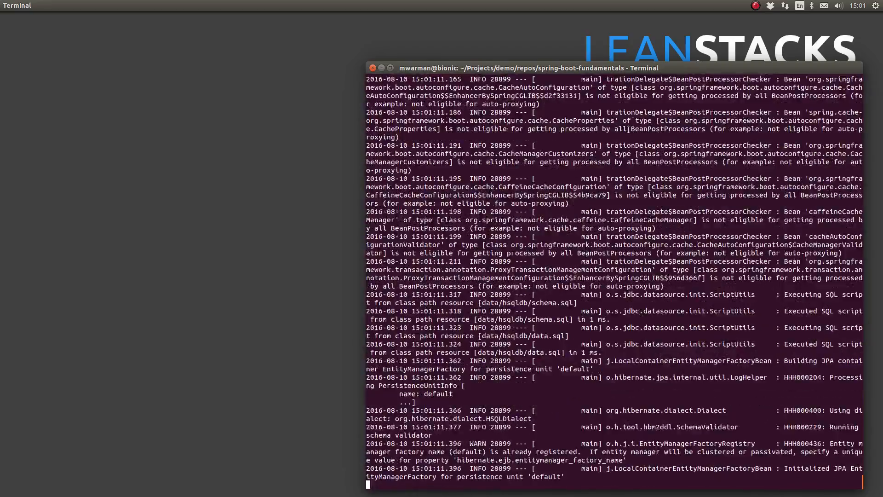
scroll(down, 3)
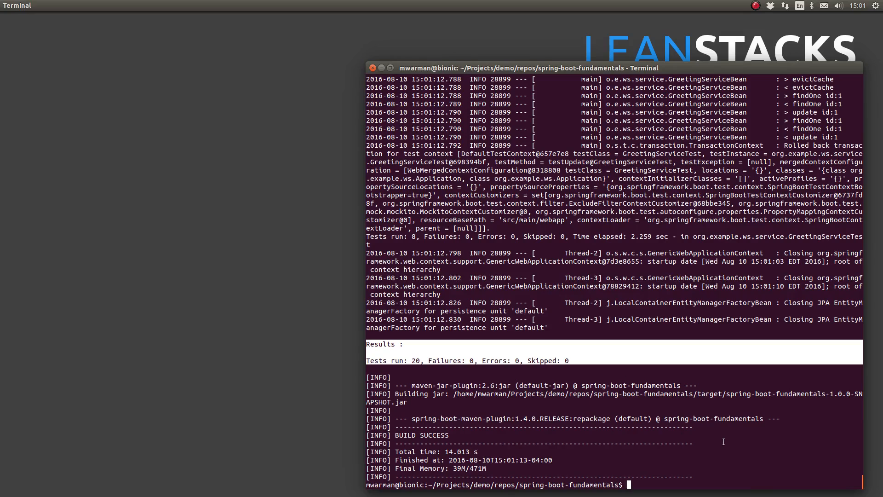
mouse_move(726, 463)
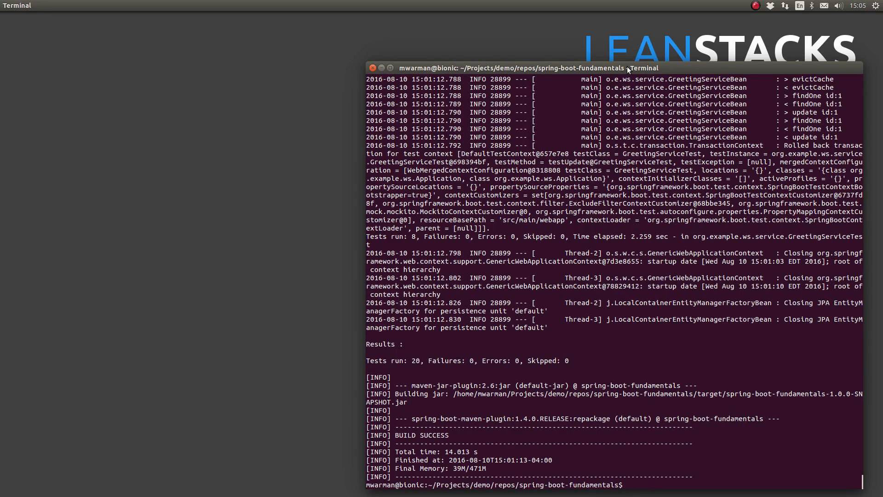
Run './gradlew bootrun' to start the application with Tomcat on port 8080.
text(./)
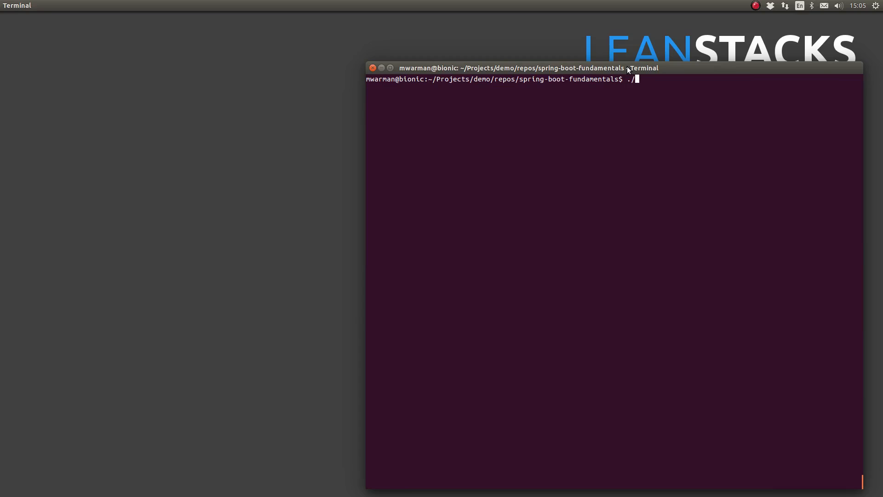
text(gradlew bootrun)
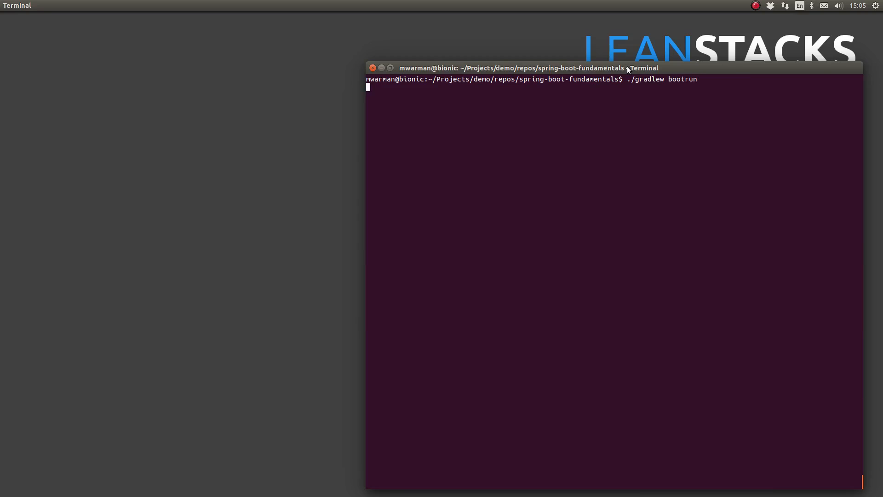
key(Return)
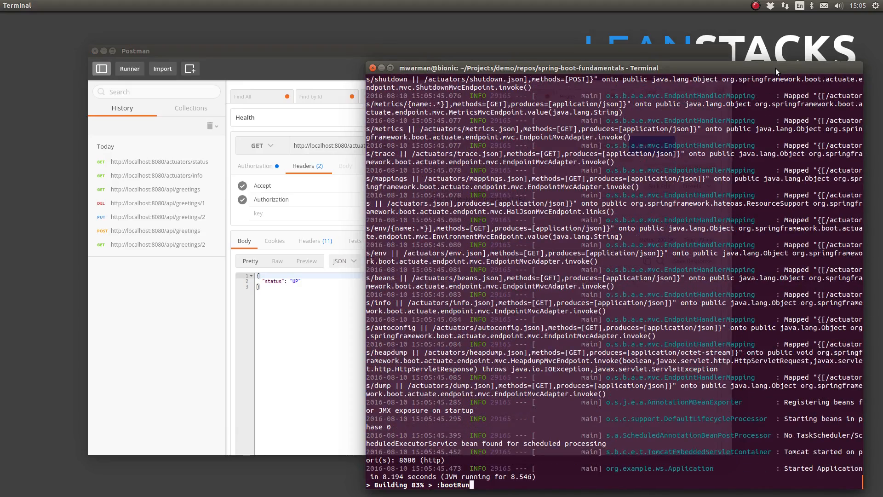
mouse_move(252, 55)
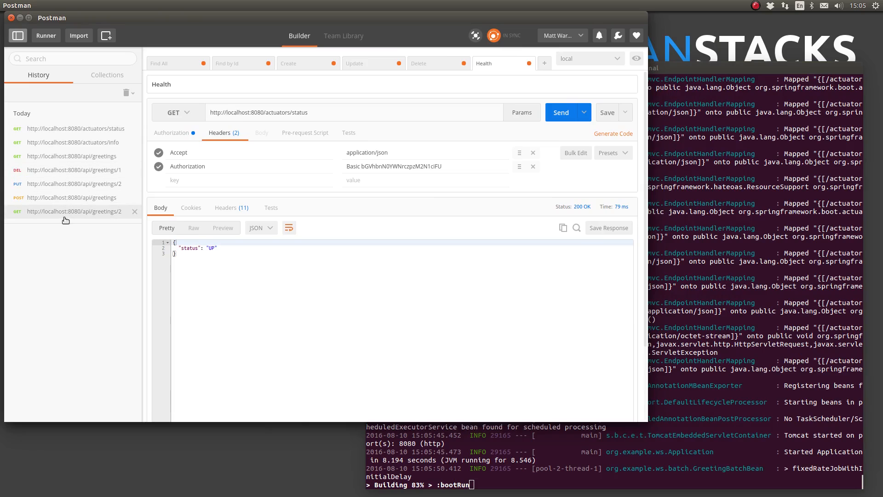
From History, GET all greetings, GET greeting 2, POST 'Hallo Welt', then list all three greetings.
click(72, 157)
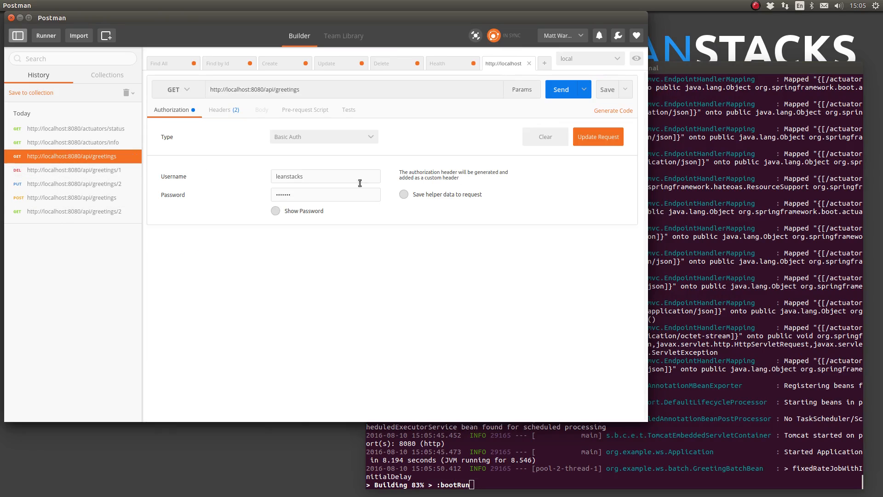
click(220, 110)
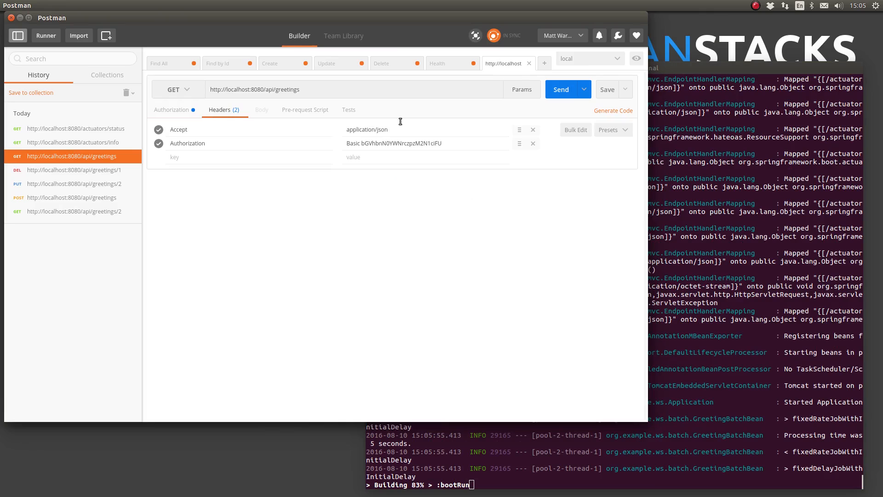
click(561, 89)
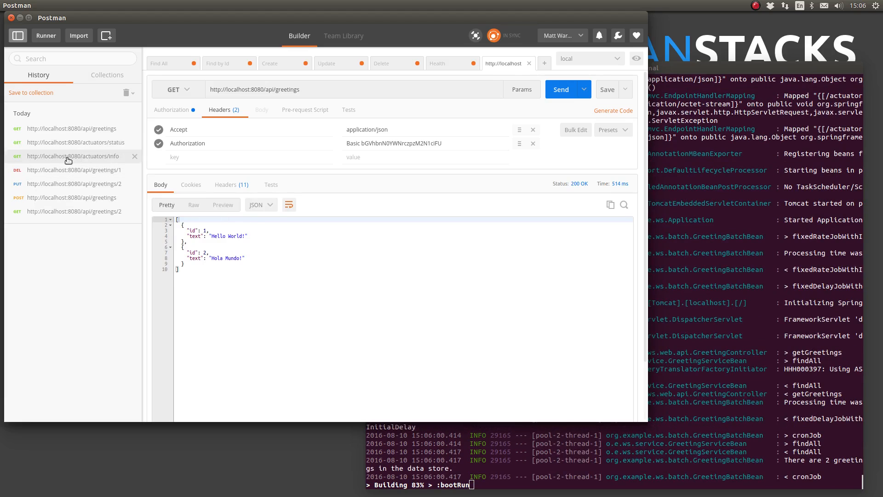
click(561, 90)
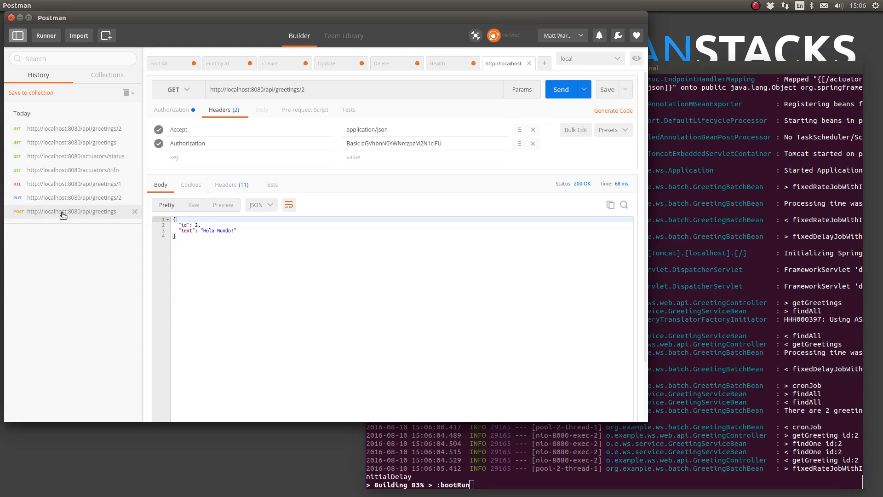
click(72, 211)
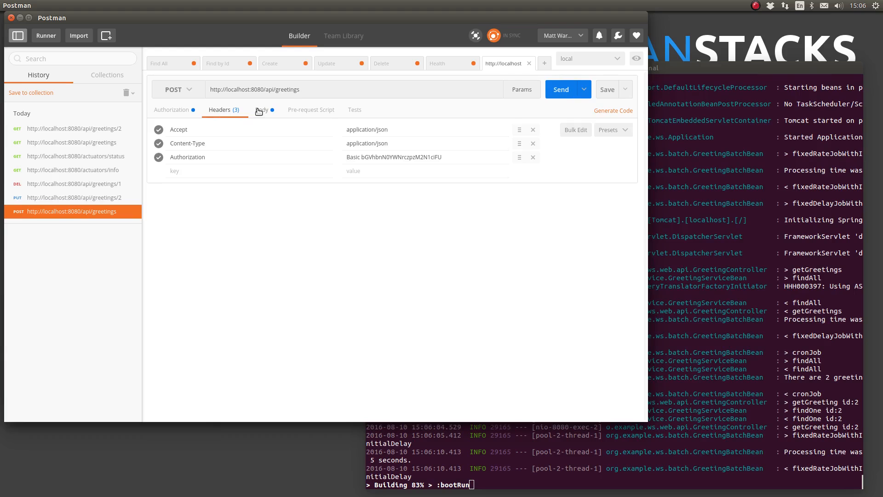
click(560, 89)
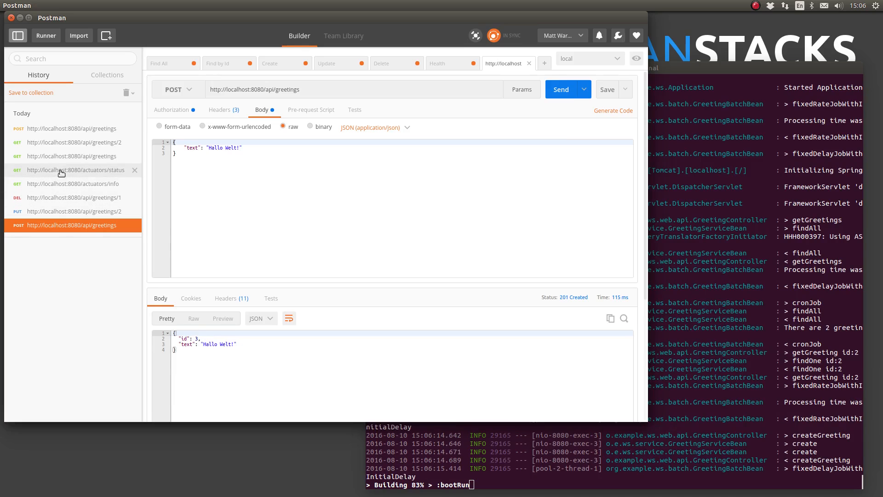
click(71, 155)
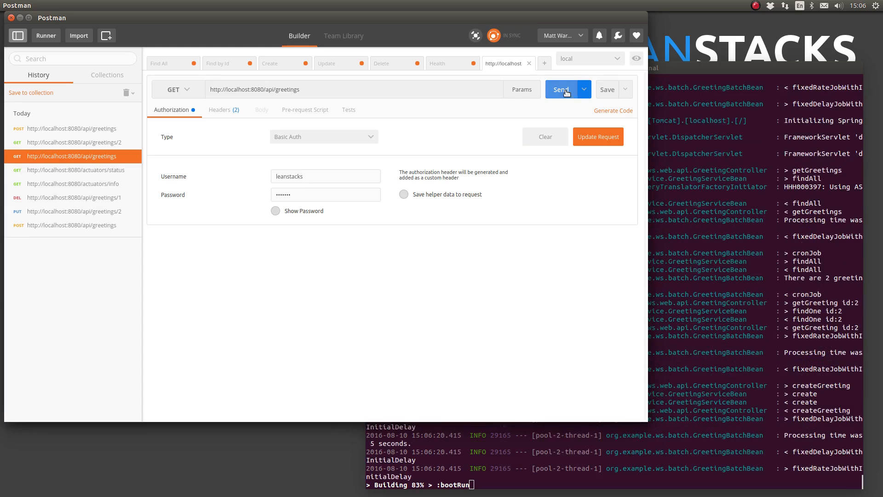
click(561, 89)
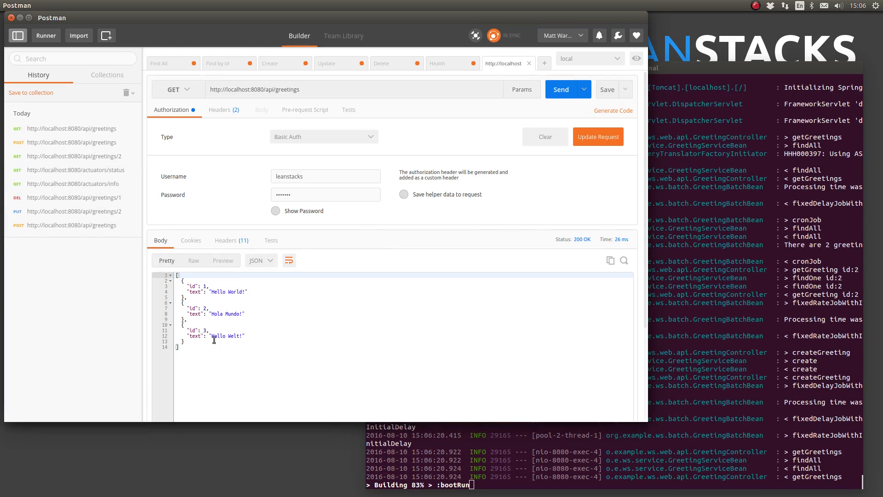
PUT greeting 2 to 'Ciao Mondo', DELETE greeting 1 (204), and list greetings to confirm 2 and 3 remain.
click(73, 211)
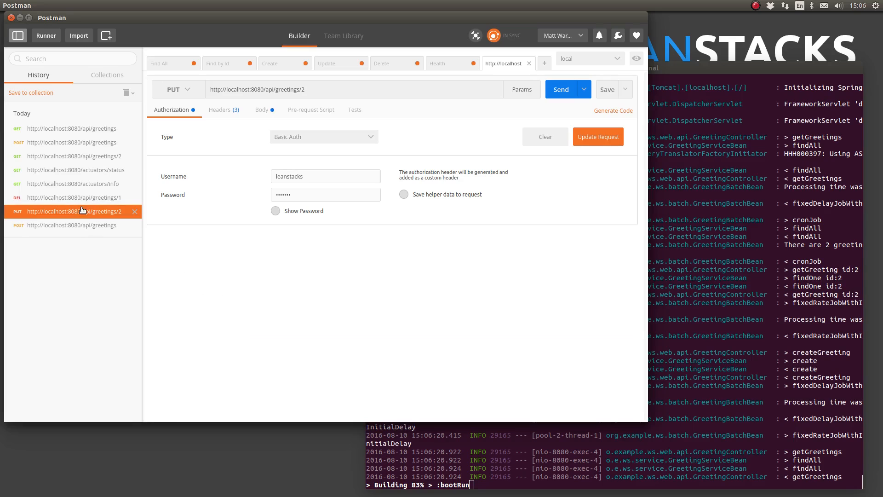
click(261, 109)
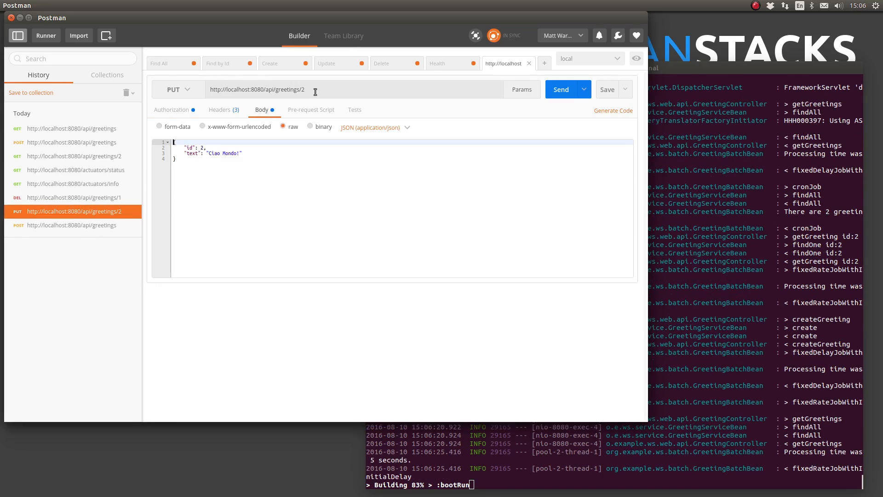
click(560, 90)
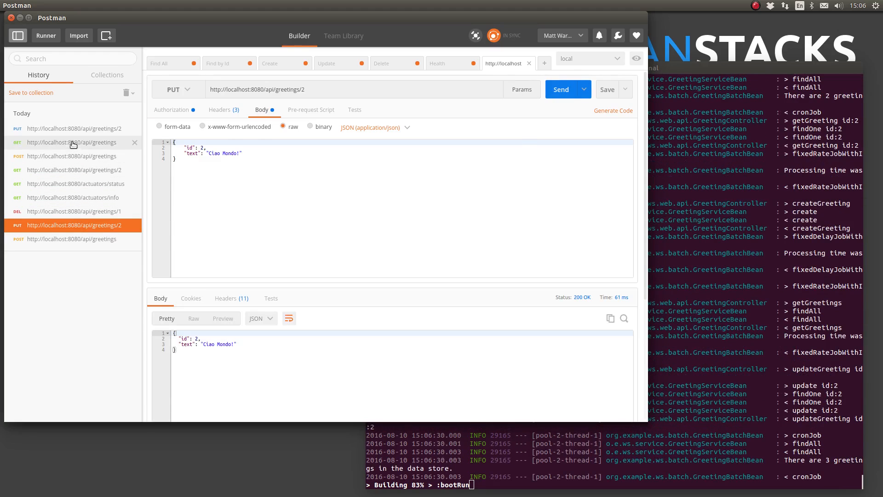
click(72, 128)
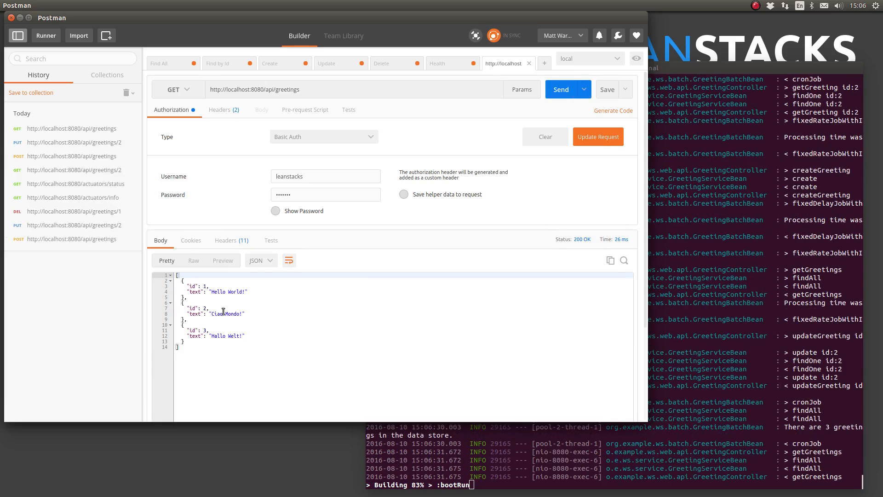
mouse_move(104, 211)
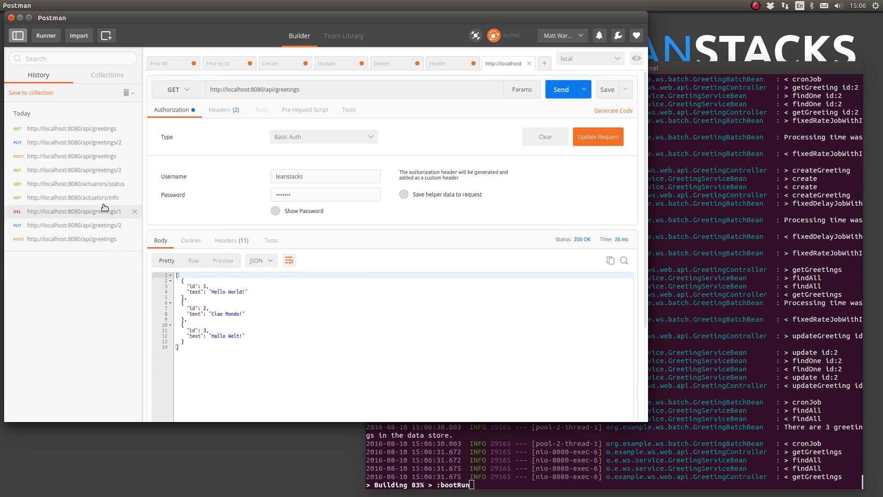
click(74, 211)
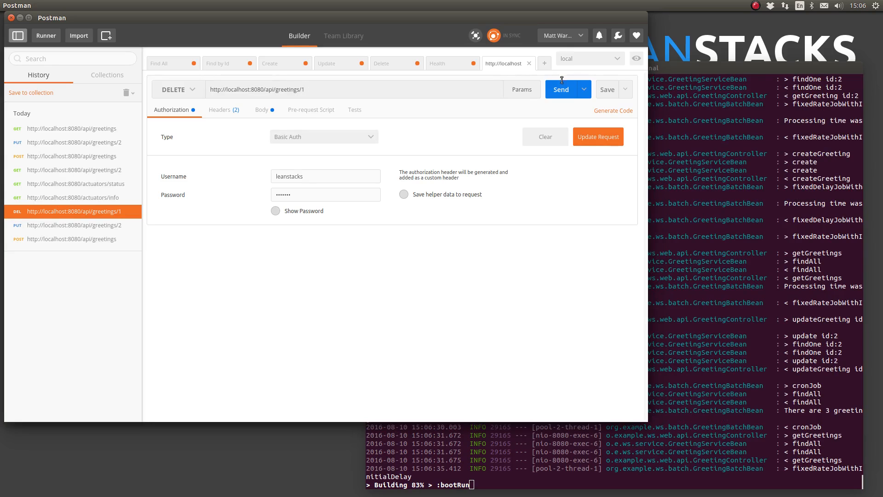
click(560, 89)
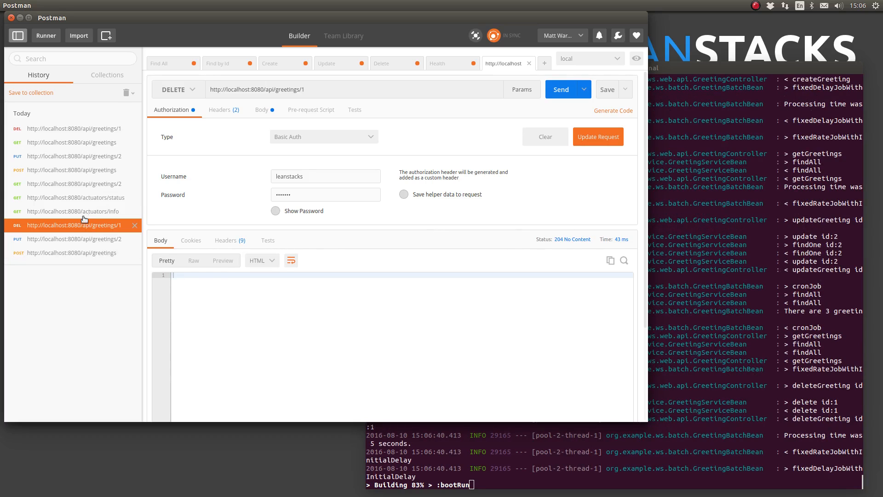
click(72, 142)
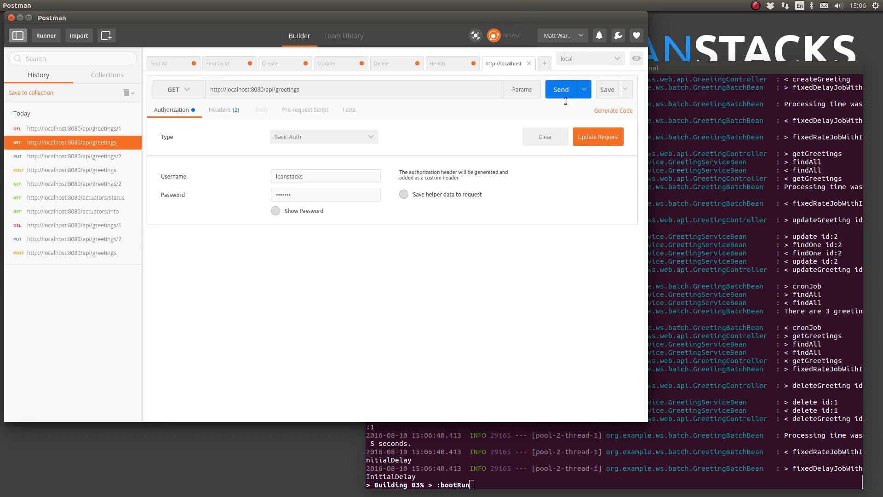
click(561, 89)
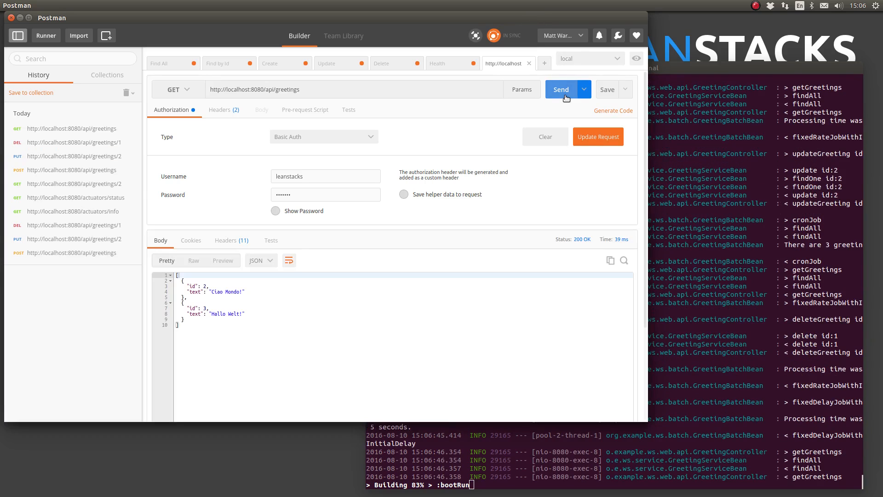
mouse_move(251, 330)
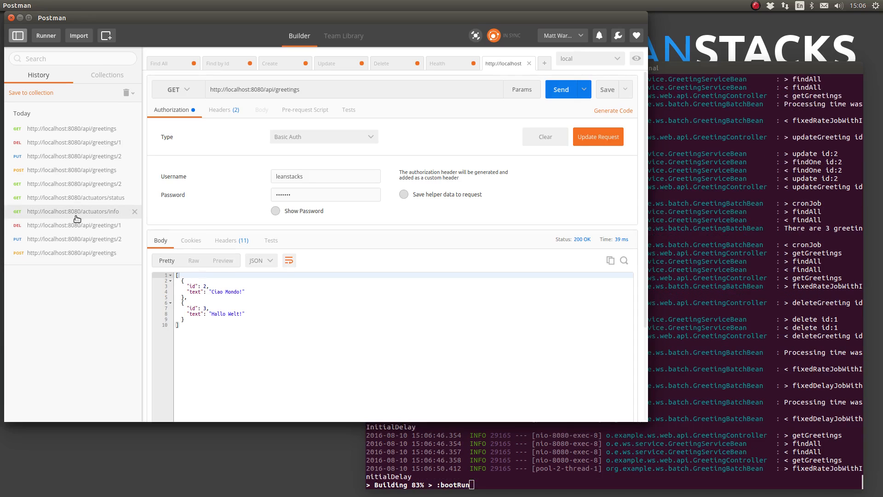
Send GET /actuators/info and get build info: version 1.0.0-SNAPSHOT, artifact spring-boot-fundamentals, group com.leanstacks.
click(72, 212)
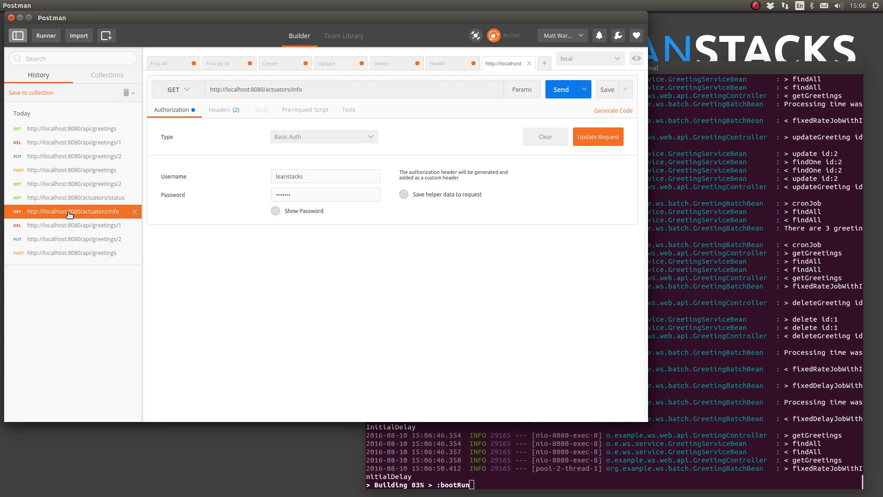
click(298, 89)
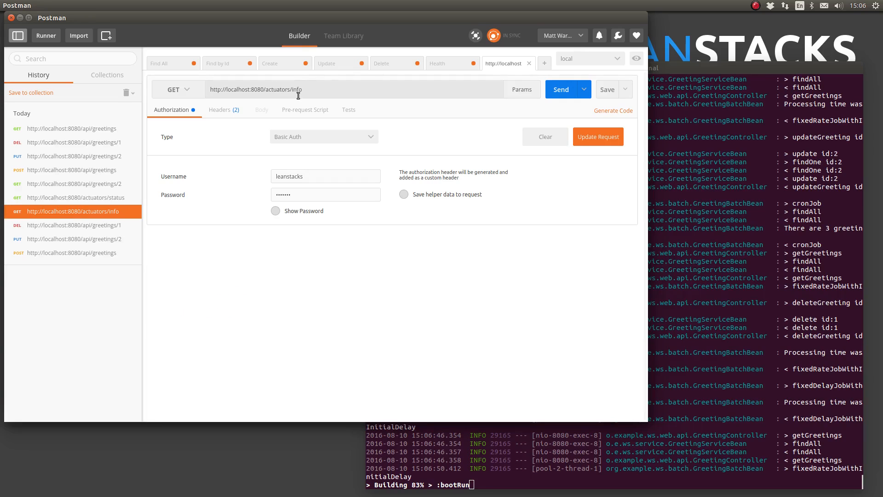
click(561, 89)
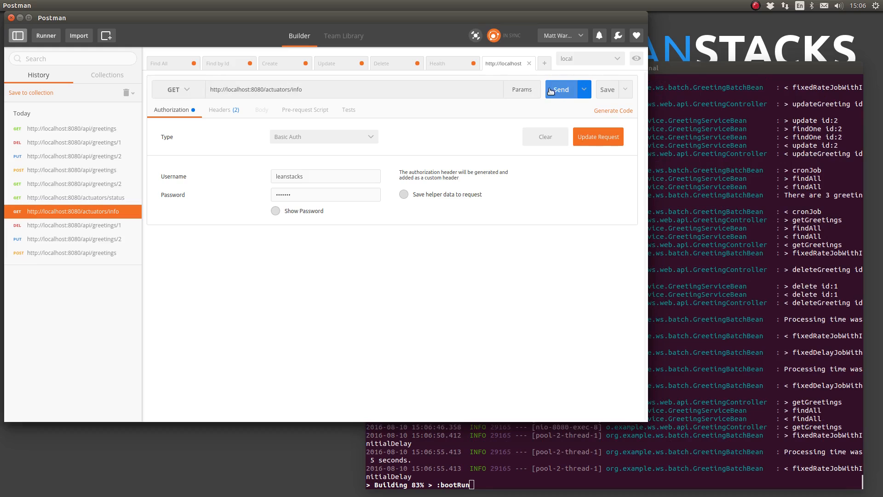
click(560, 89)
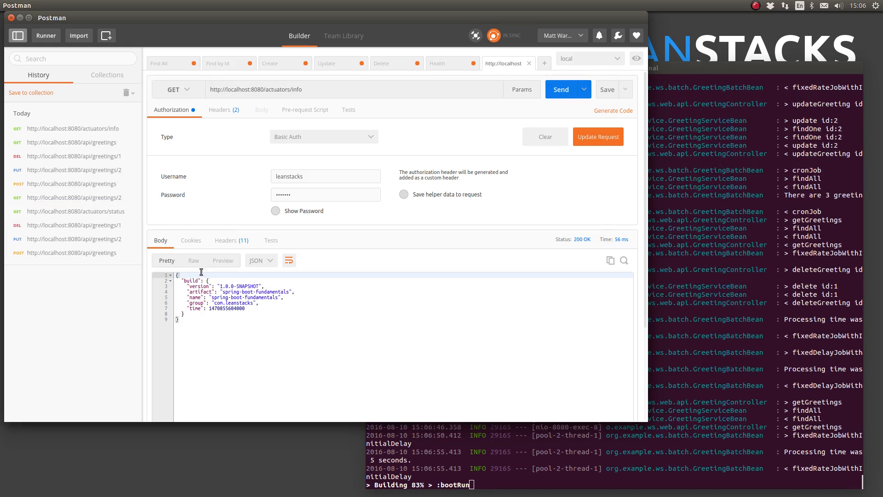